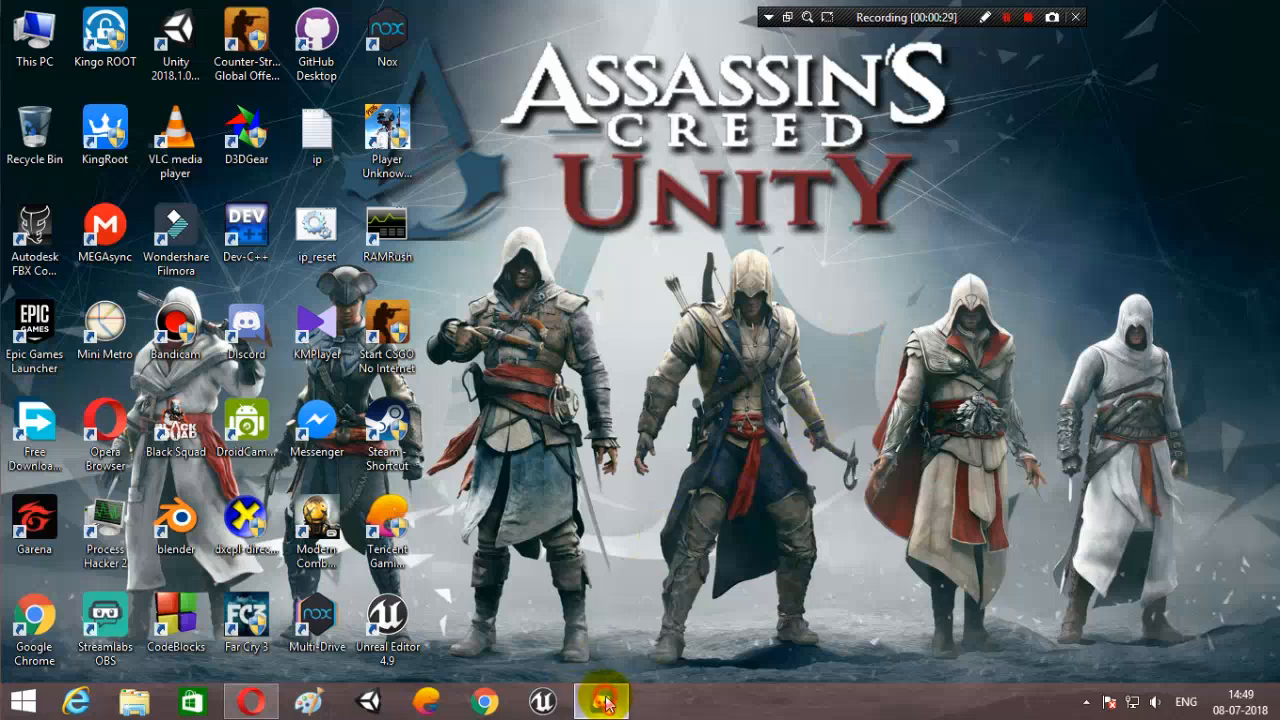
Bring Discord to the front and send 'first time' in the direct message.
{"action": "left_click", "coordinate": [600, 700]}
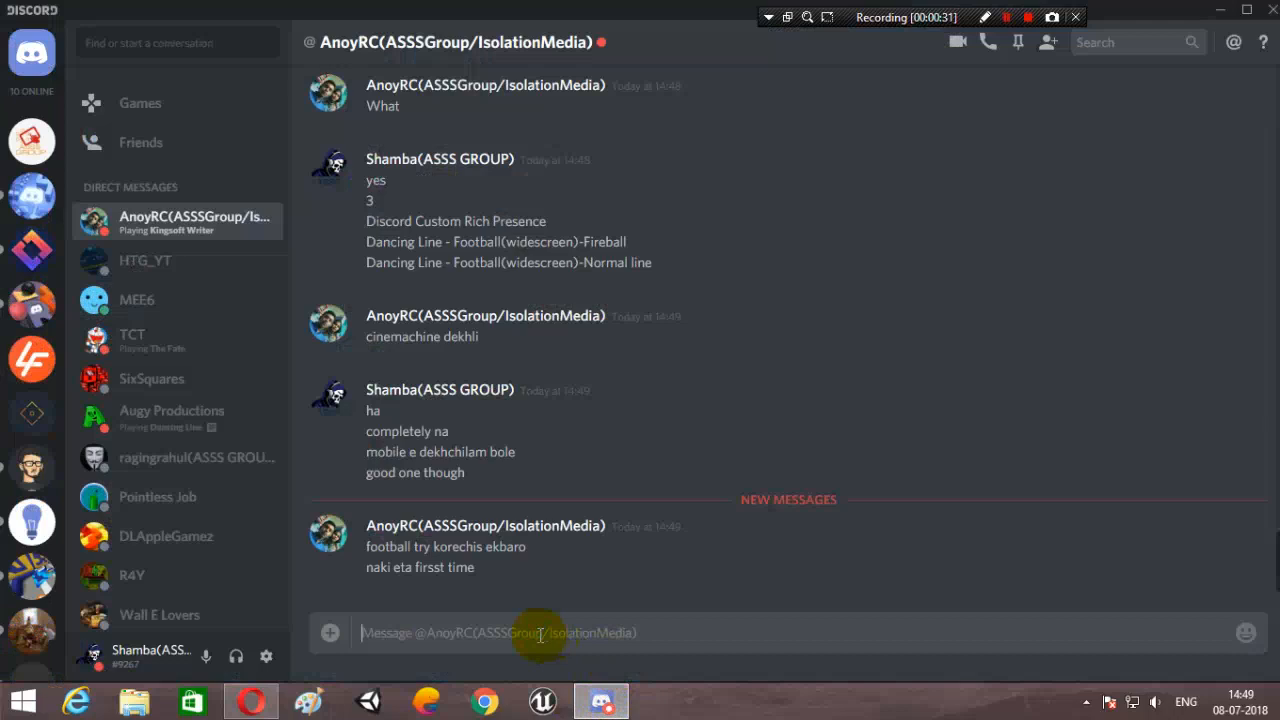
{"action": "type", "text": "firs"}
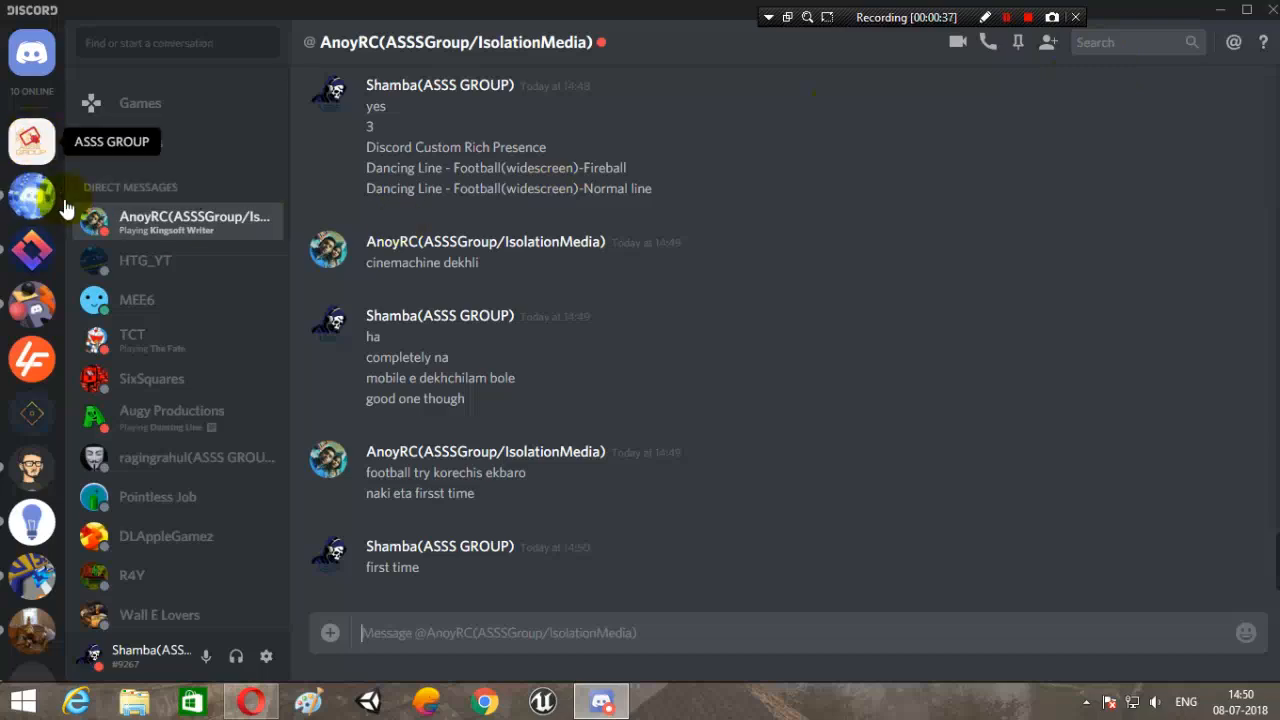
{"action": "right_click", "coordinate": [195, 217]}
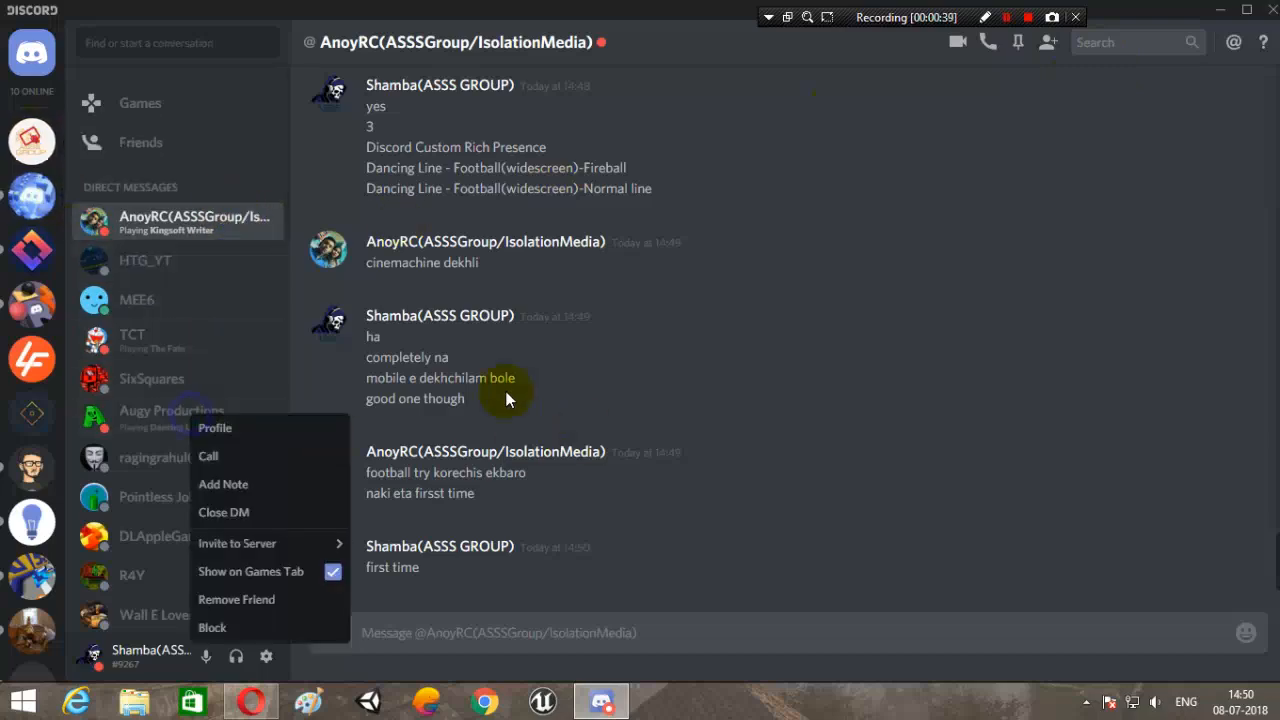
{"action": "left_click", "coordinate": [214, 428]}
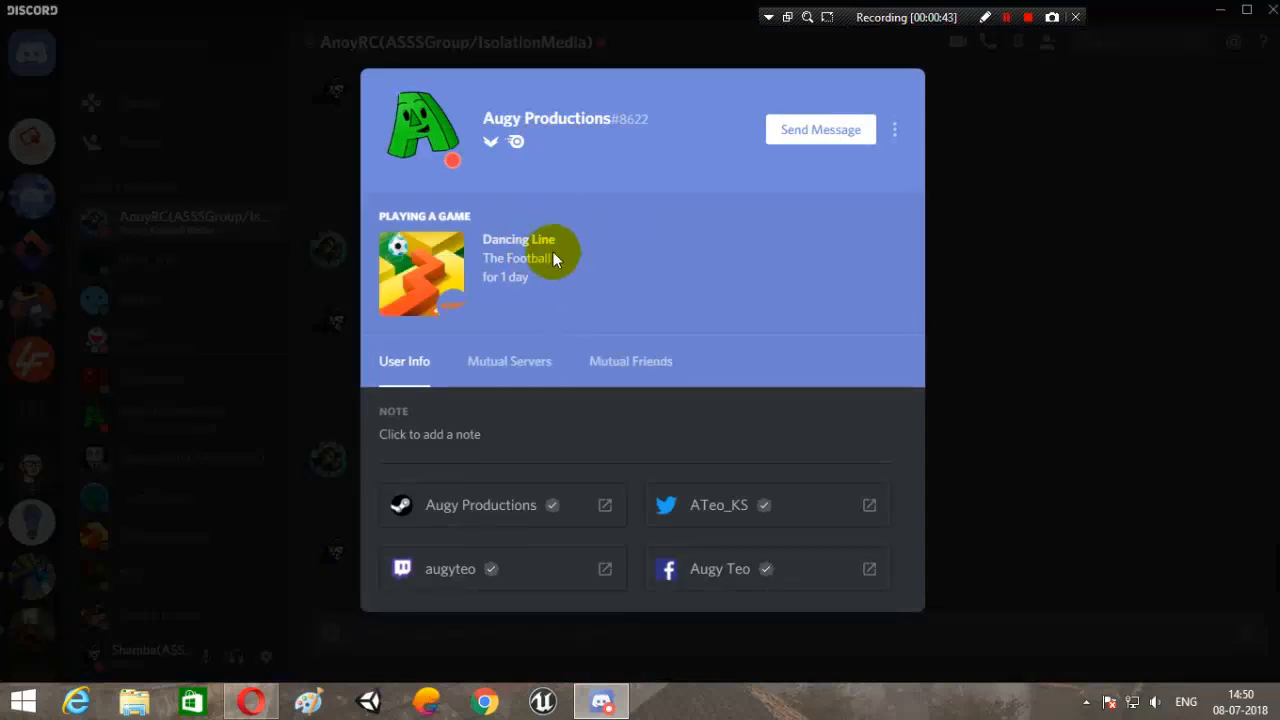
{"action": "mouse_move", "coordinate": [485, 280]}
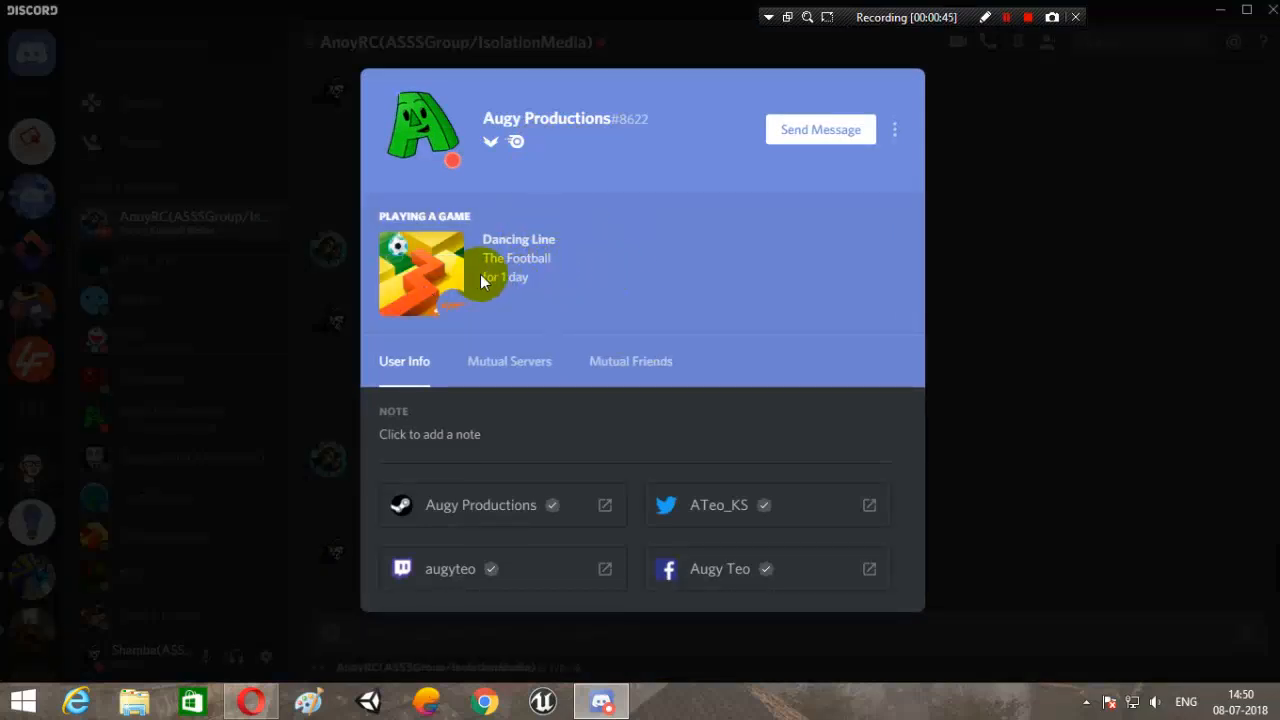
{"action": "mouse_move", "coordinate": [449, 308]}
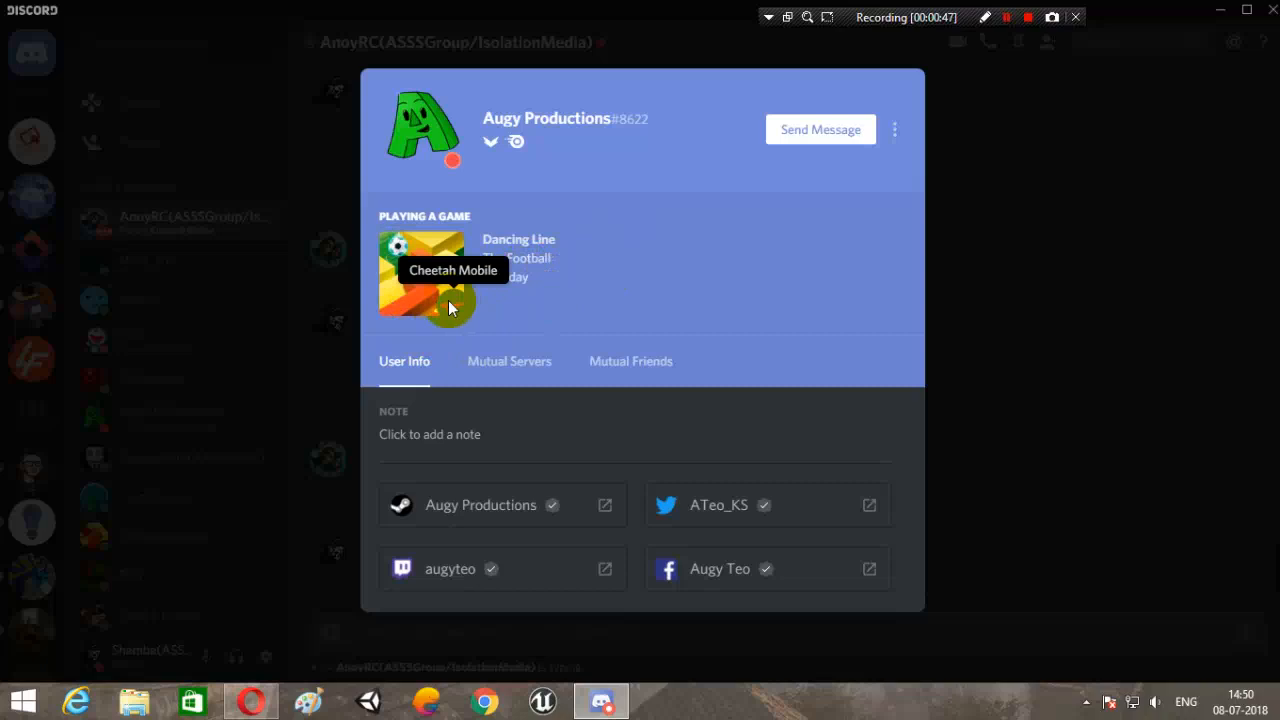
{"action": "mouse_move", "coordinate": [913, 280]}
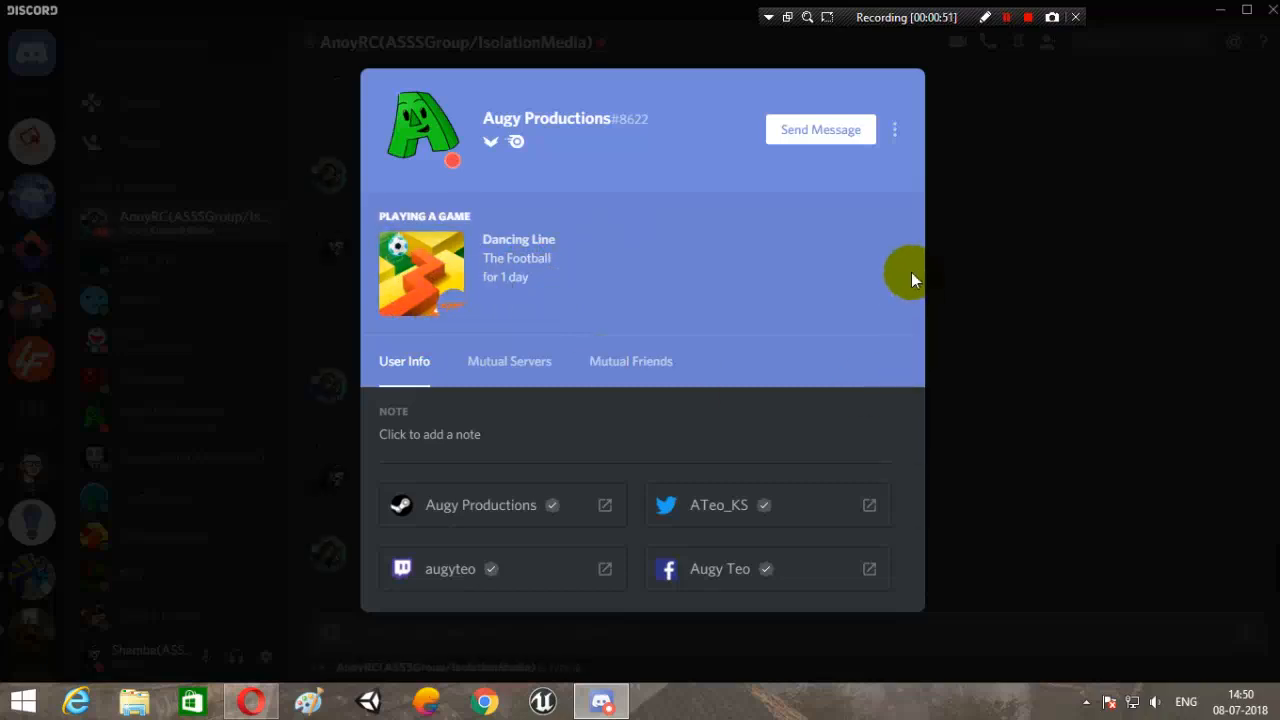
{"action": "mouse_move", "coordinate": [585, 318]}
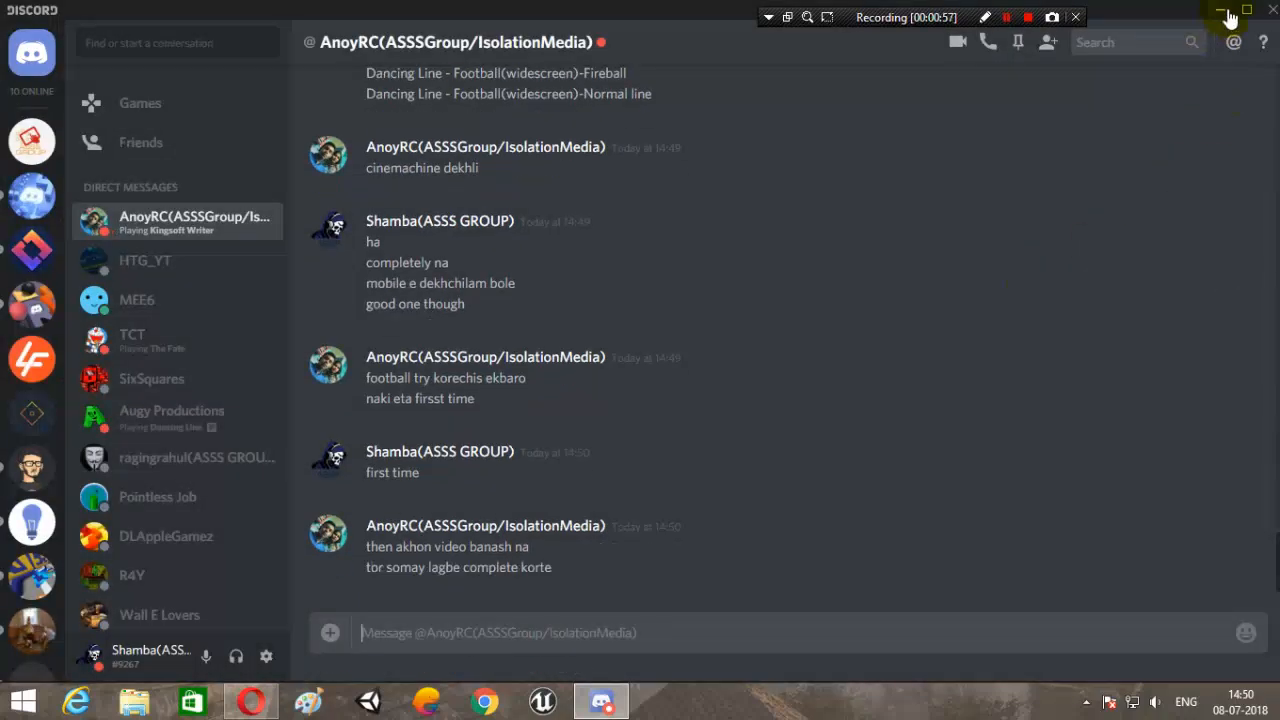
Minimize Discord and go from Developers > Rich Presence to the Get Started documentation.
{"action": "left_click", "coordinate": [497, 632]}
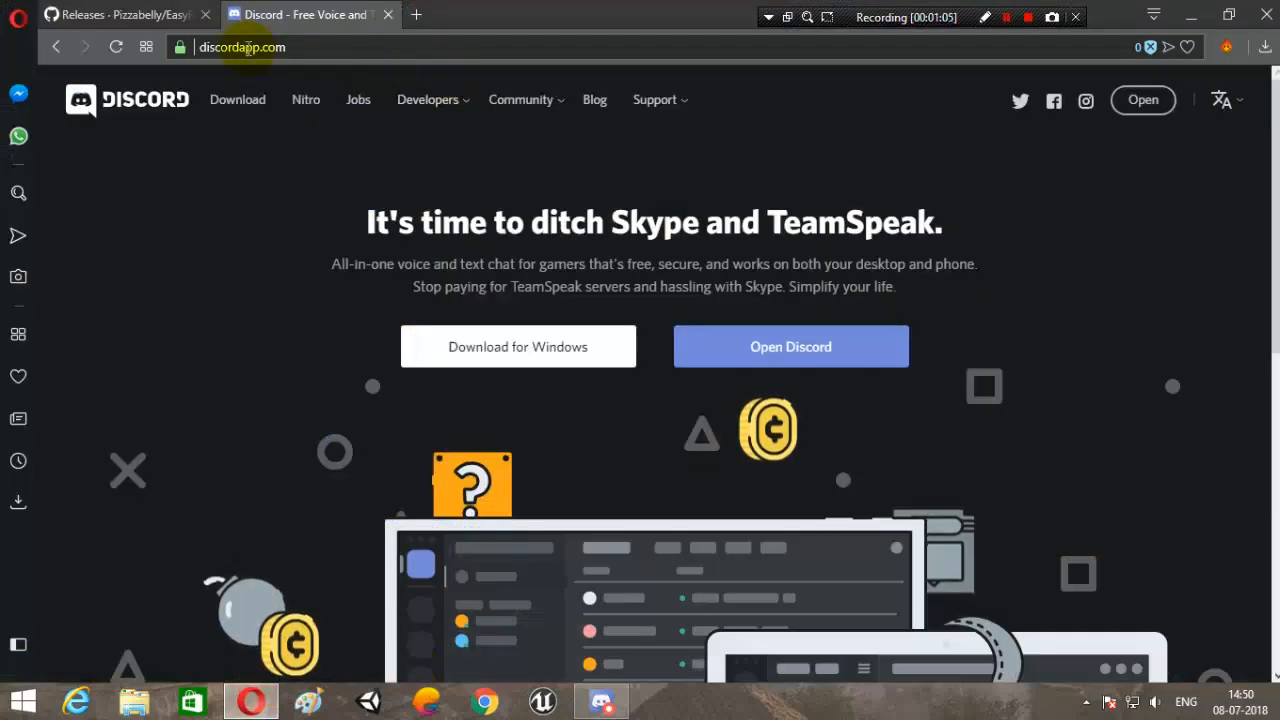
{"action": "left_click", "coordinate": [428, 99]}
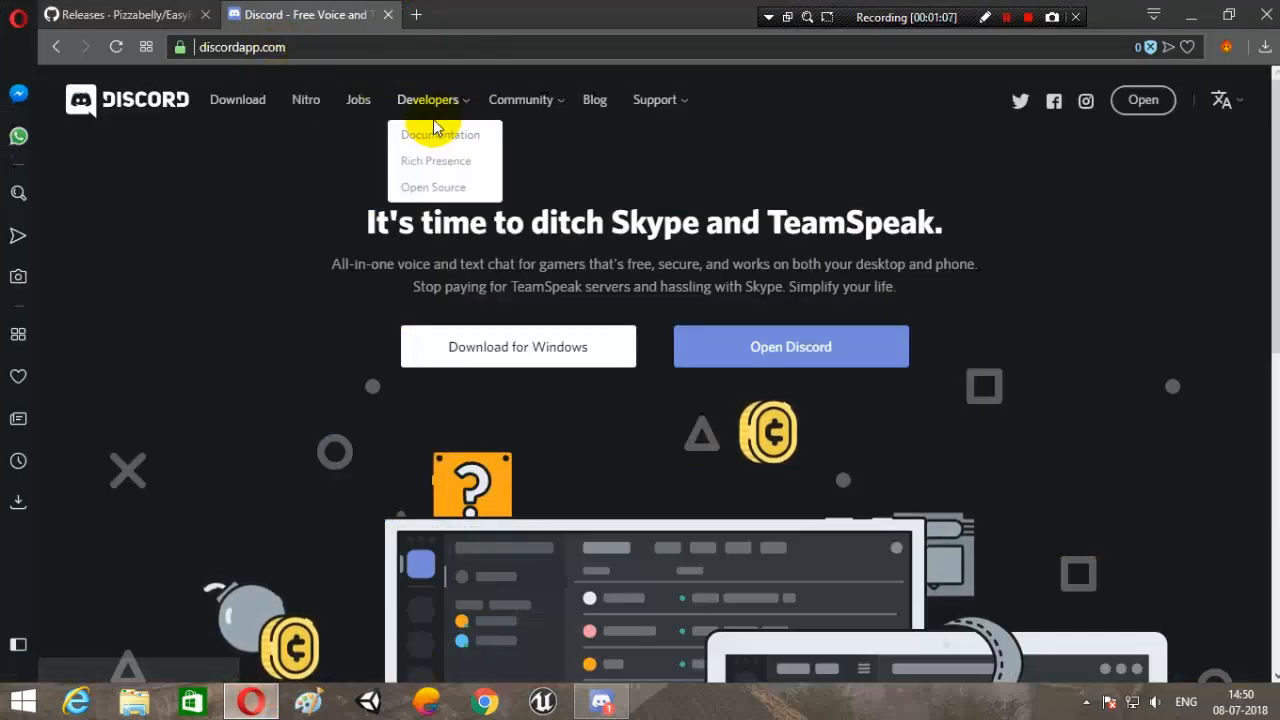
{"action": "left_click", "coordinate": [436, 161]}
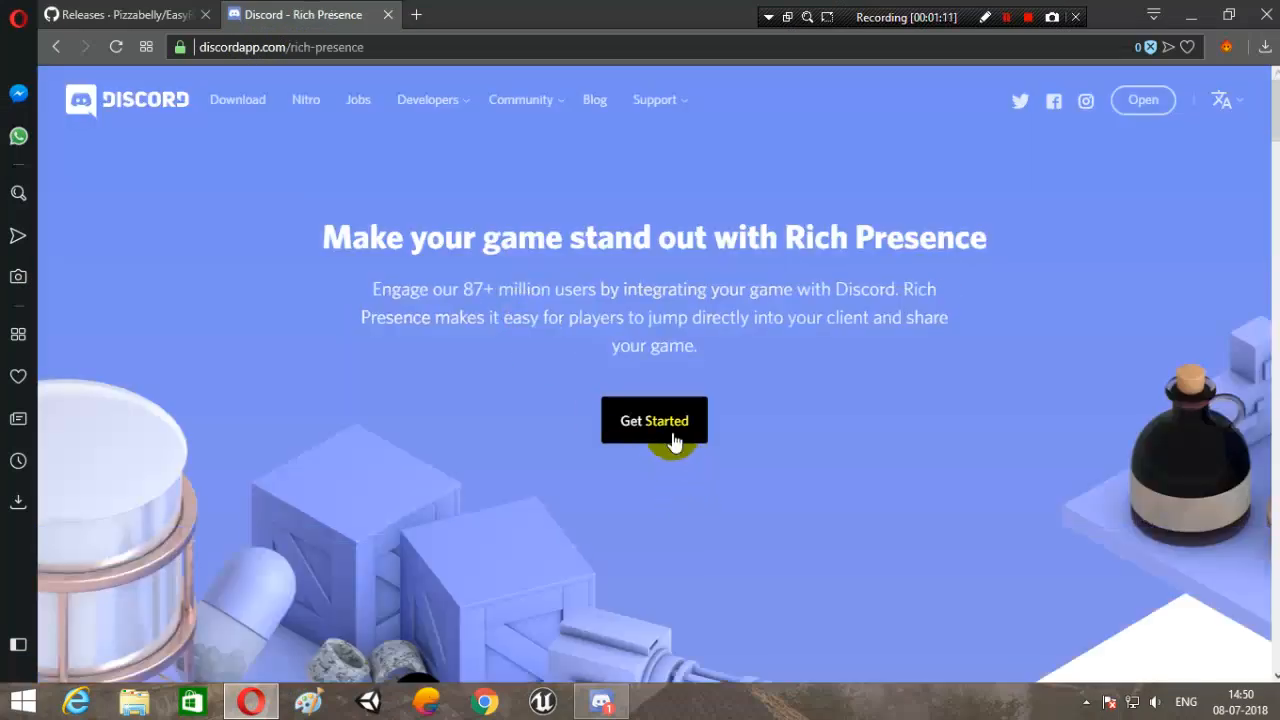
{"action": "left_click", "coordinate": [654, 420]}
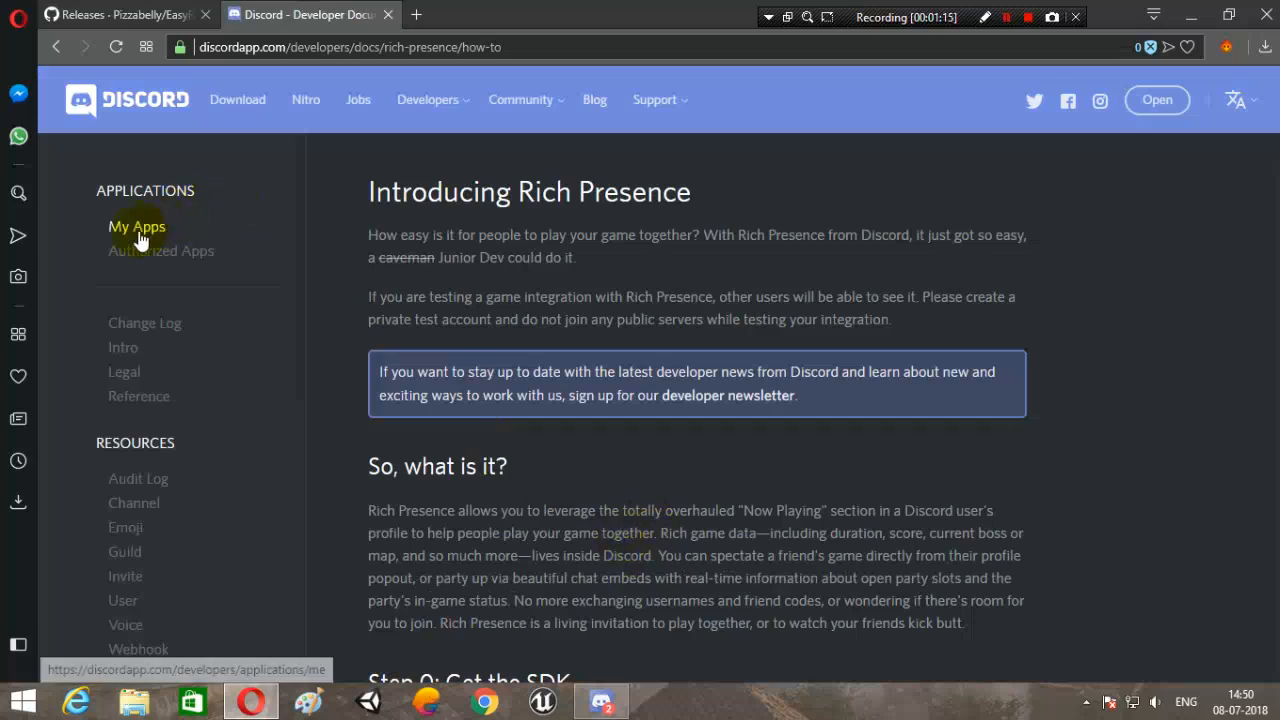
Start a new app named 'Unity : Dancing Ball' with description 'Dancing Ball in Unity'.
{"action": "left_click", "coordinate": [137, 226]}
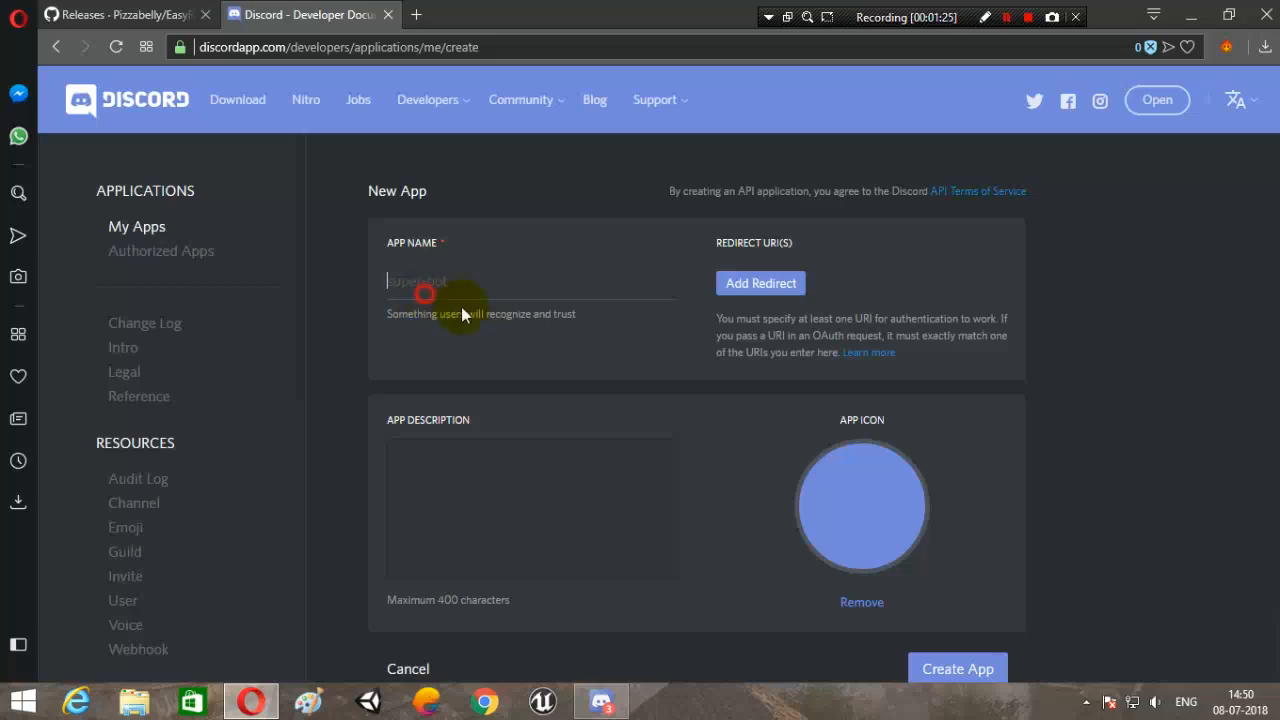
{"action": "type", "text": "Unity :"}
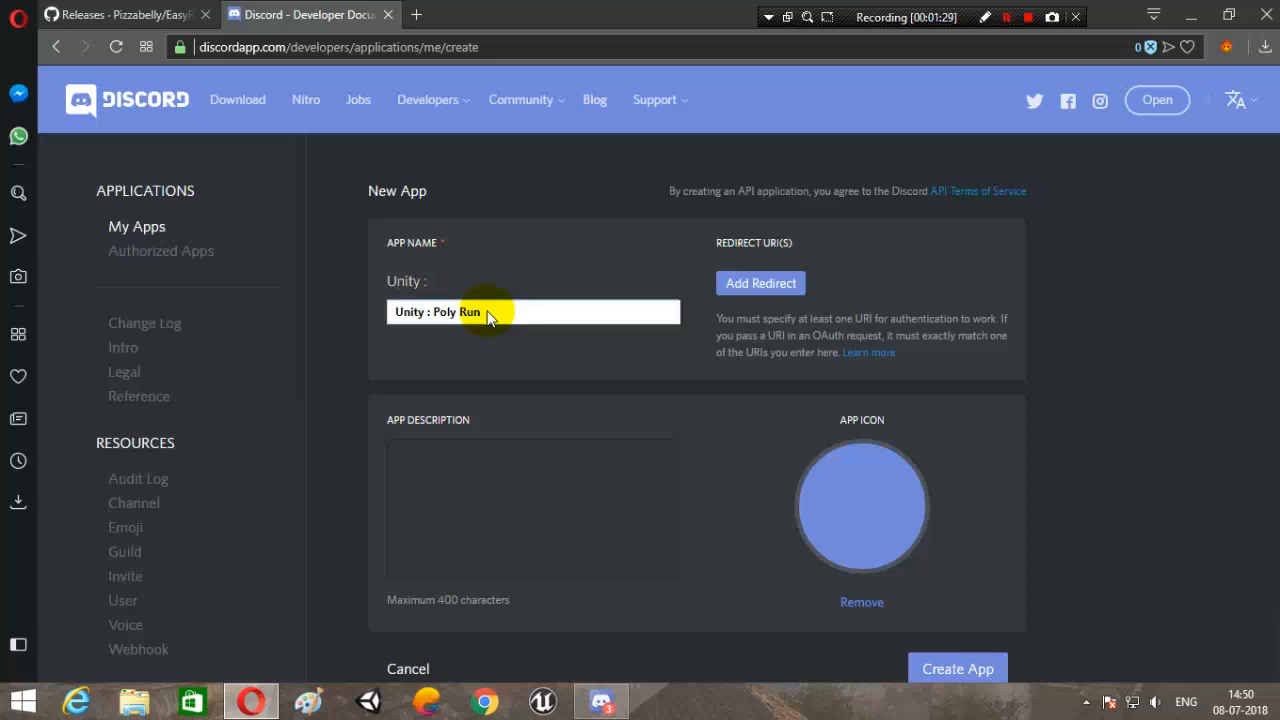
{"action": "type", "text": "Unity : Dancing Ball"}
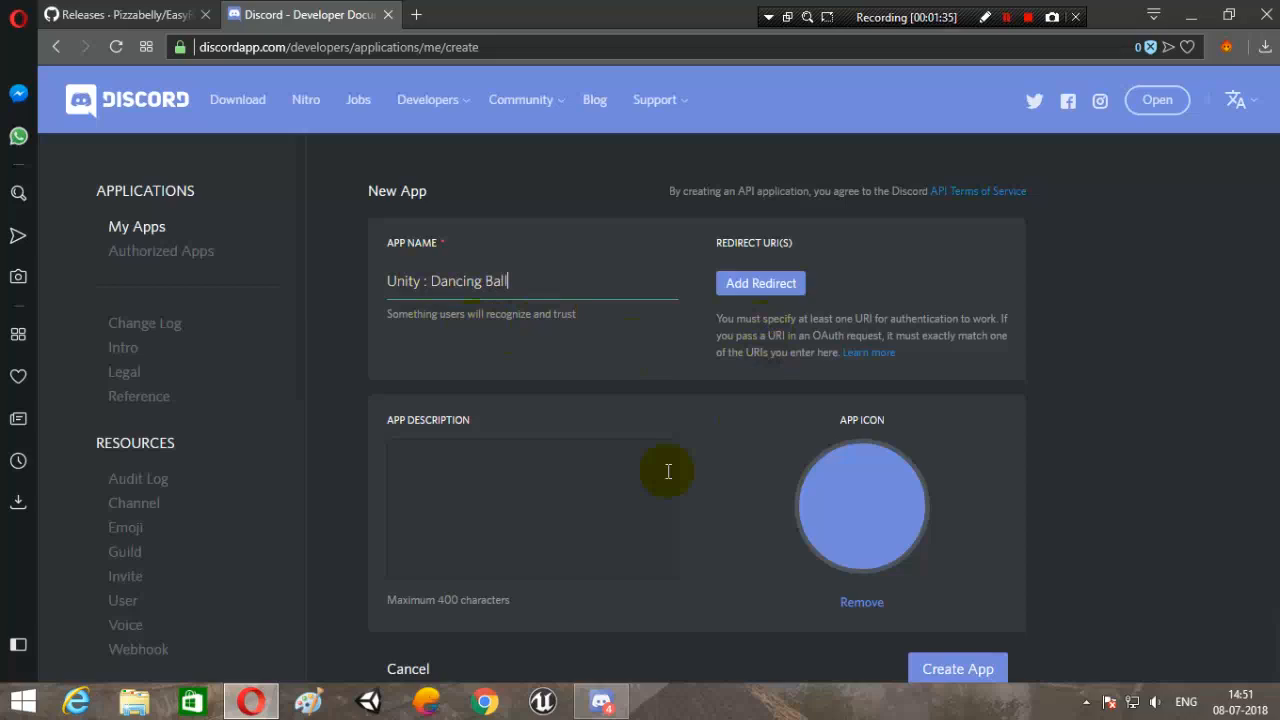
{"action": "mouse_move", "coordinate": [745, 270]}
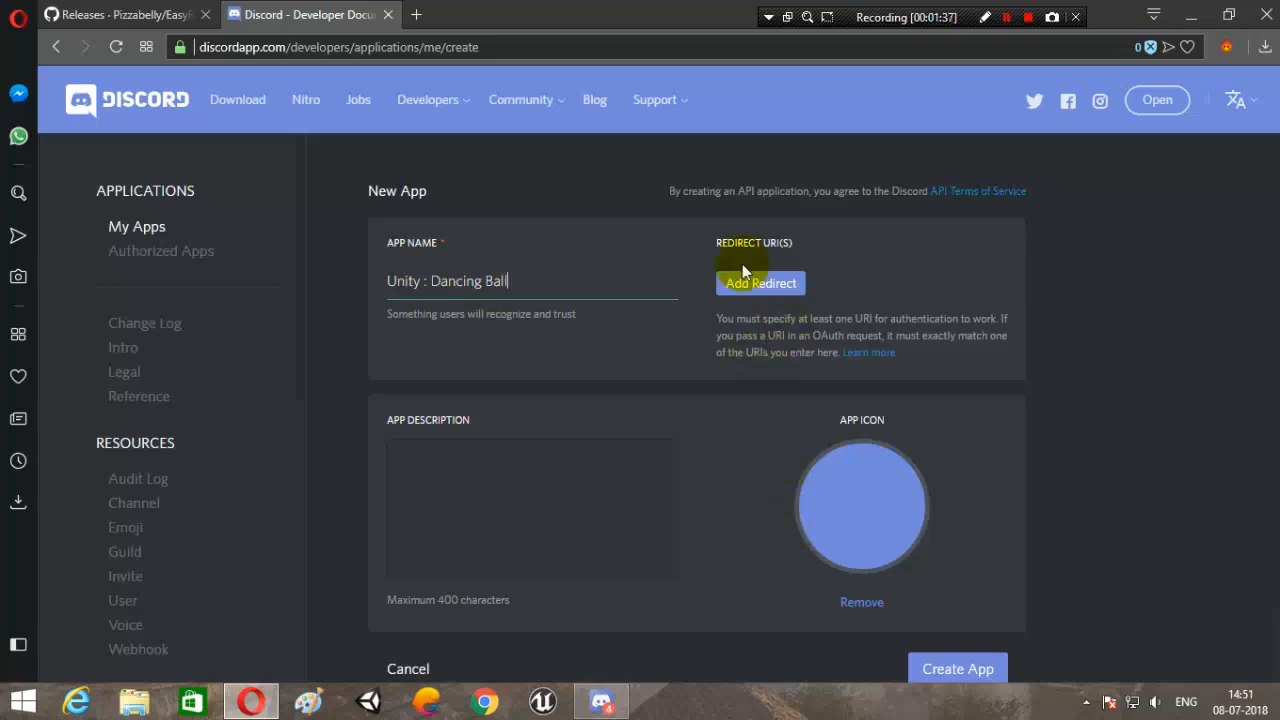
{"action": "scroll", "scroll_direction": "down", "scroll_amount": 3}
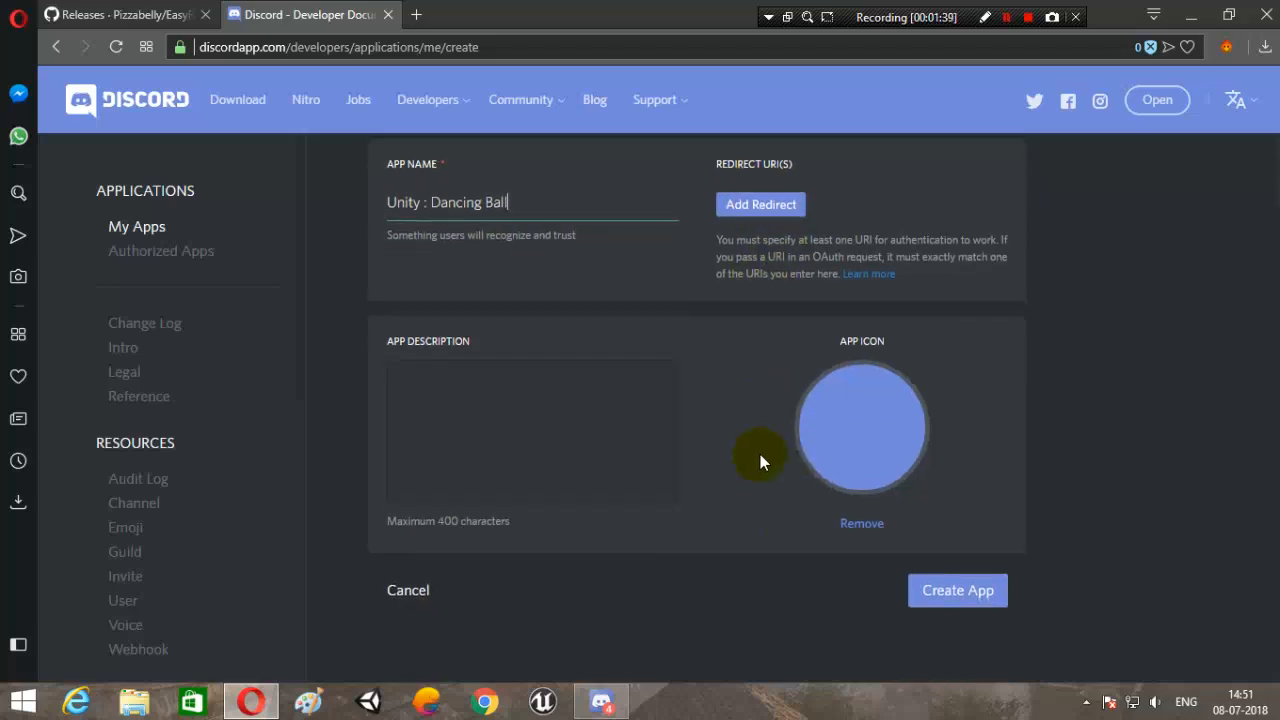
{"action": "left_click", "coordinate": [532, 430]}
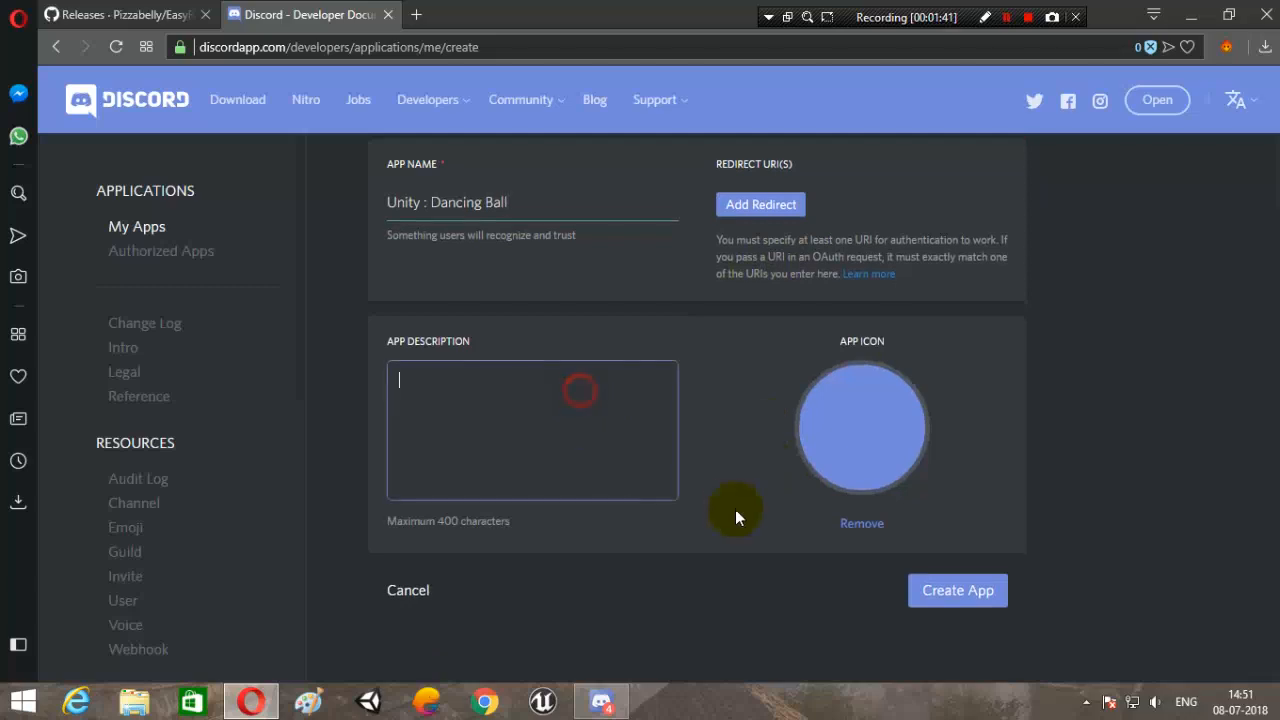
{"action": "type", "text": "Dancing Ball i"}
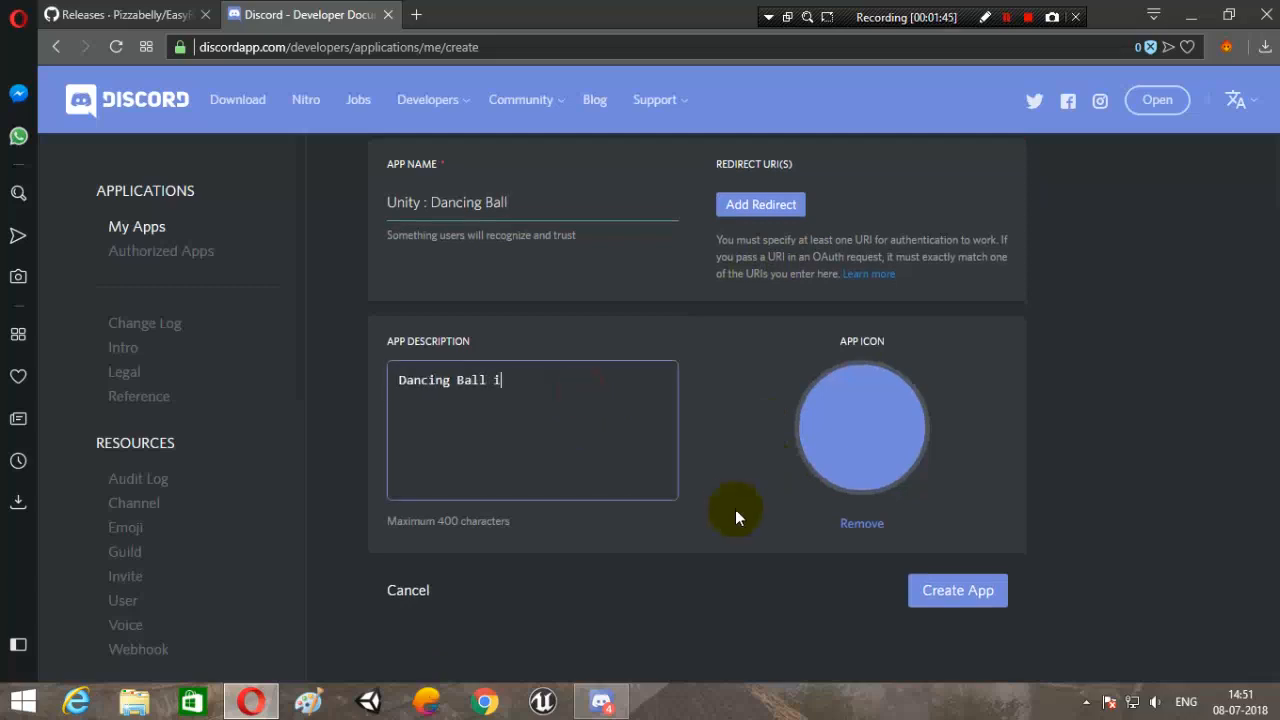
{"action": "type", "text": "n Unity"}
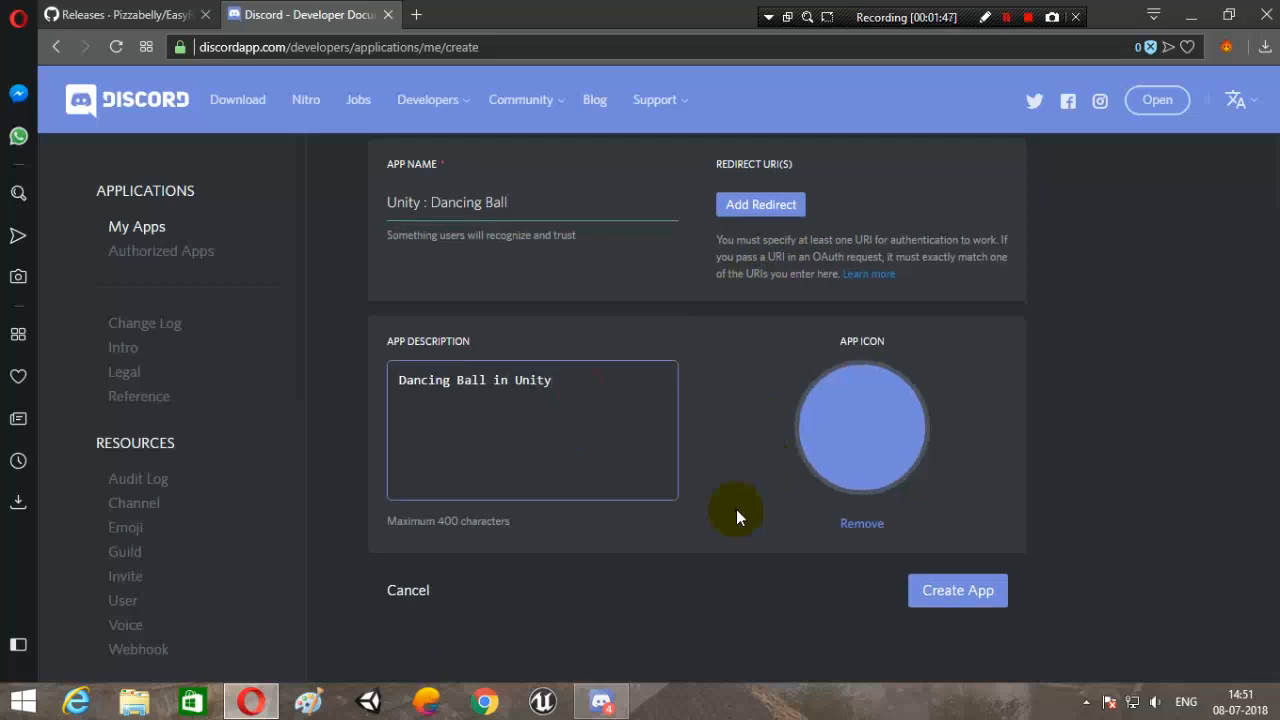
Set Unity.png from the Downloads folder as the app icon.
{"action": "left_click", "coordinate": [861, 427]}
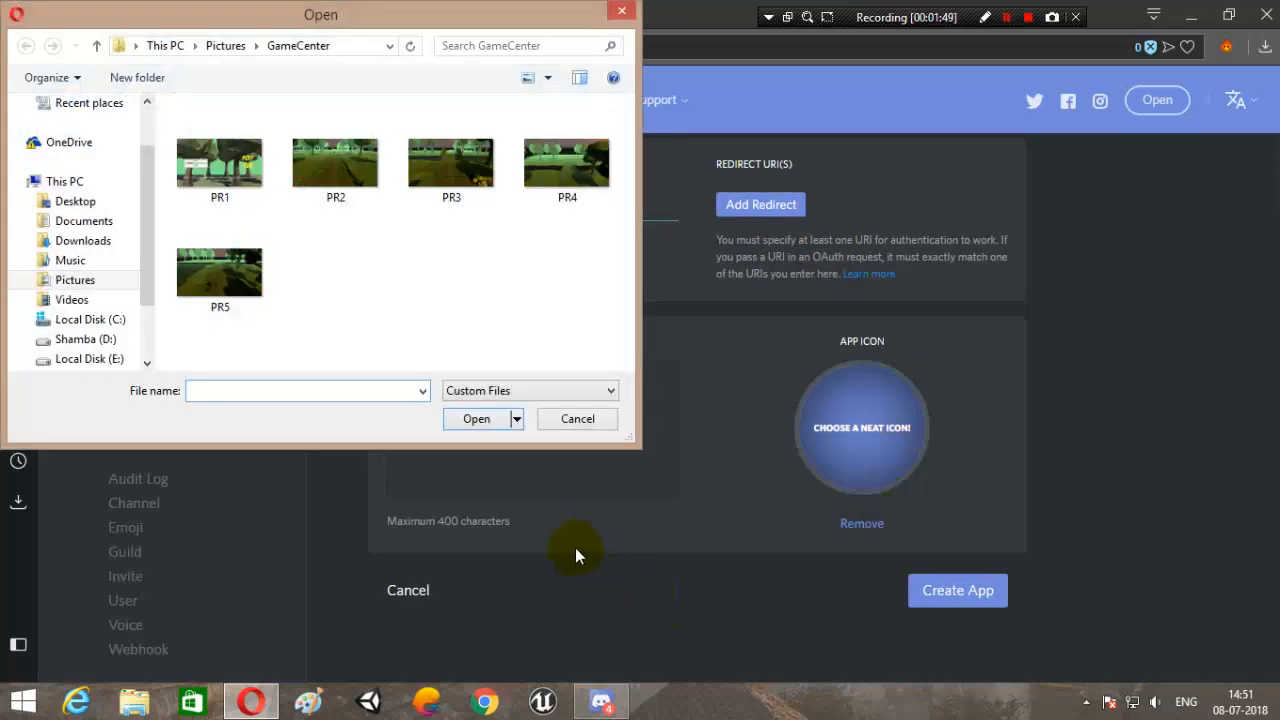
{"action": "left_click", "coordinate": [83, 240]}
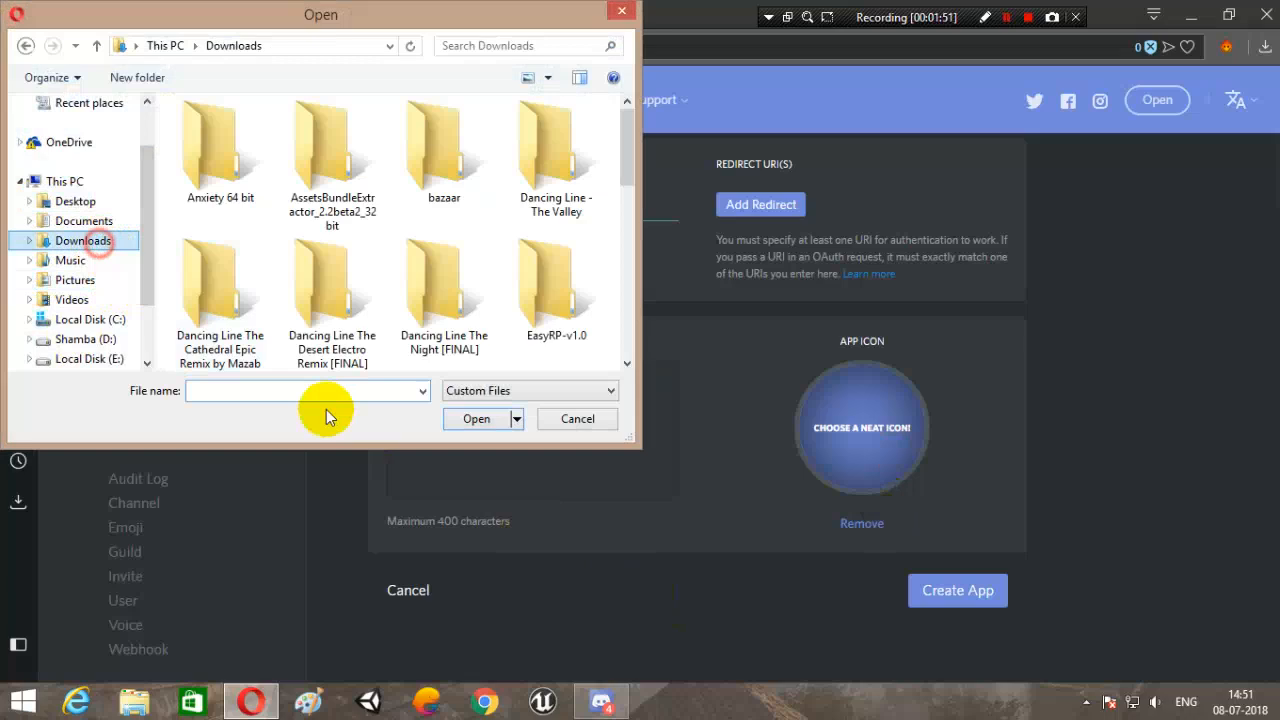
{"action": "type", "text": "un"}
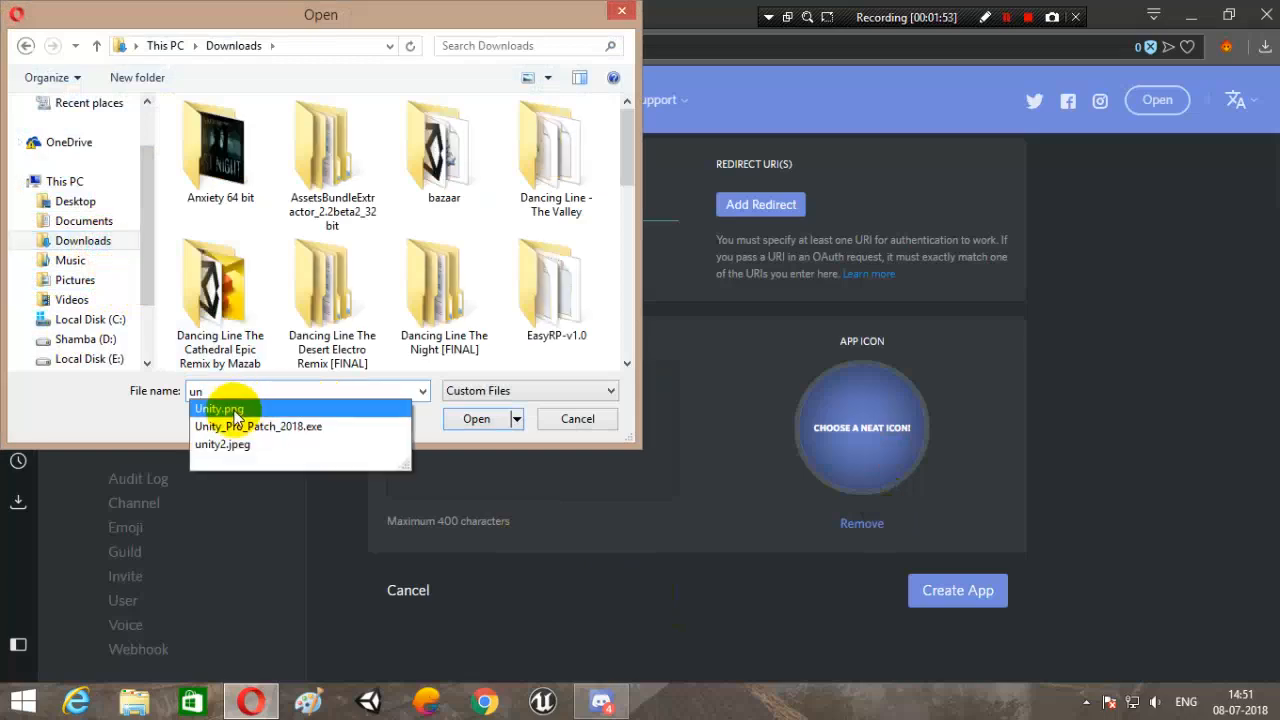
{"action": "left_click", "coordinate": [476, 418]}
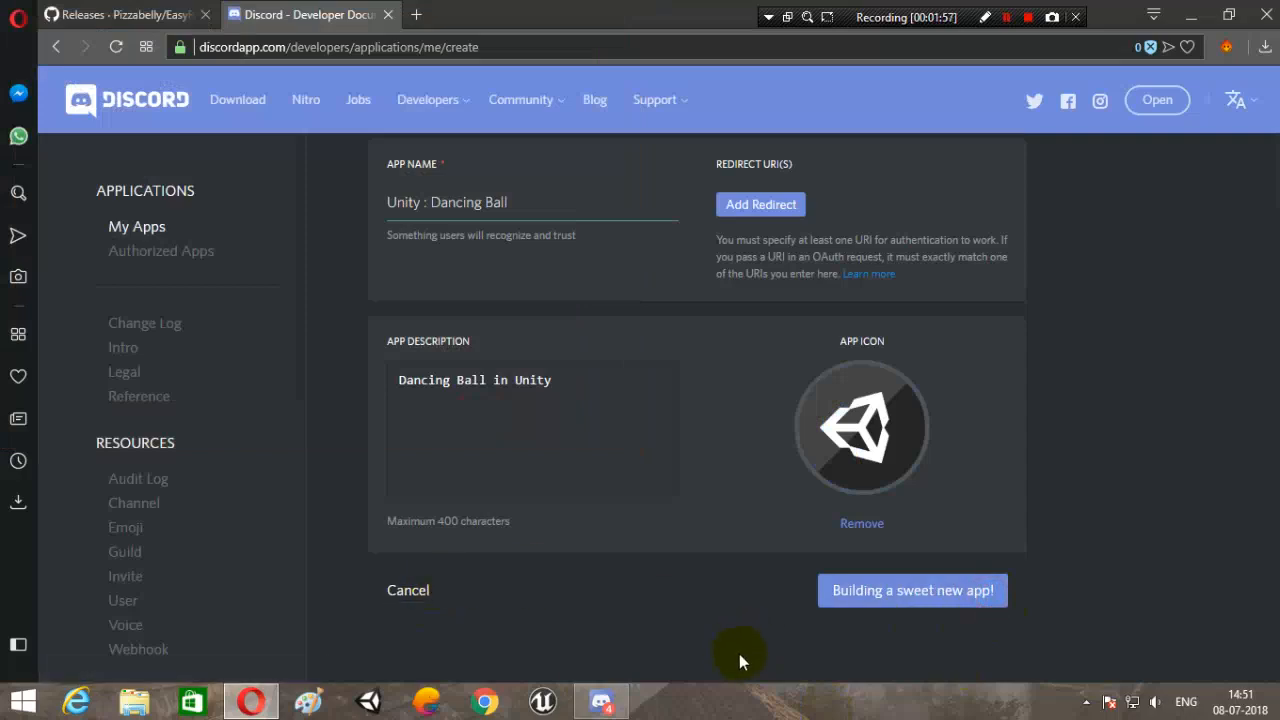
{"action": "mouse_move", "coordinate": [685, 650]}
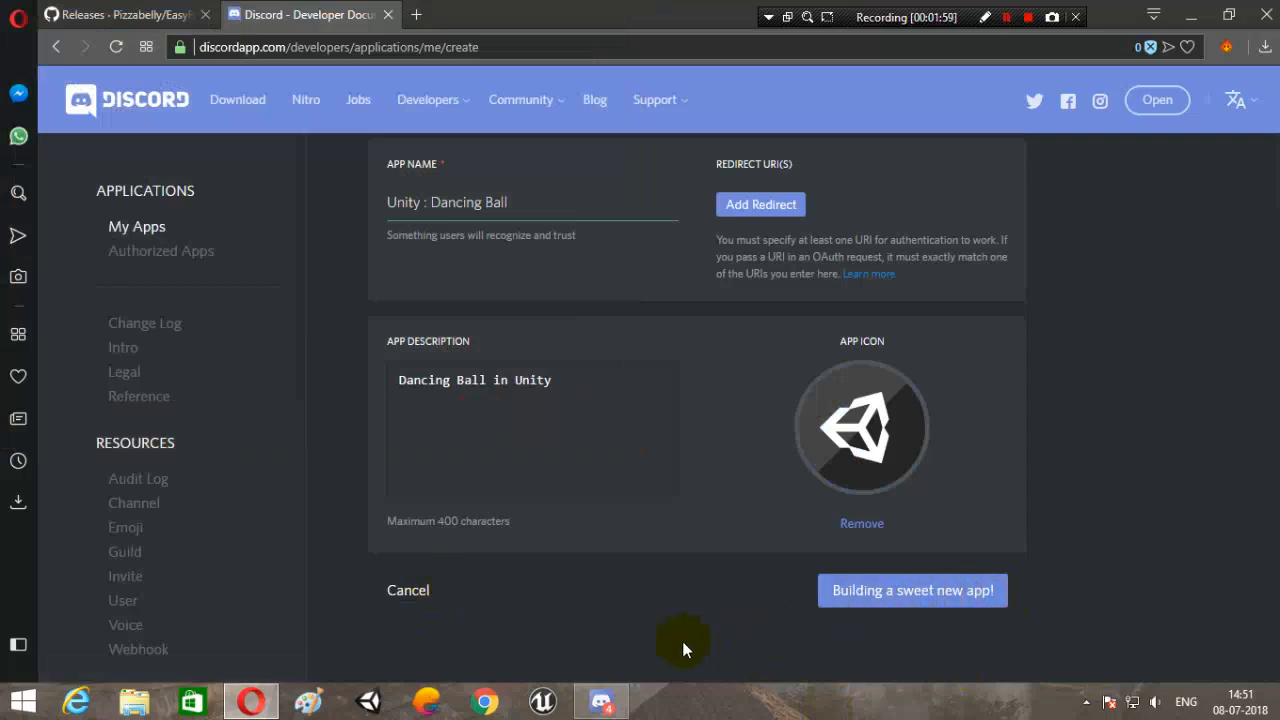
{"action": "mouse_move", "coordinate": [667, 658]}
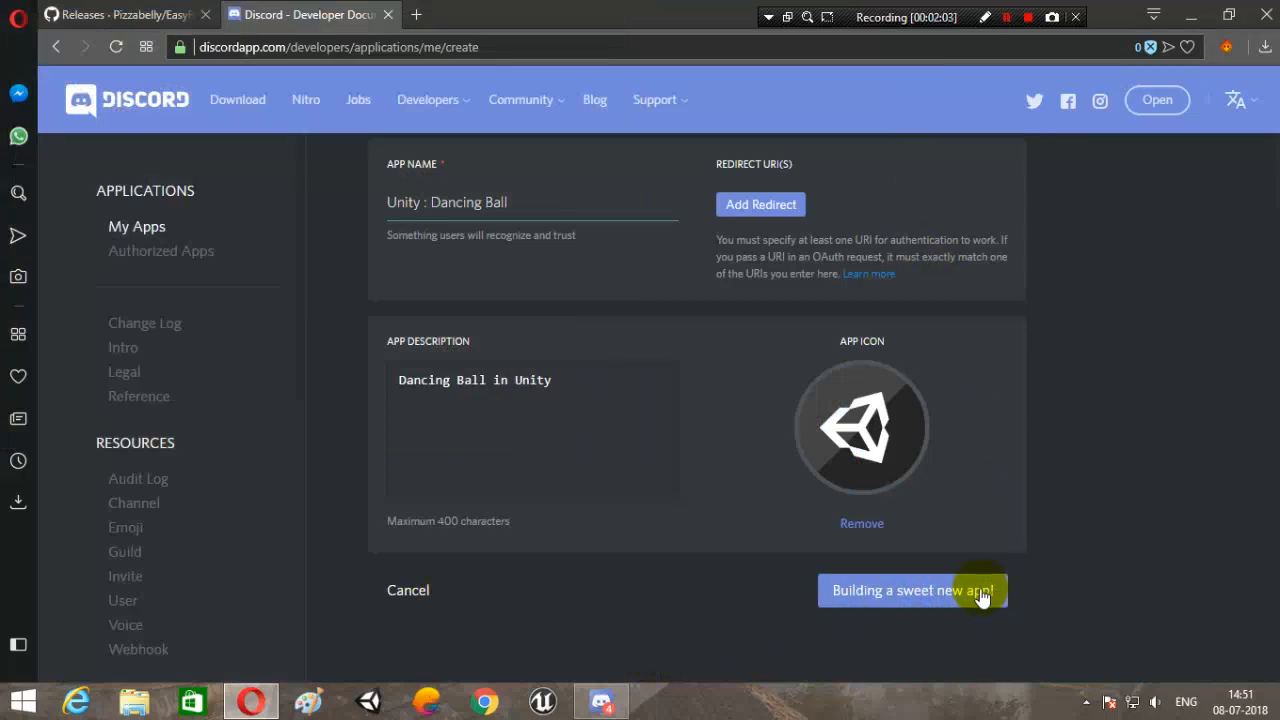
Create the app and scroll down its settings to the Rich Presence section.
{"action": "left_click", "coordinate": [911, 590]}
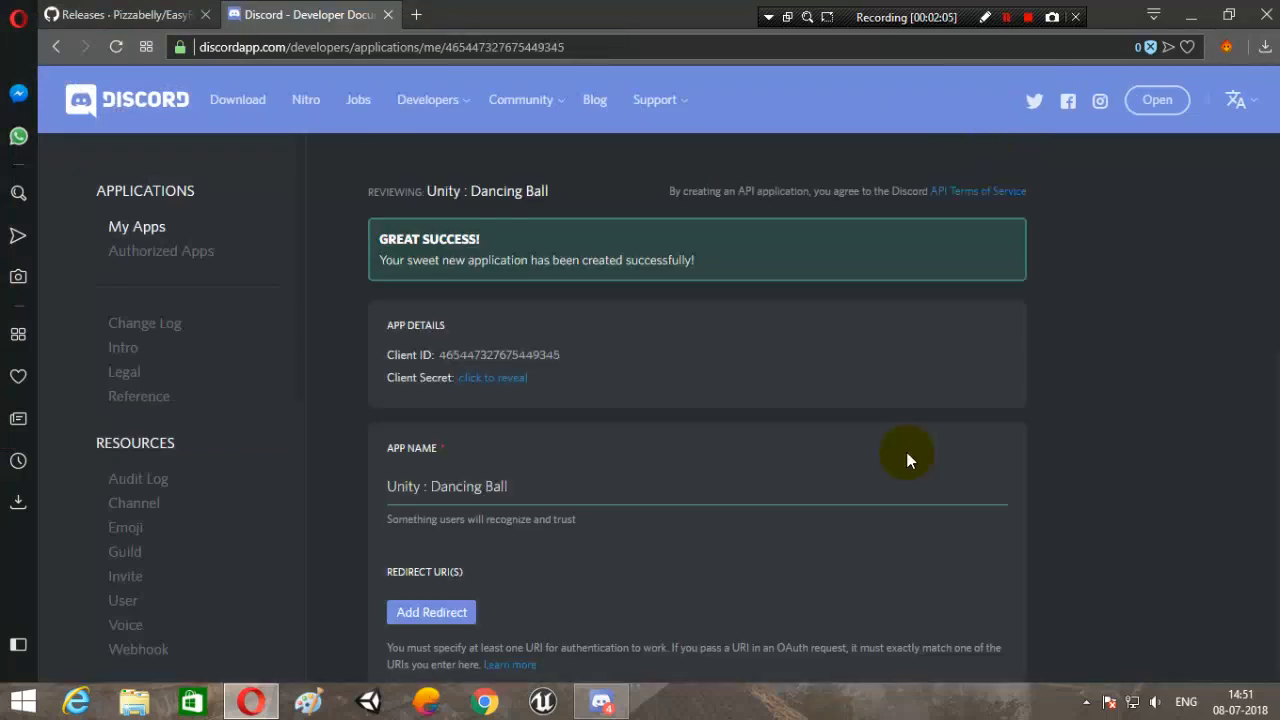
{"action": "mouse_move", "coordinate": [490, 355]}
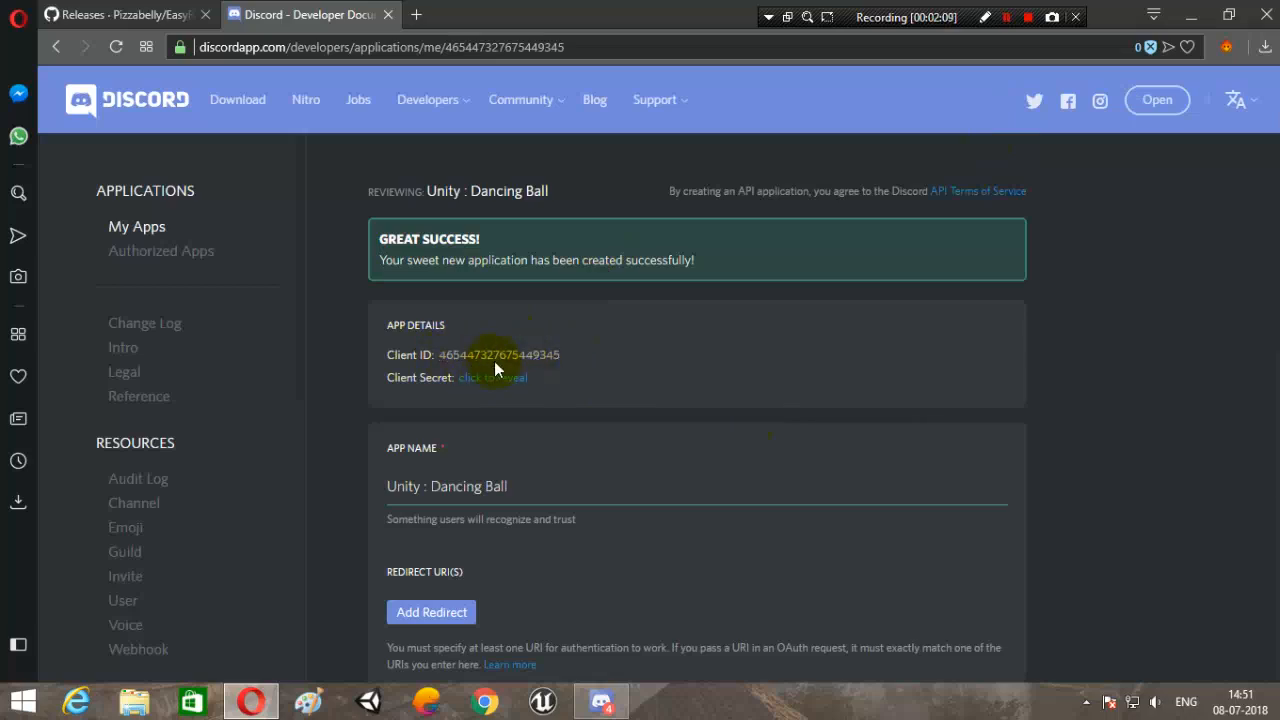
{"action": "scroll", "scroll_direction": "down", "scroll_amount": 3}
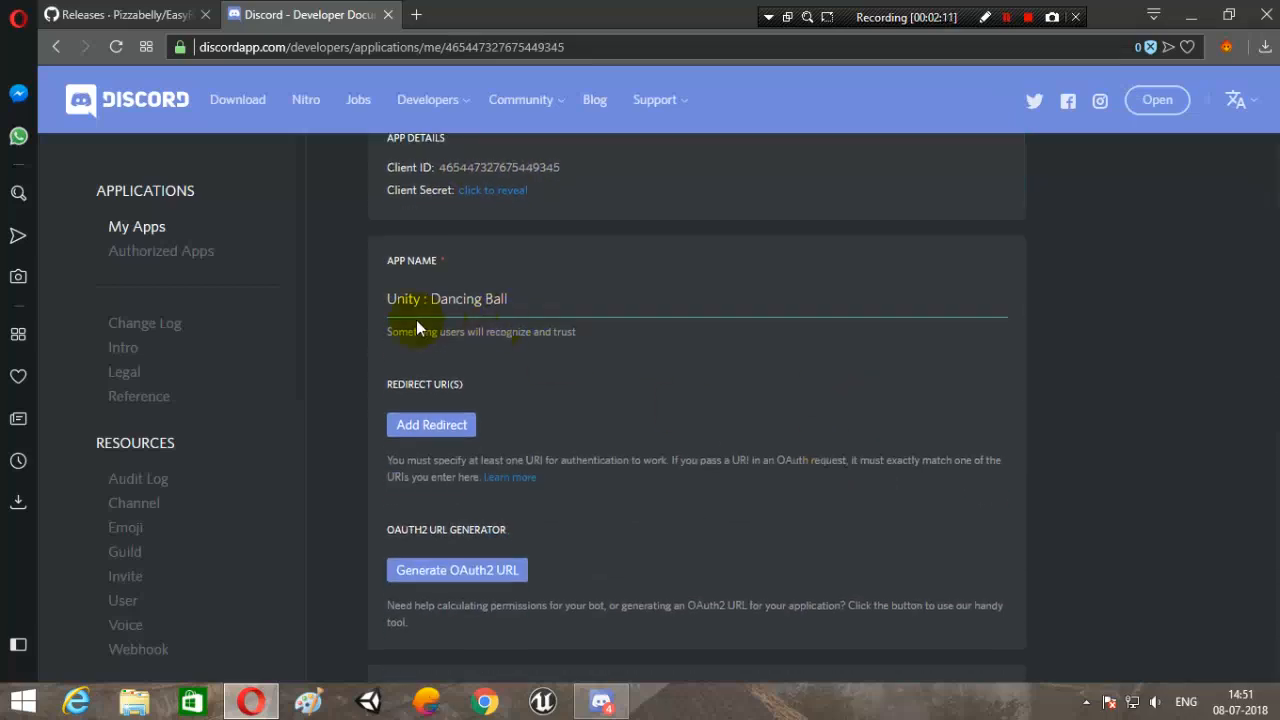
{"action": "scroll", "scroll_direction": "down", "scroll_amount": 3}
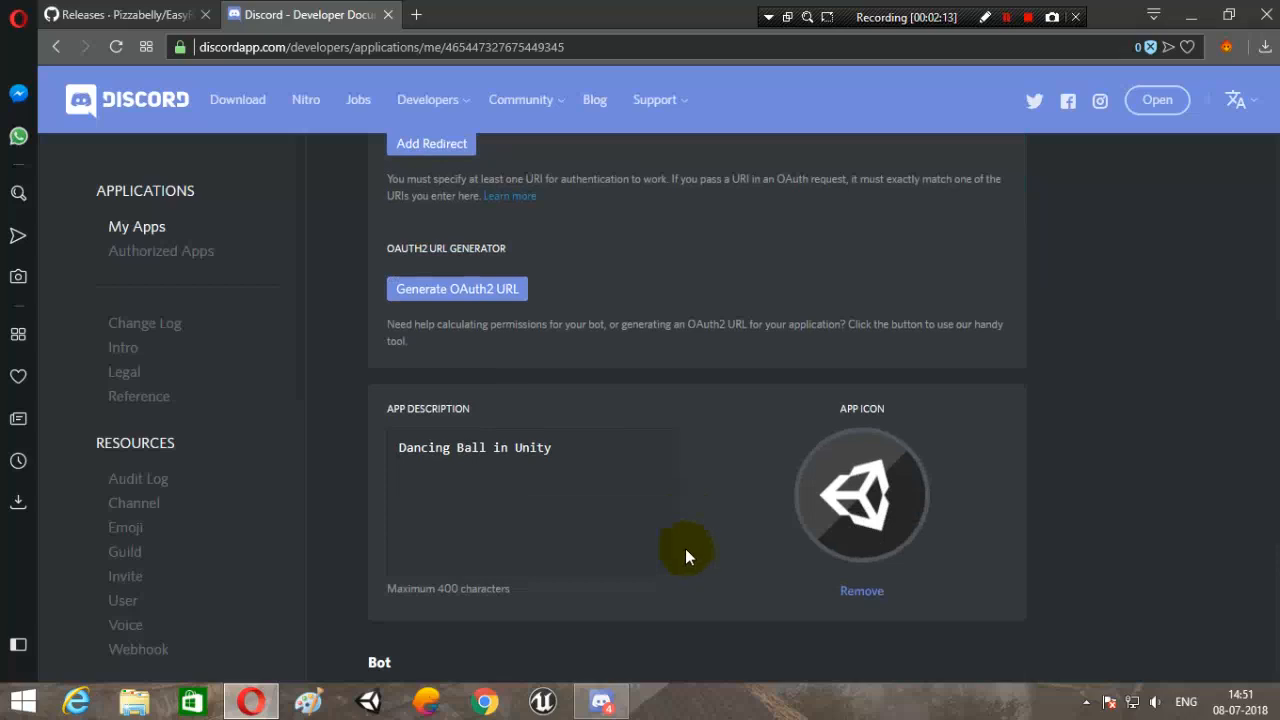
{"action": "scroll", "scroll_direction": "down", "scroll_amount": 3}
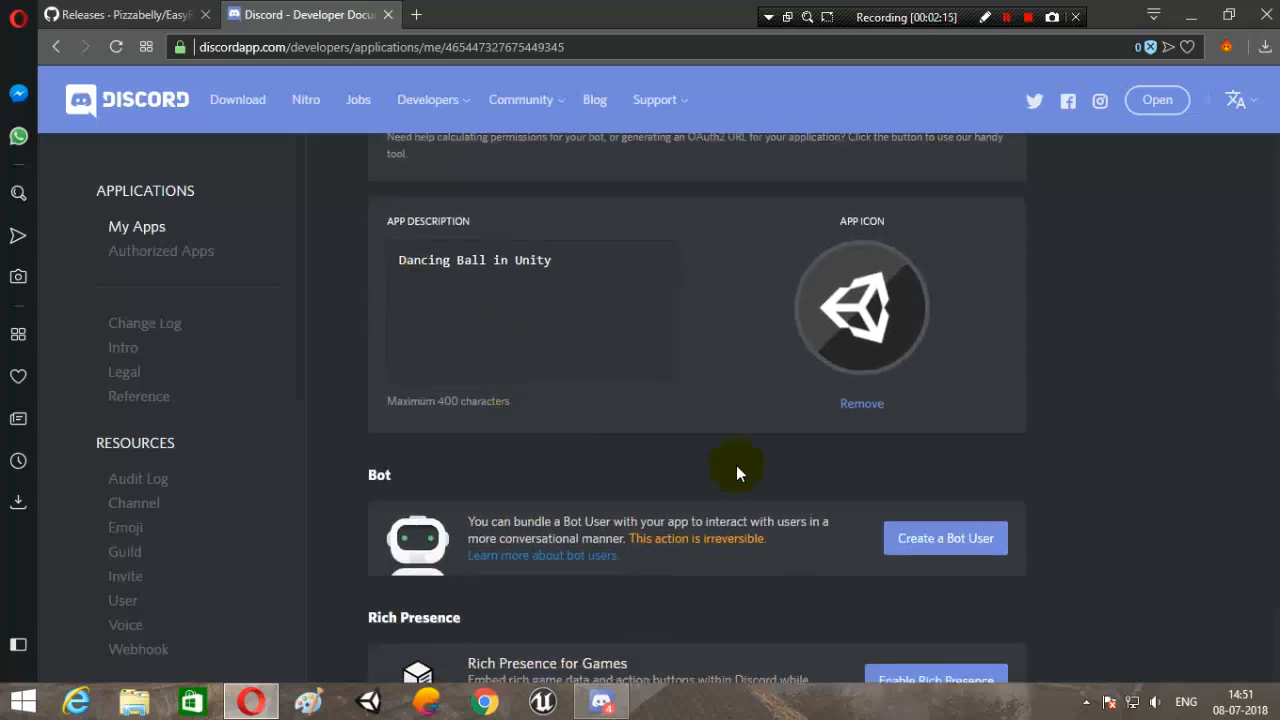
{"action": "scroll", "scroll_direction": "down", "scroll_amount": 3}
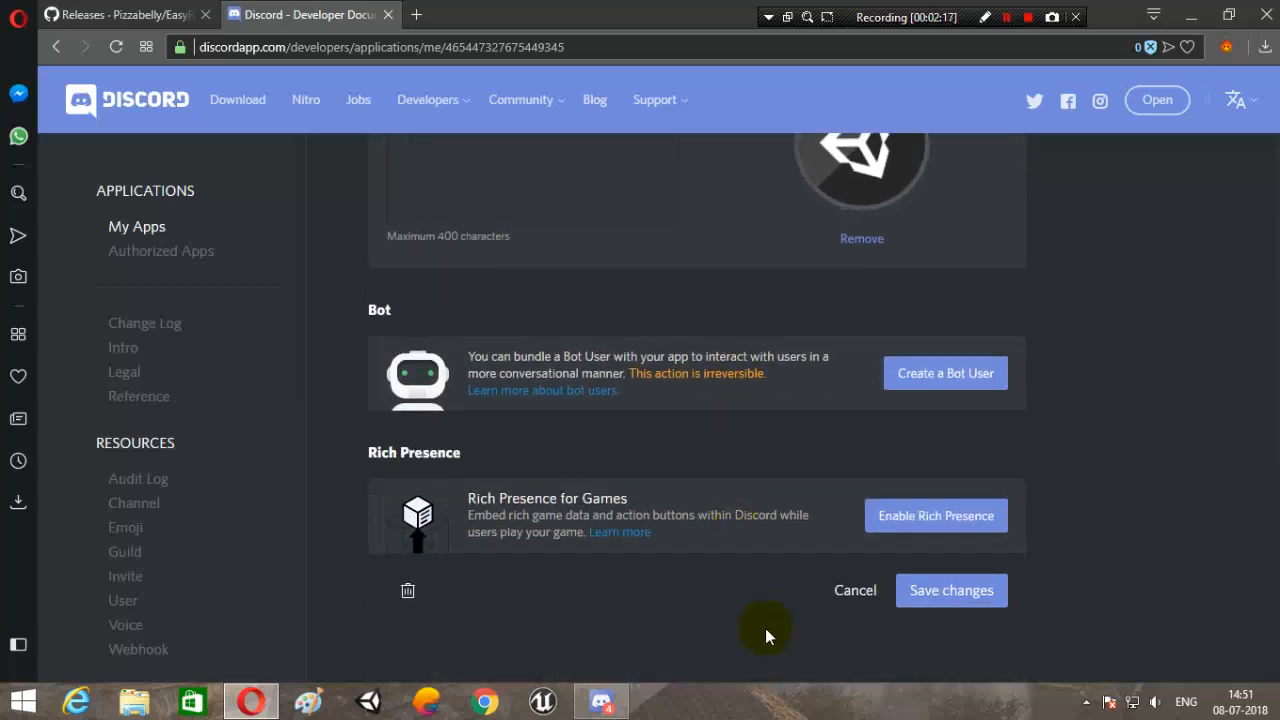
{"action": "mouse_move", "coordinate": [936, 515]}
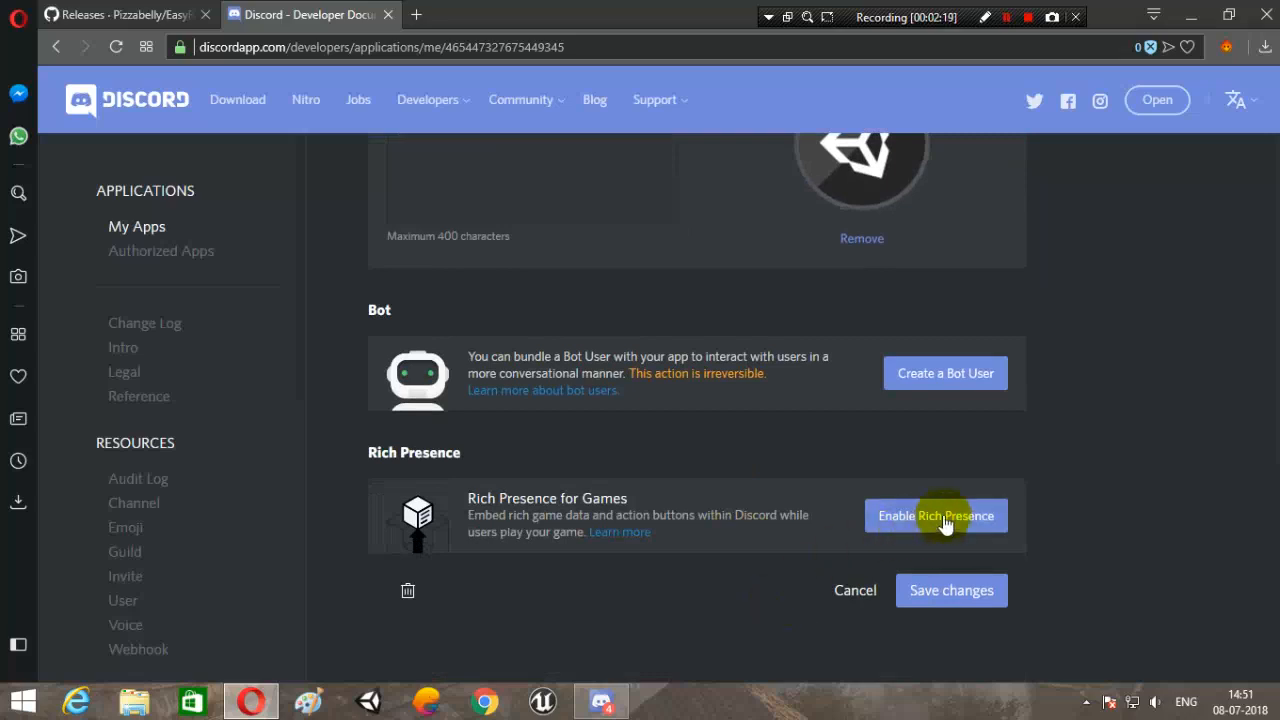
Enable Rich Presence and set the Unity picture as the cover image.
{"action": "left_click", "coordinate": [935, 515]}
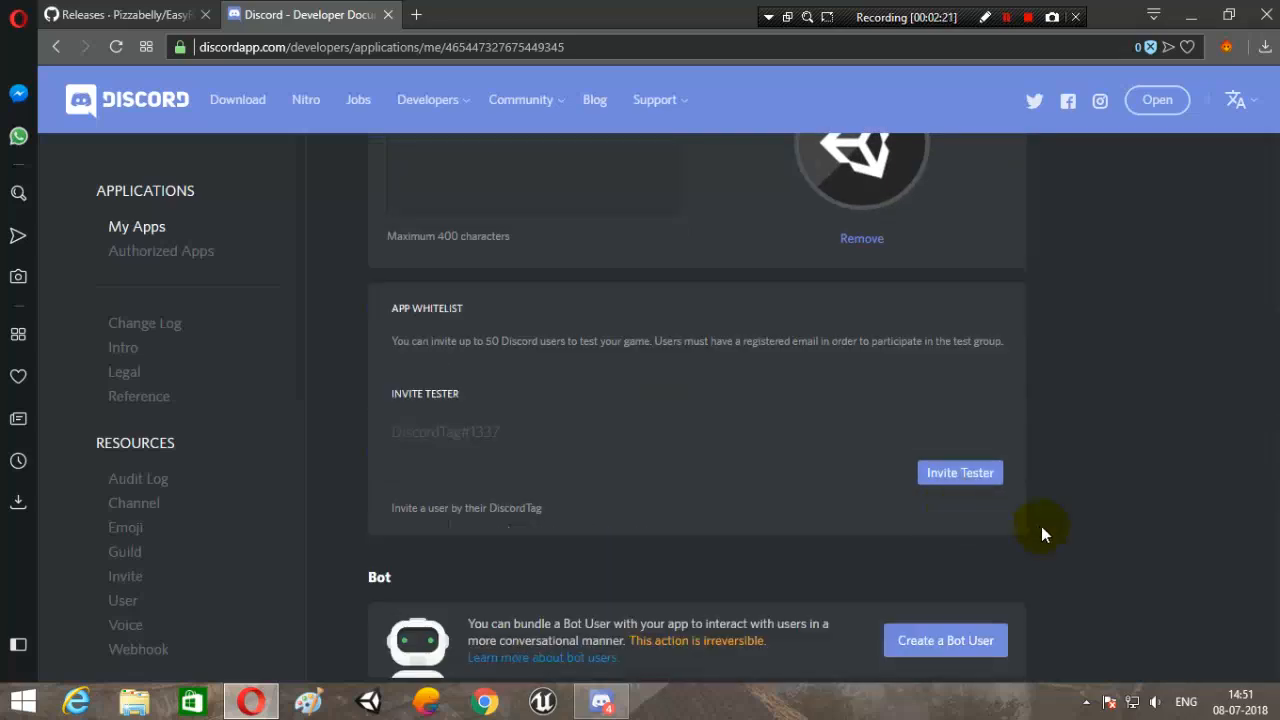
{"action": "scroll", "scroll_direction": "down", "scroll_amount": 3}
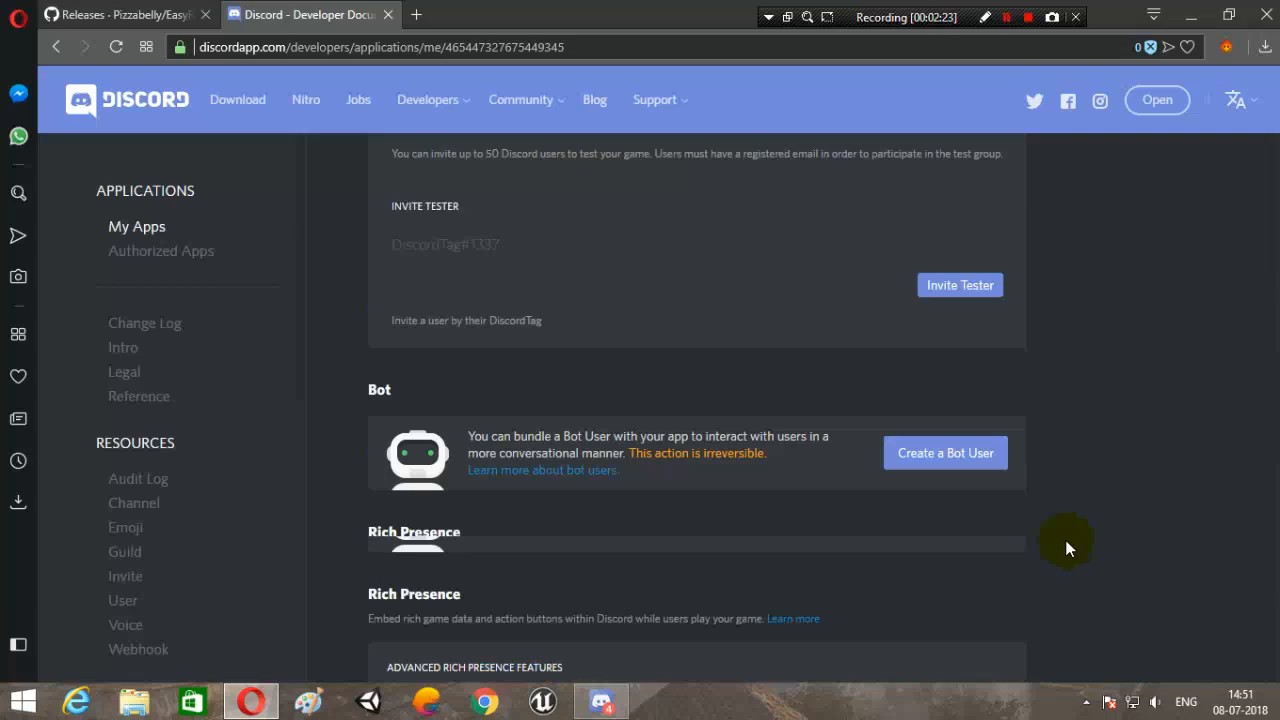
{"action": "scroll", "scroll_direction": "down", "scroll_amount": 3}
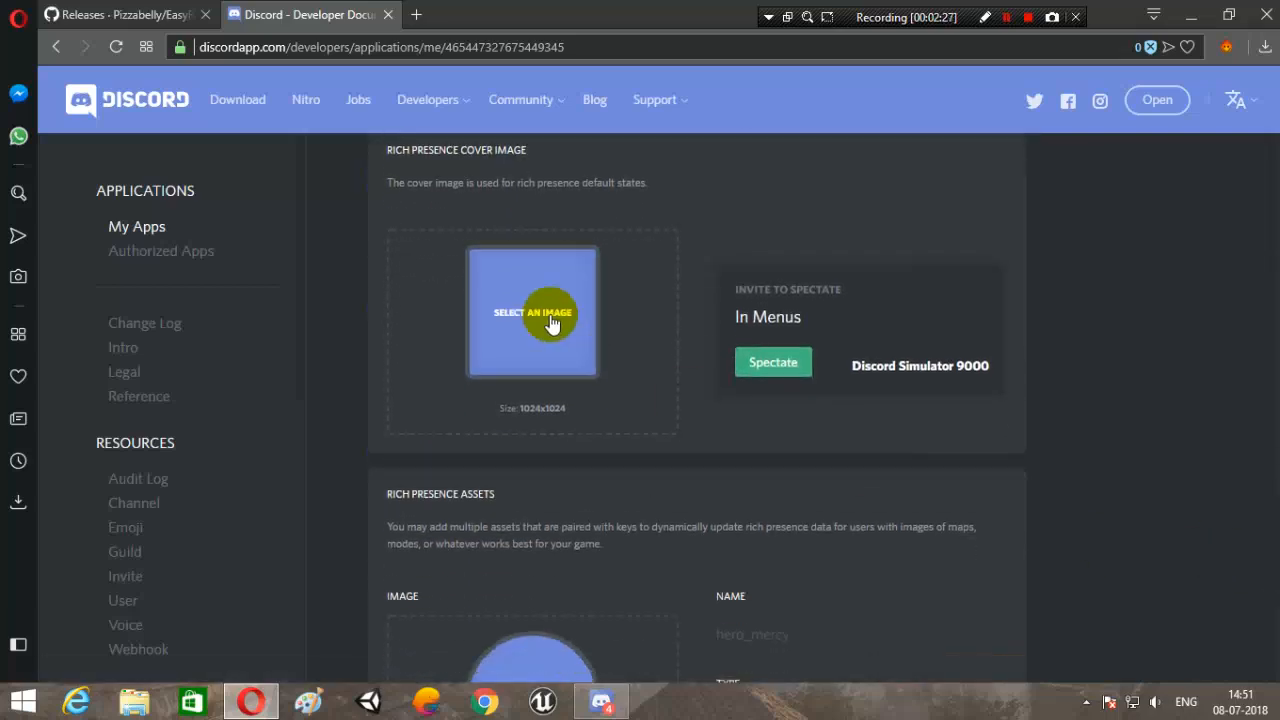
{"action": "mouse_move", "coordinate": [660, 332]}
{"action": "type", "text": "un"}
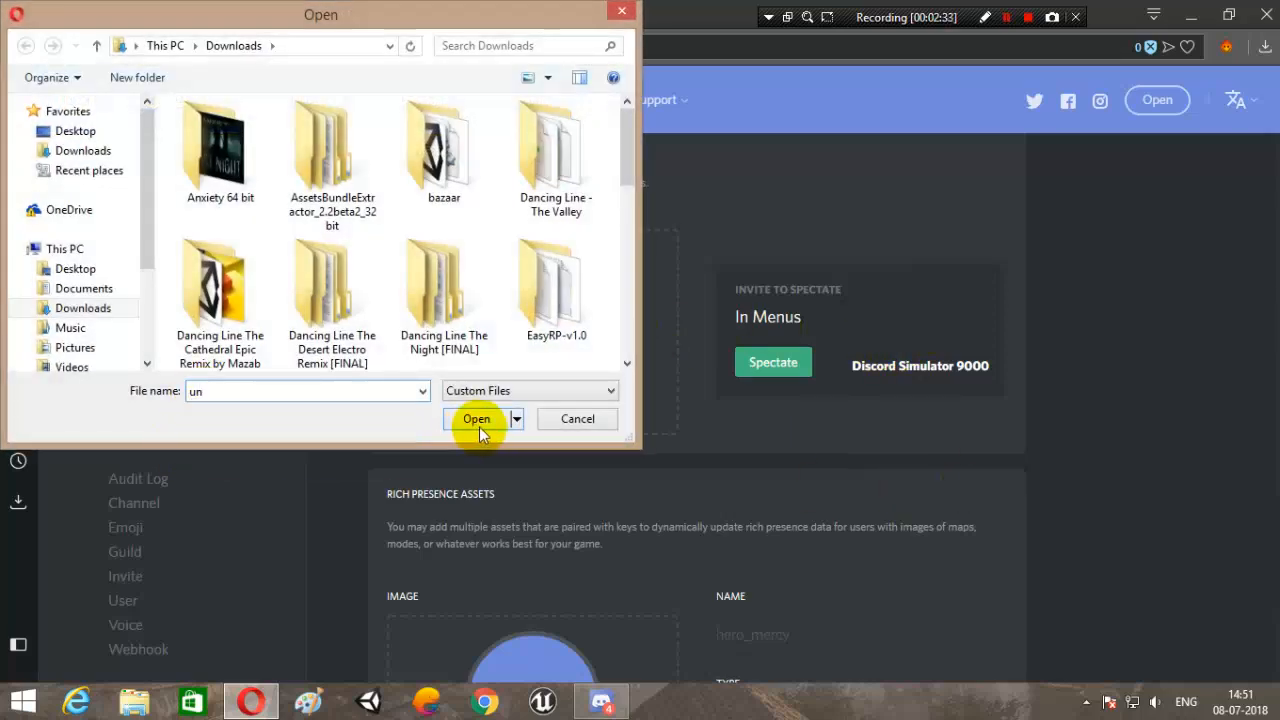
{"action": "left_click", "coordinate": [477, 418]}
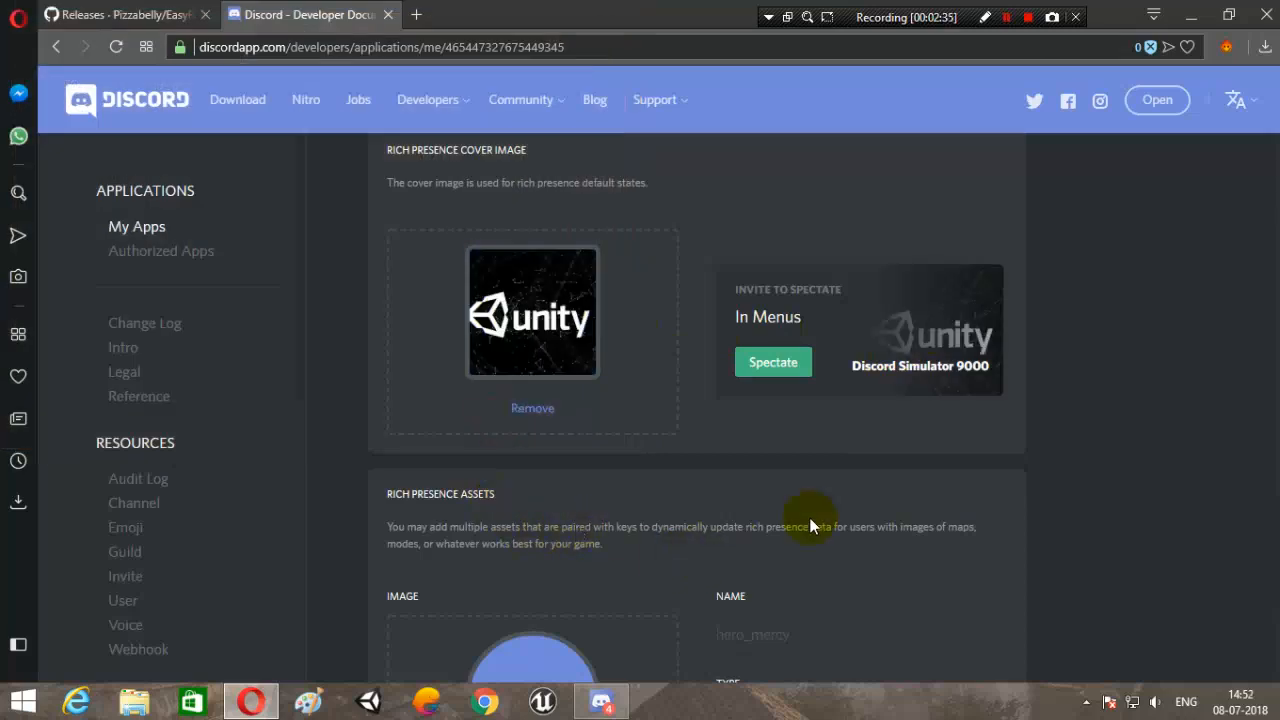
{"action": "mouse_move", "coordinate": [950, 385]}
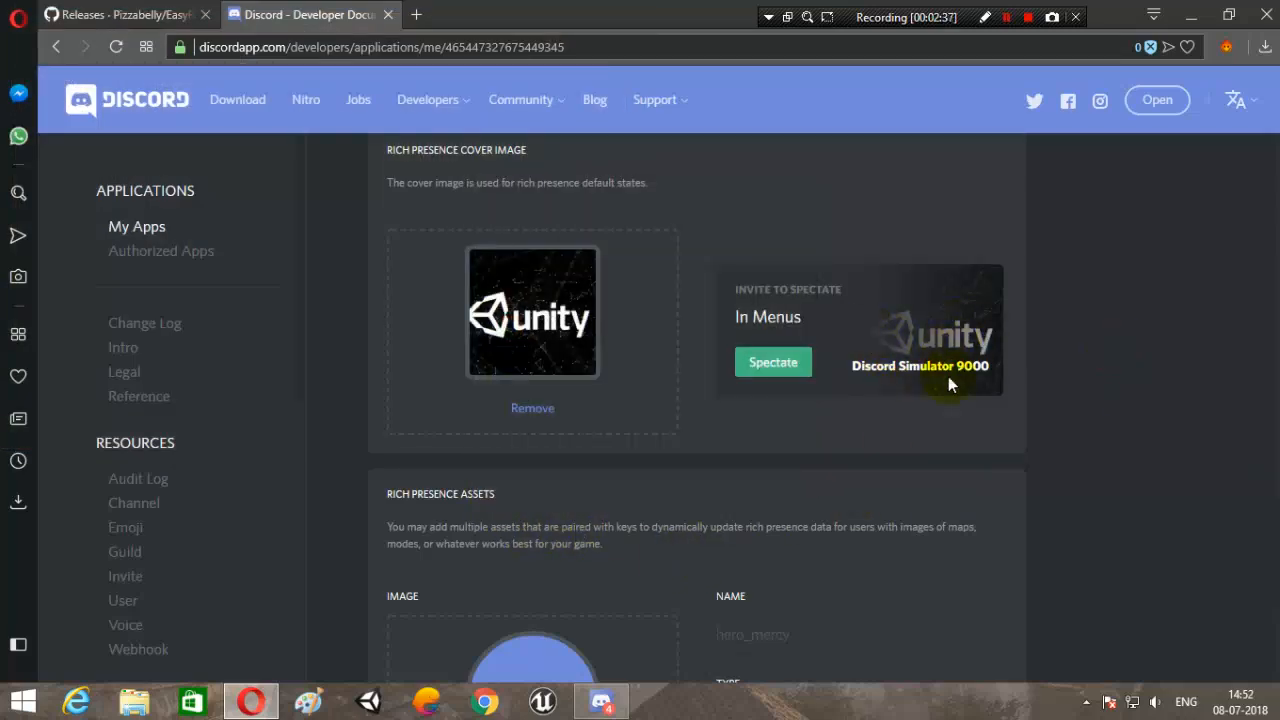
{"action": "mouse_move", "coordinate": [935, 578]}
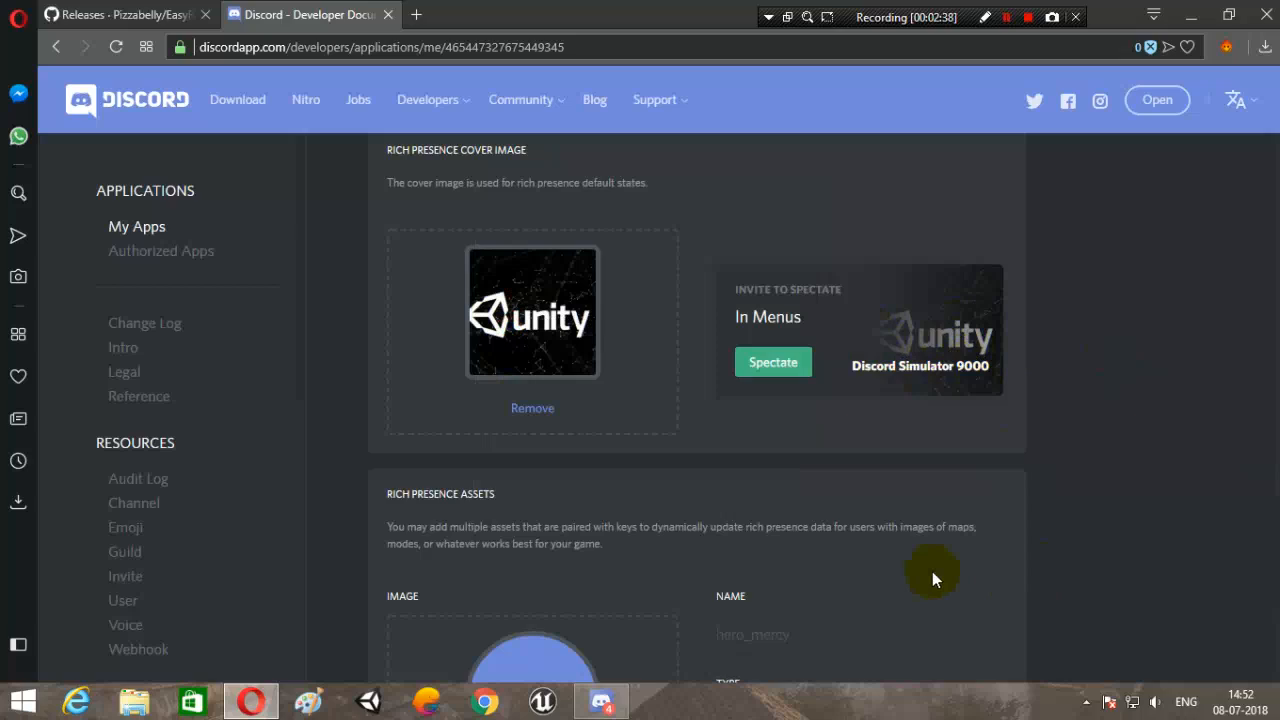
Upload a small-type asset named unity_logo using the unity2.jpeg image.
{"action": "scroll", "scroll_direction": "down", "scroll_amount": 3}
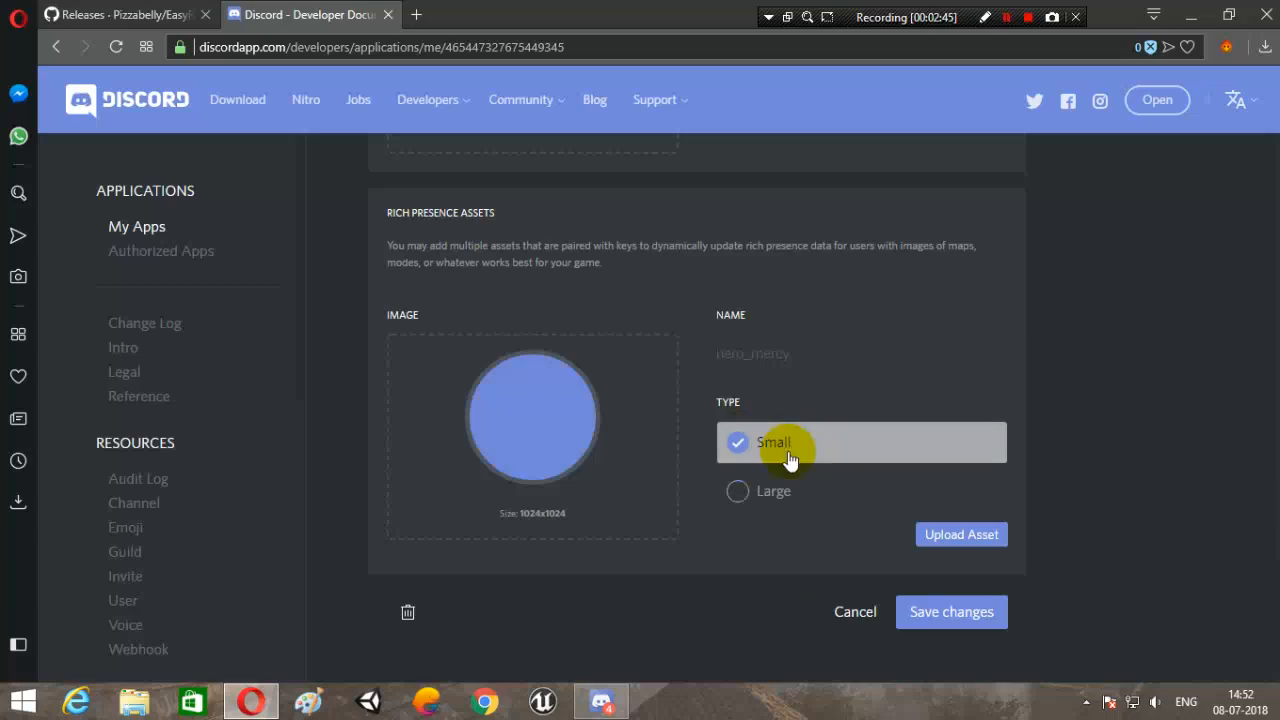
{"action": "type", "text": "unity_logo"}
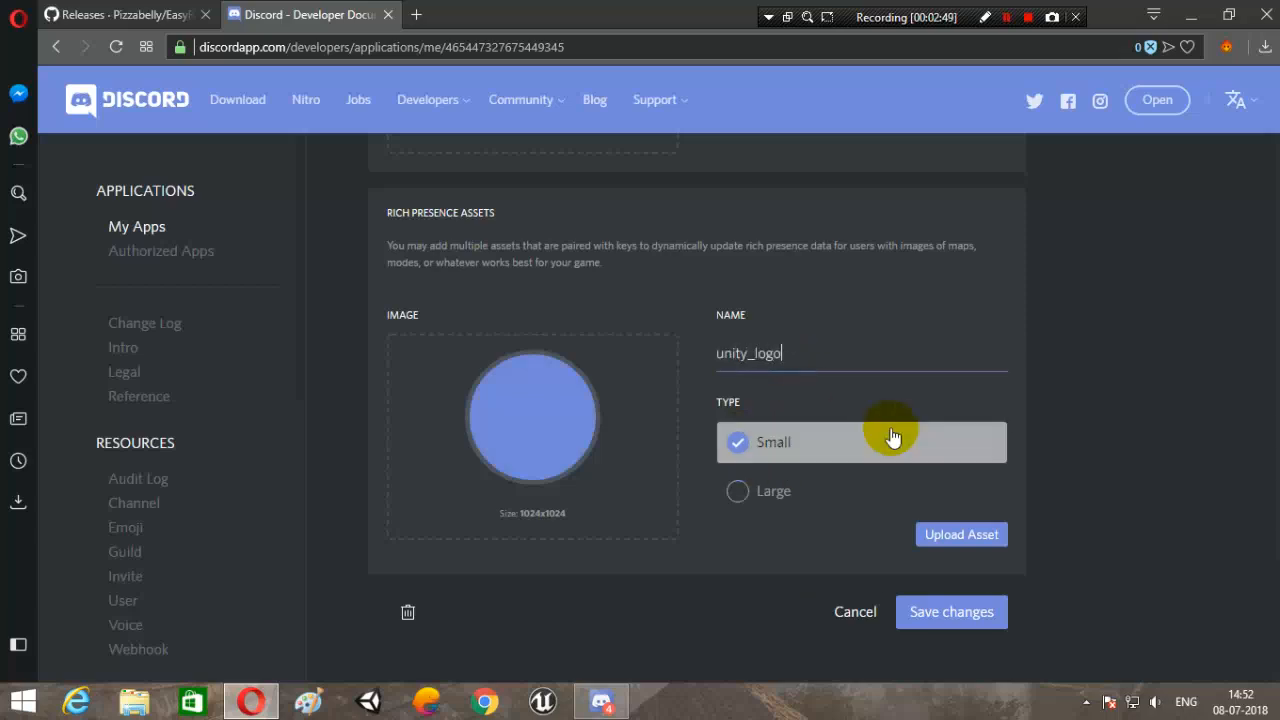
{"action": "left_click", "coordinate": [960, 534]}
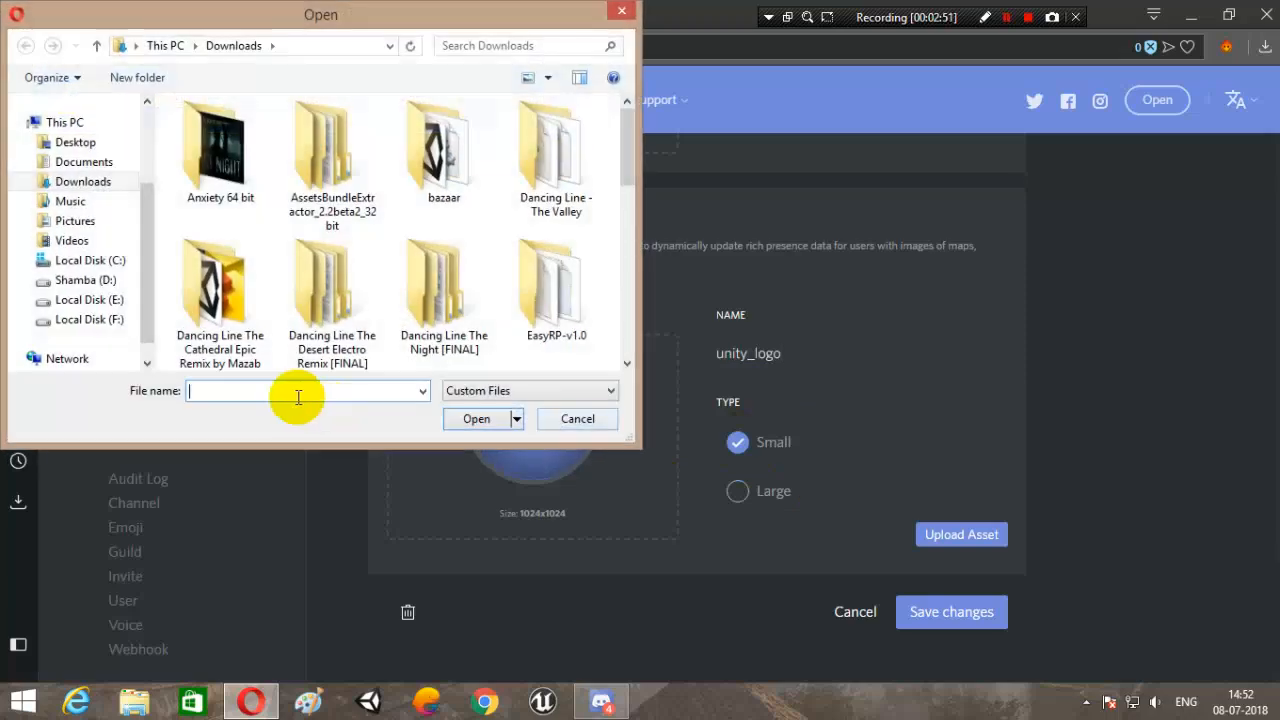
{"action": "type", "text": "un"}
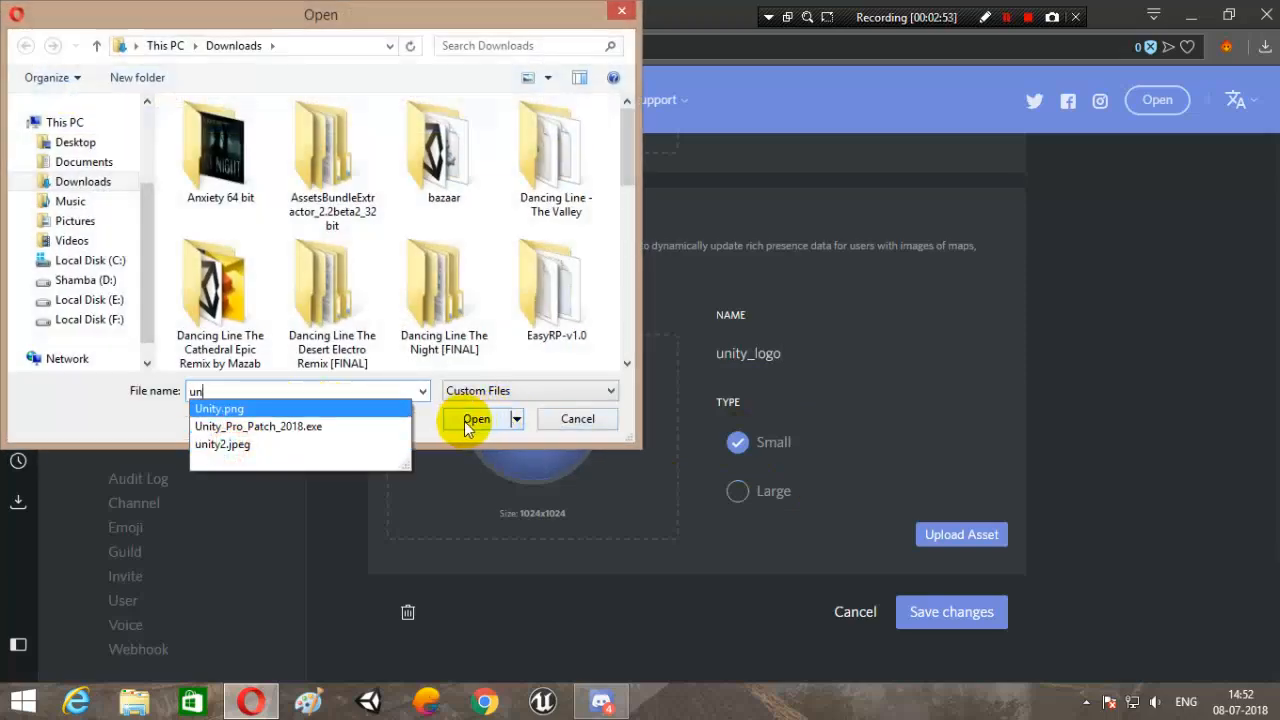
{"action": "left_click", "coordinate": [222, 444]}
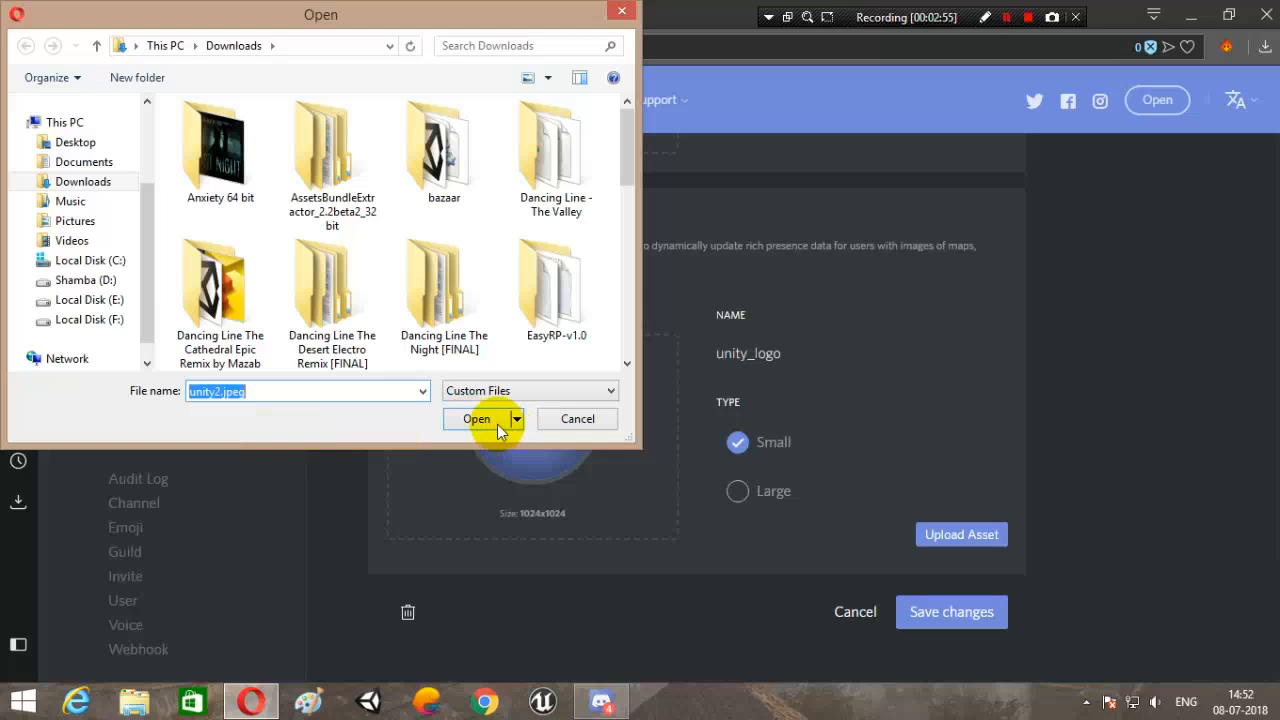
{"action": "left_click", "coordinate": [477, 418]}
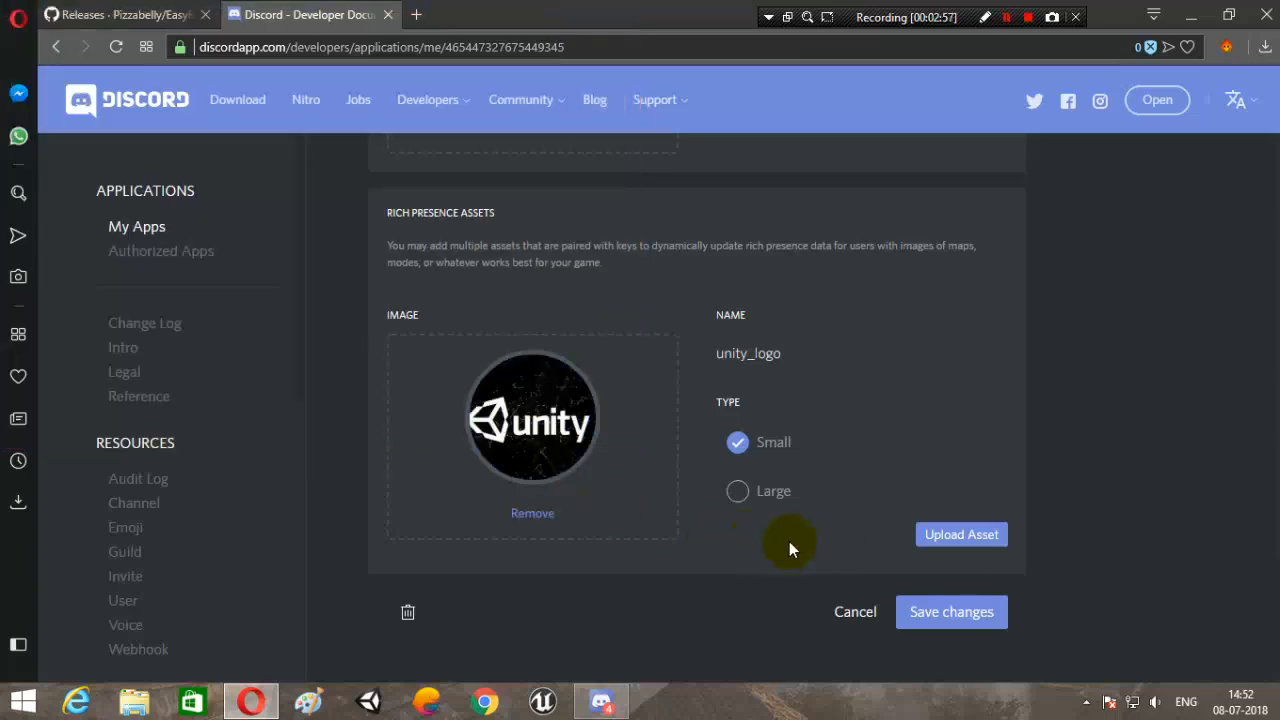
{"action": "mouse_move", "coordinate": [1218, 557]}
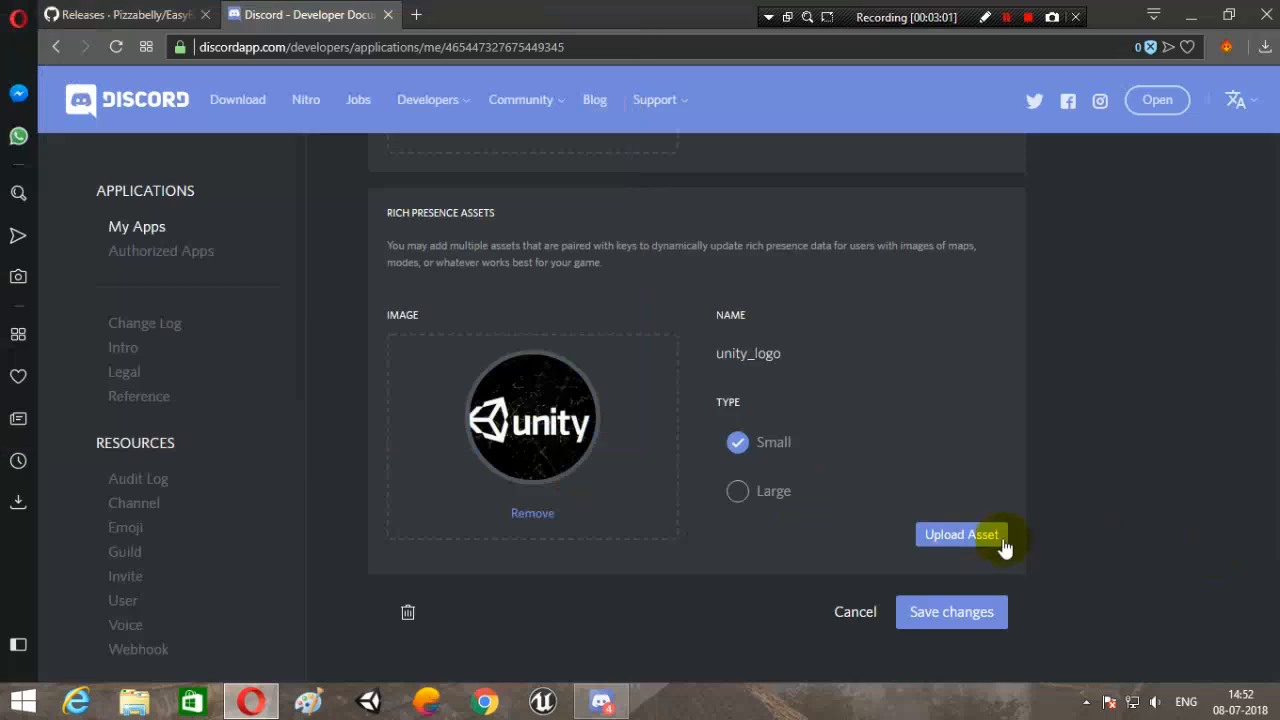
{"action": "mouse_move", "coordinate": [632, 697]}
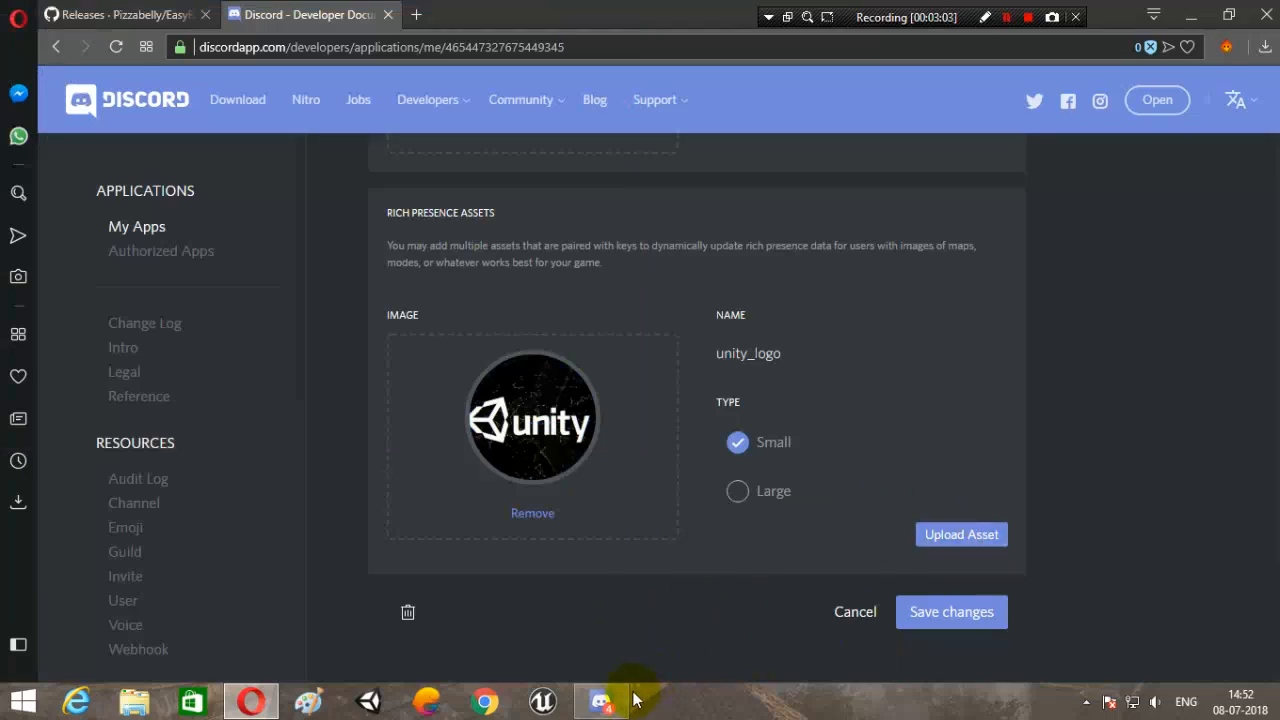
{"action": "left_click", "coordinate": [600, 700]}
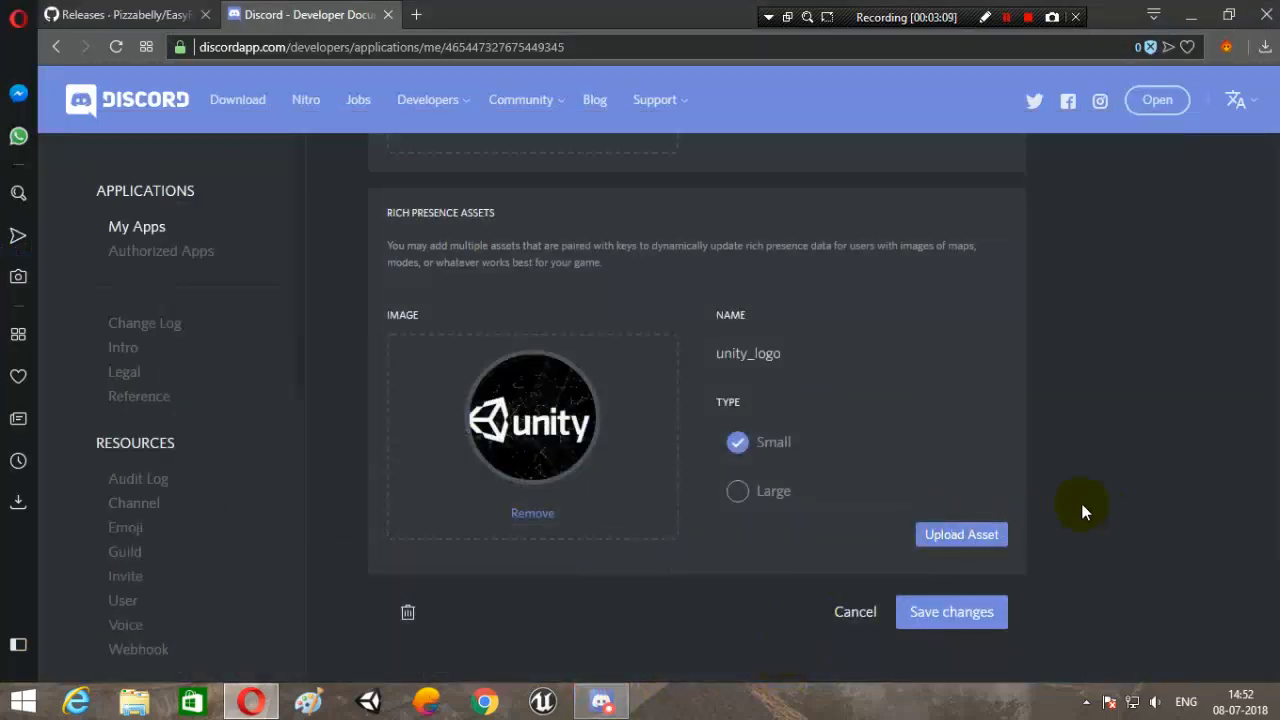
{"action": "mouse_move", "coordinate": [838, 517]}
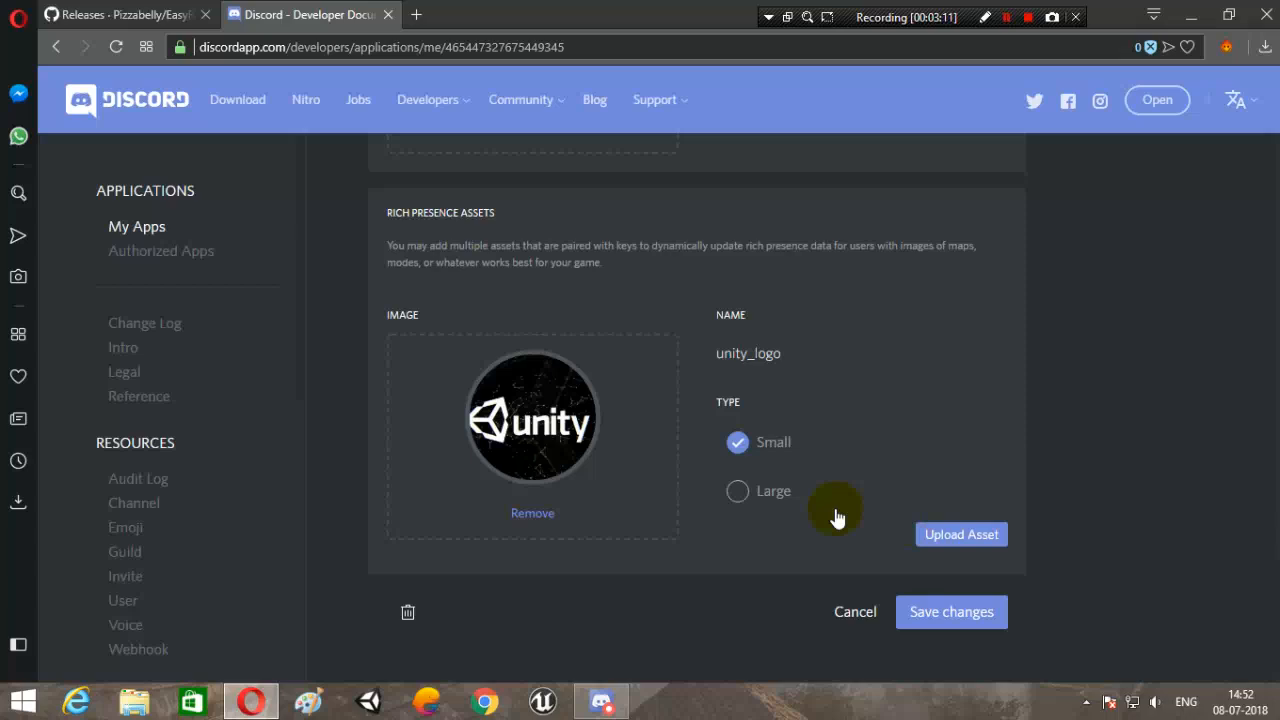
{"action": "mouse_move", "coordinate": [1187, 580]}
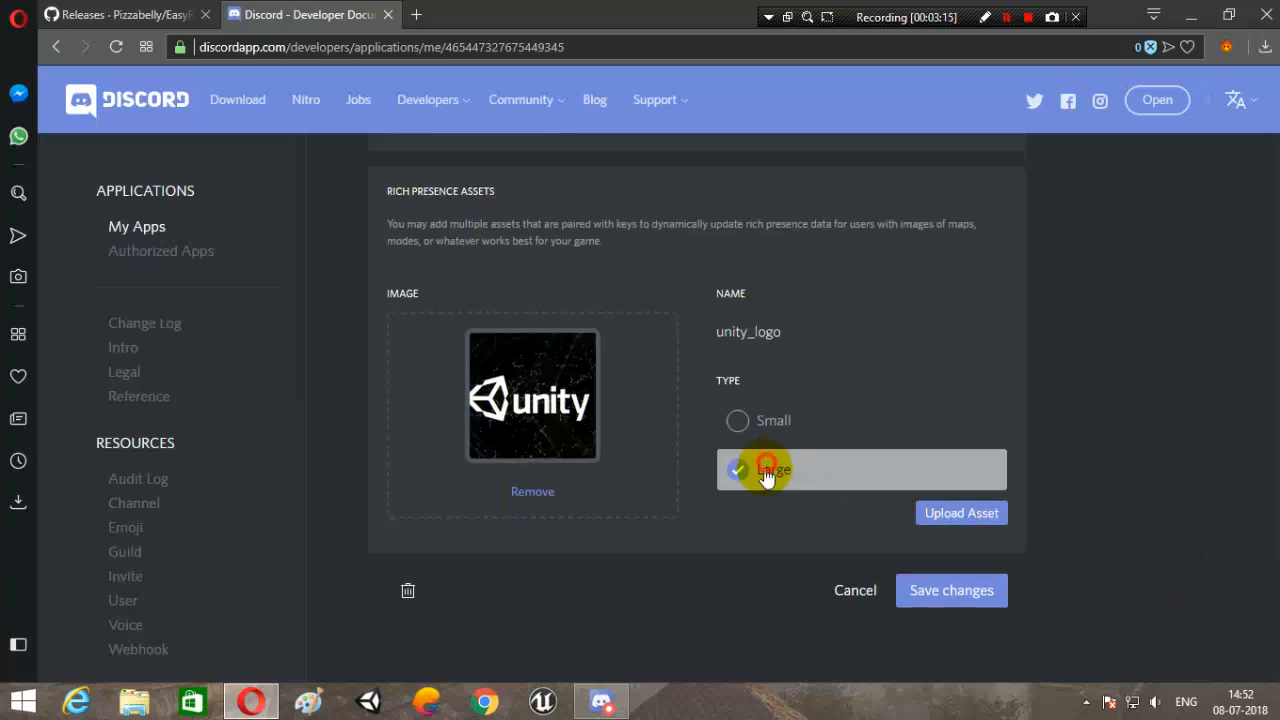
{"action": "left_click", "coordinate": [737, 420]}
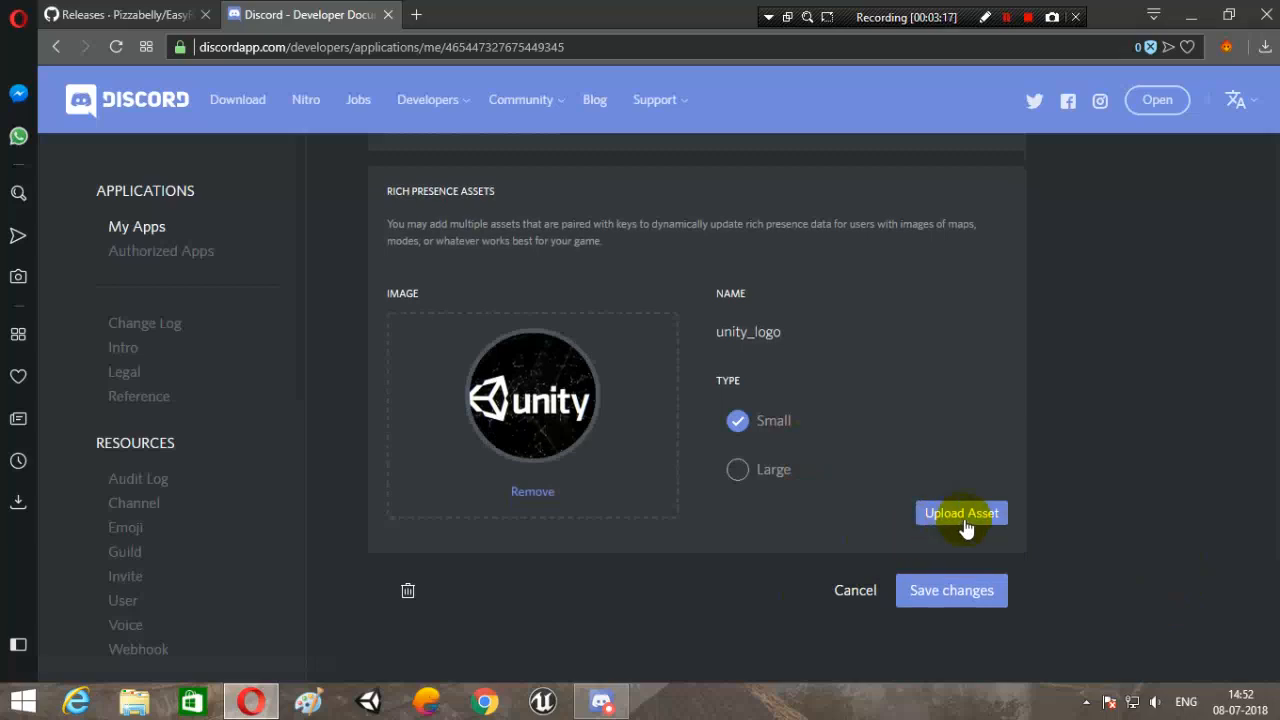
{"action": "left_click", "coordinate": [960, 513]}
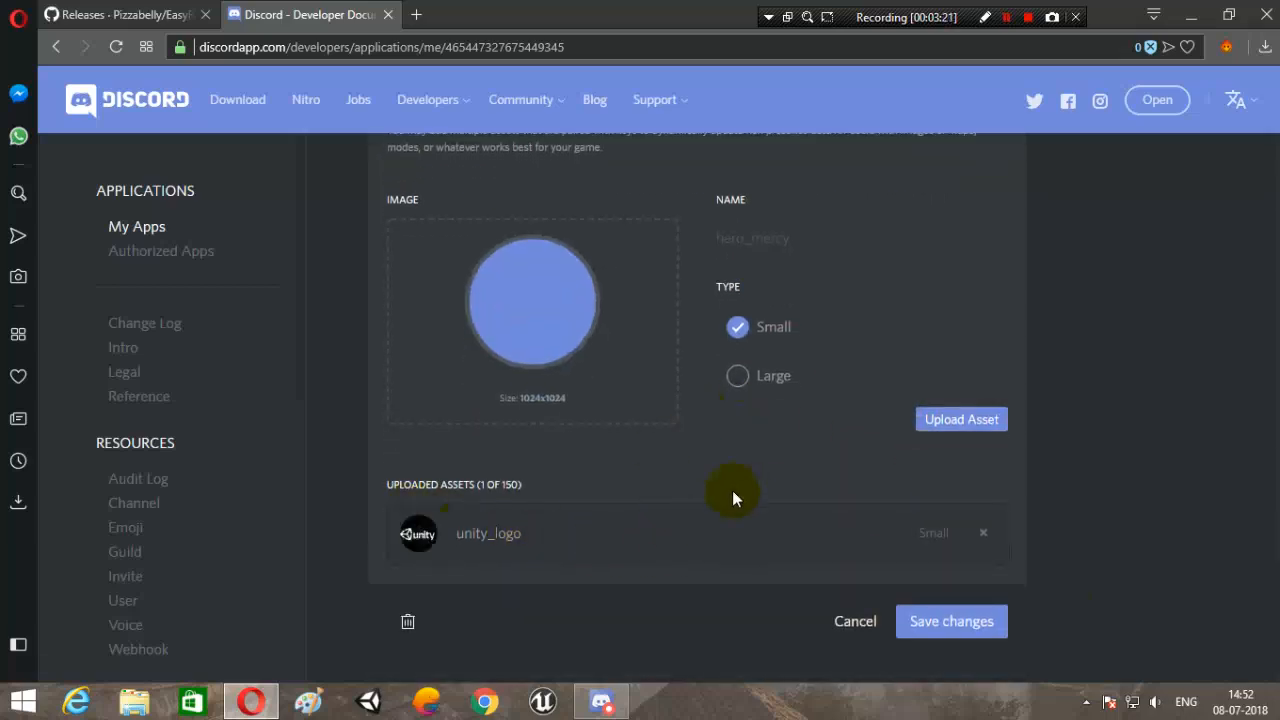
Scroll up to confirm unity_logo is listed under Uploaded Assets.
{"action": "scroll", "scroll_direction": "up", "scroll_amount": 3}
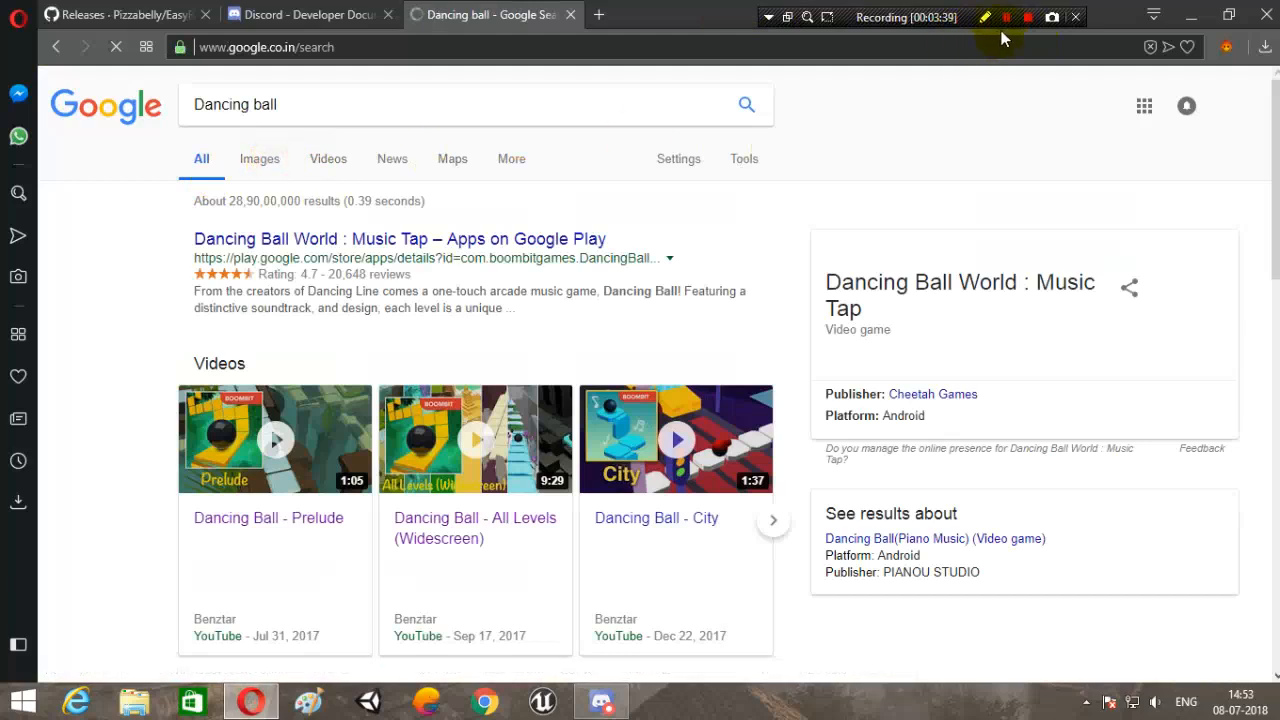
Save the BoomBit Dancing Ball picture from Google Images to the computer.
{"action": "left_click", "coordinate": [258, 158]}
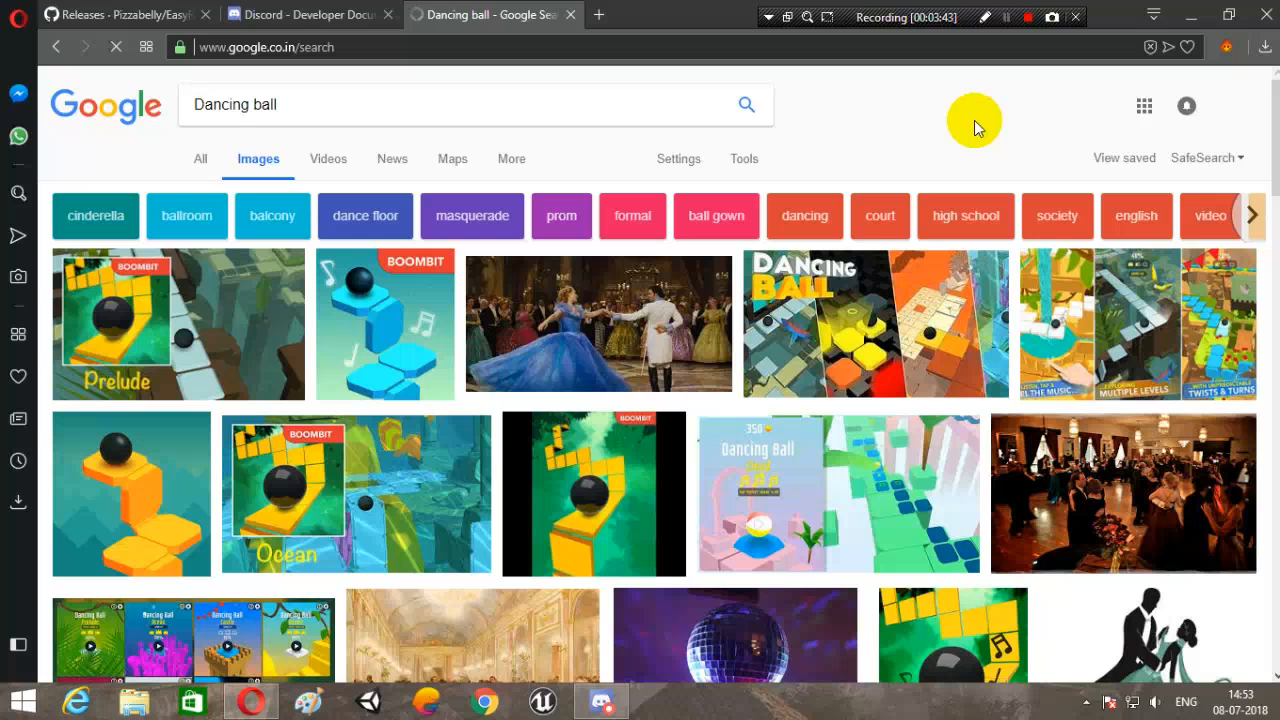
{"action": "left_click", "coordinate": [305, 14]}
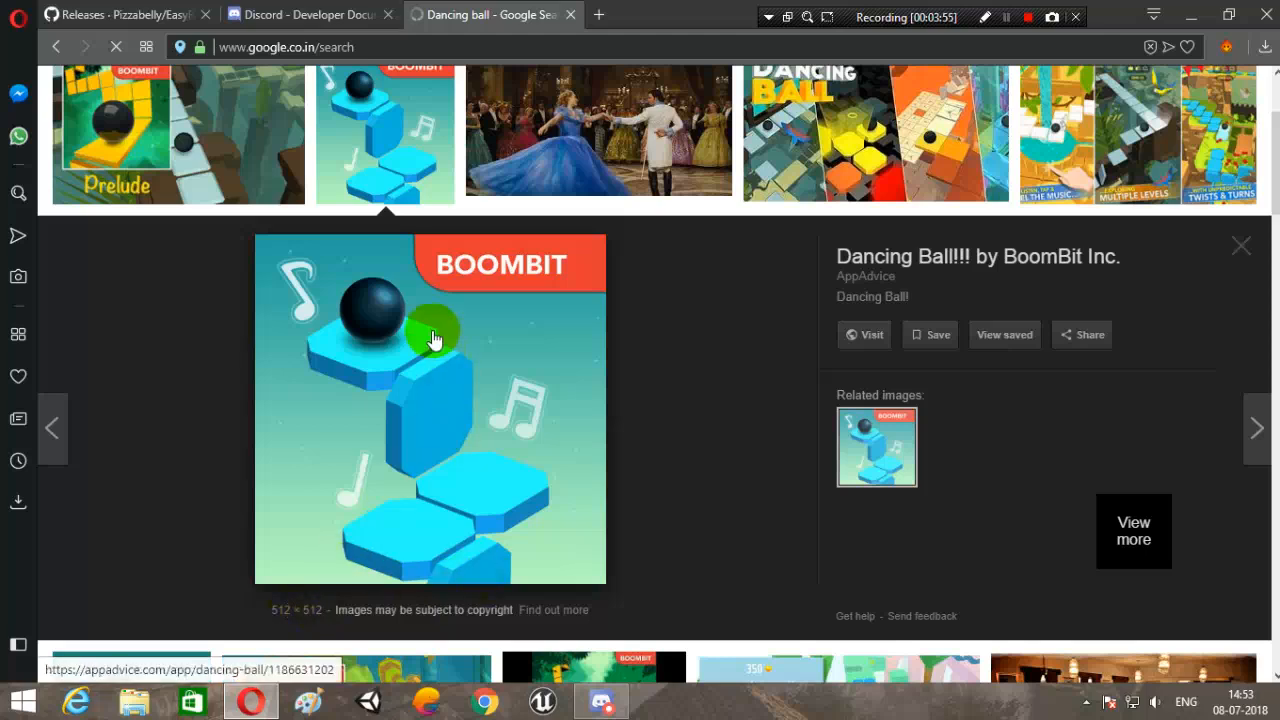
{"action": "right_click", "coordinate": [430, 330]}
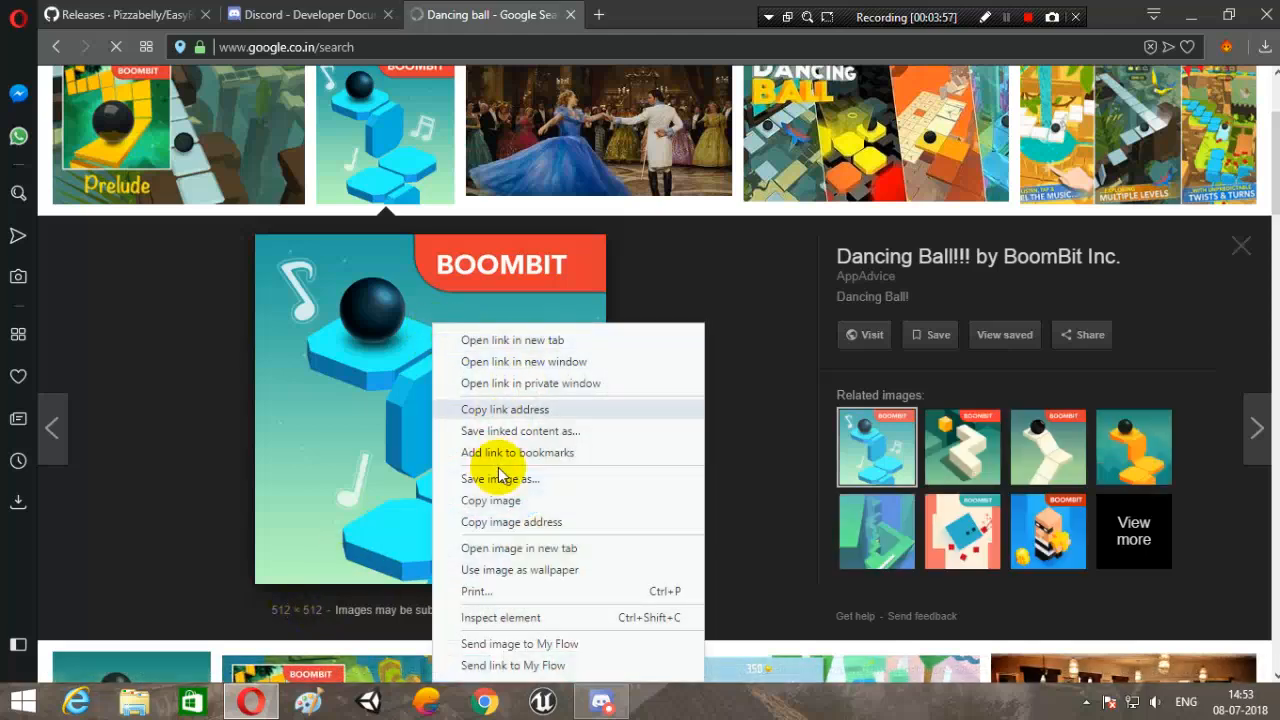
{"action": "left_click", "coordinate": [500, 478]}
{"action": "type", "text": "d"}
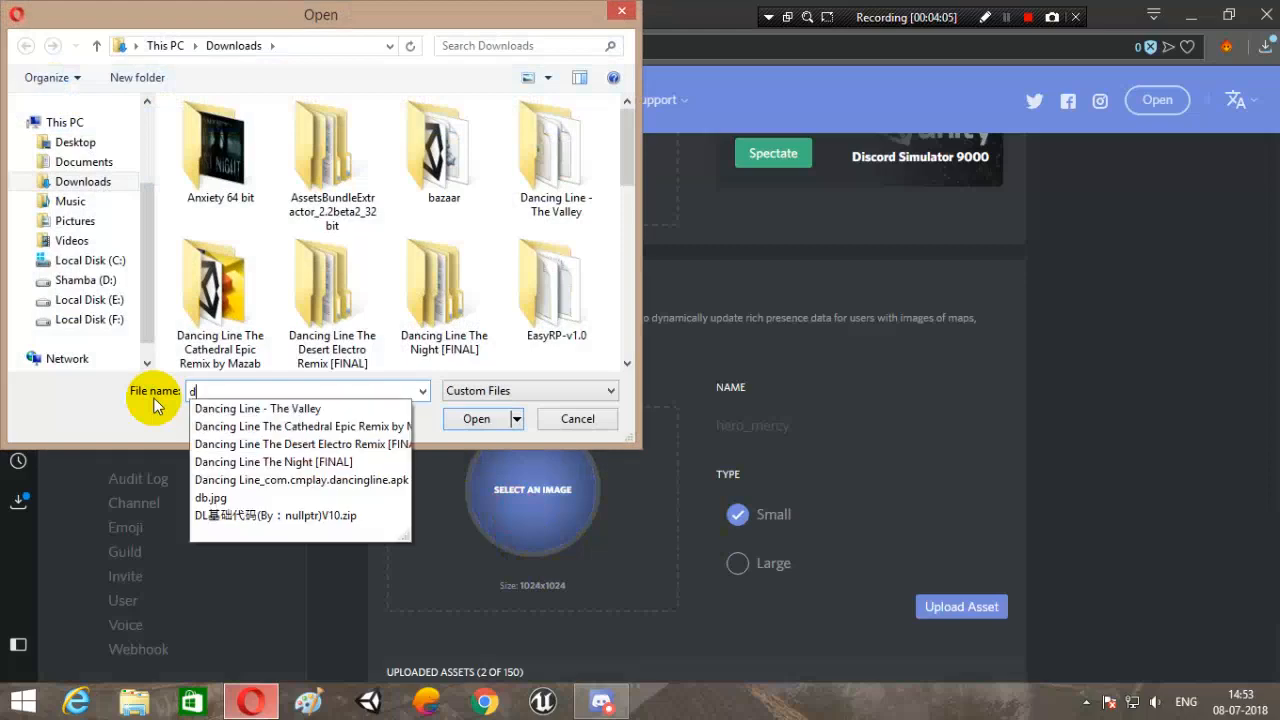
Load the saved Dancing Ball picture as a new asset named Dancing_ball_icon.
{"action": "left_click", "coordinate": [211, 497]}
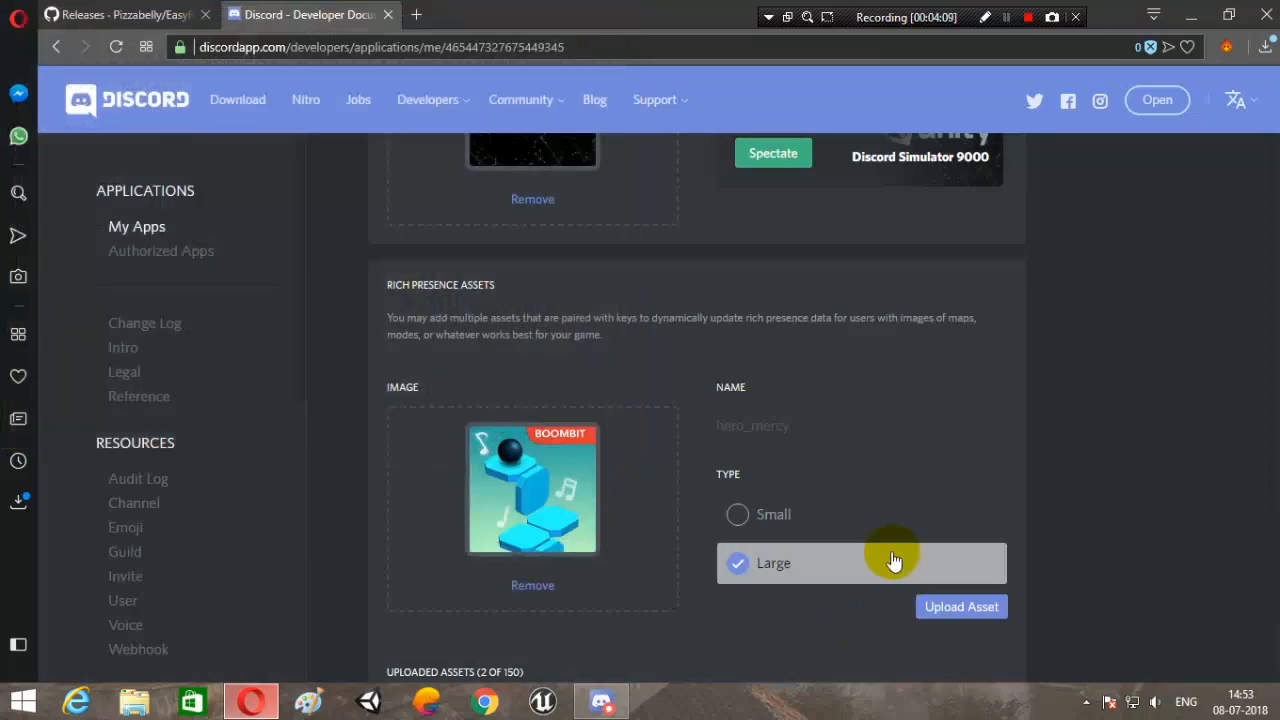
{"action": "type", "text": "Dancing_v"}
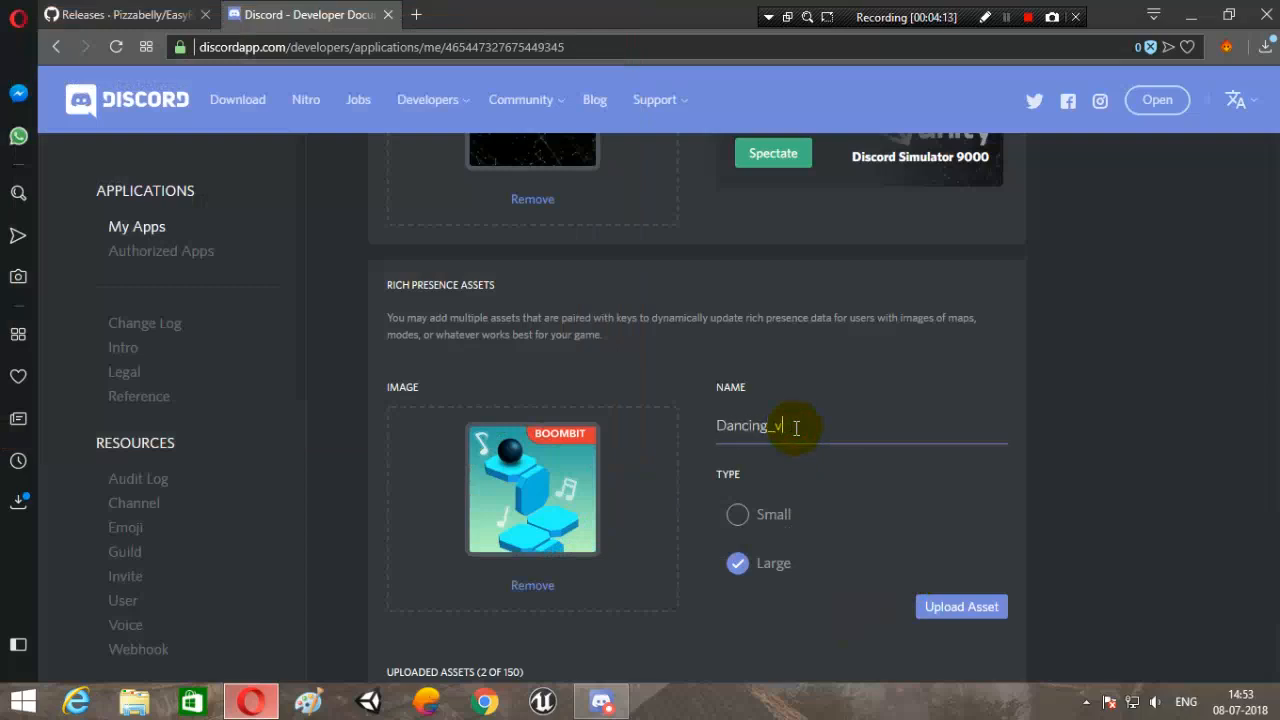
{"action": "type", "text": "ball"}
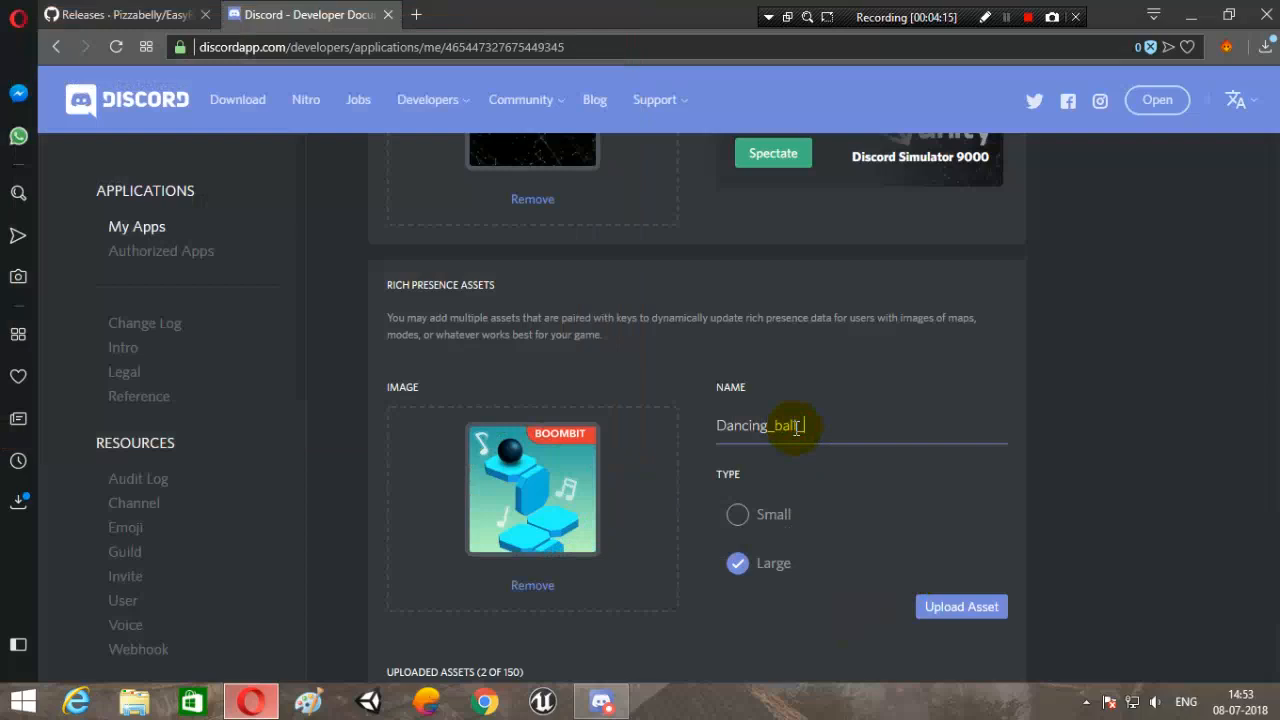
{"action": "type", "text": "_icon"}
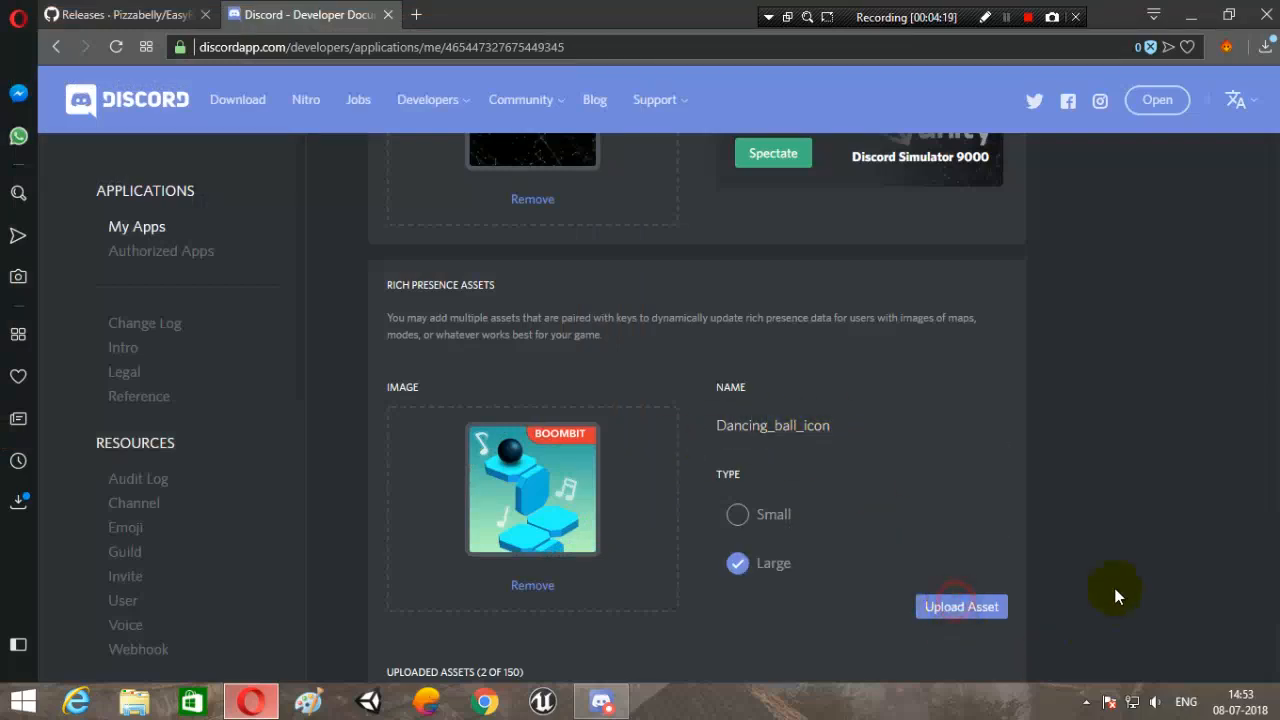
{"action": "scroll", "scroll_direction": "down", "scroll_amount": 3}
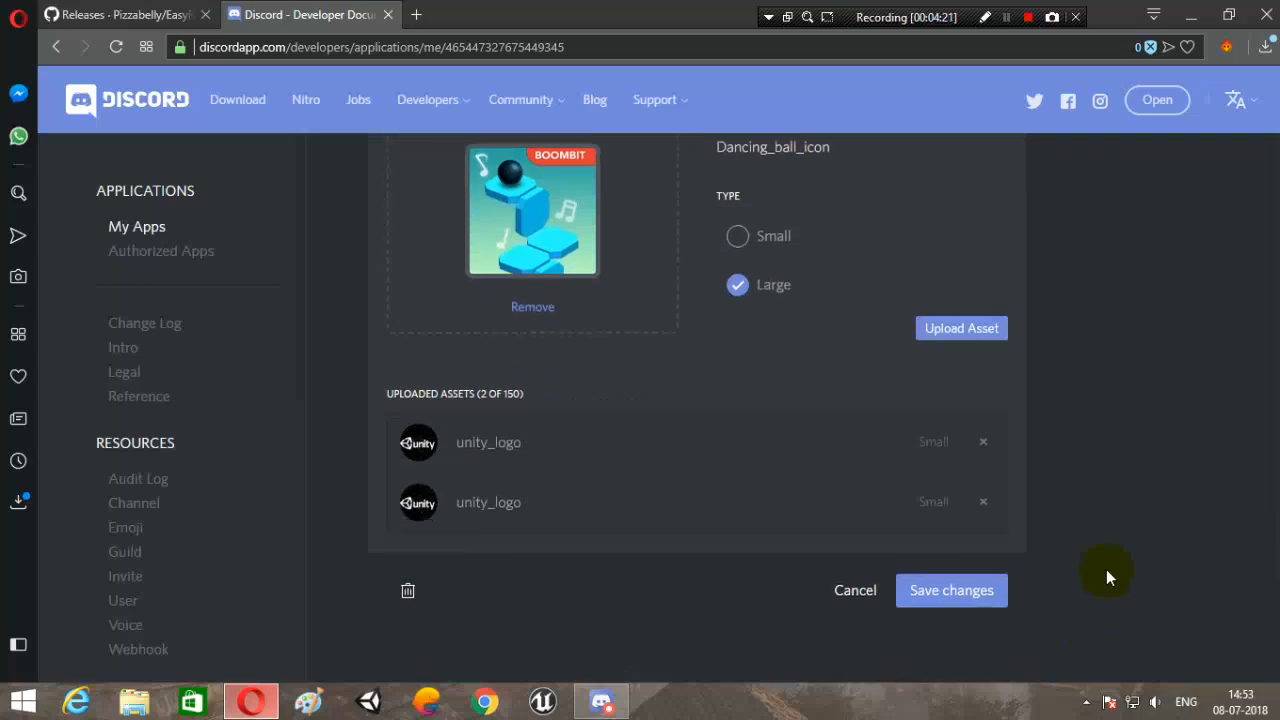
{"action": "mouse_move", "coordinate": [785, 500]}
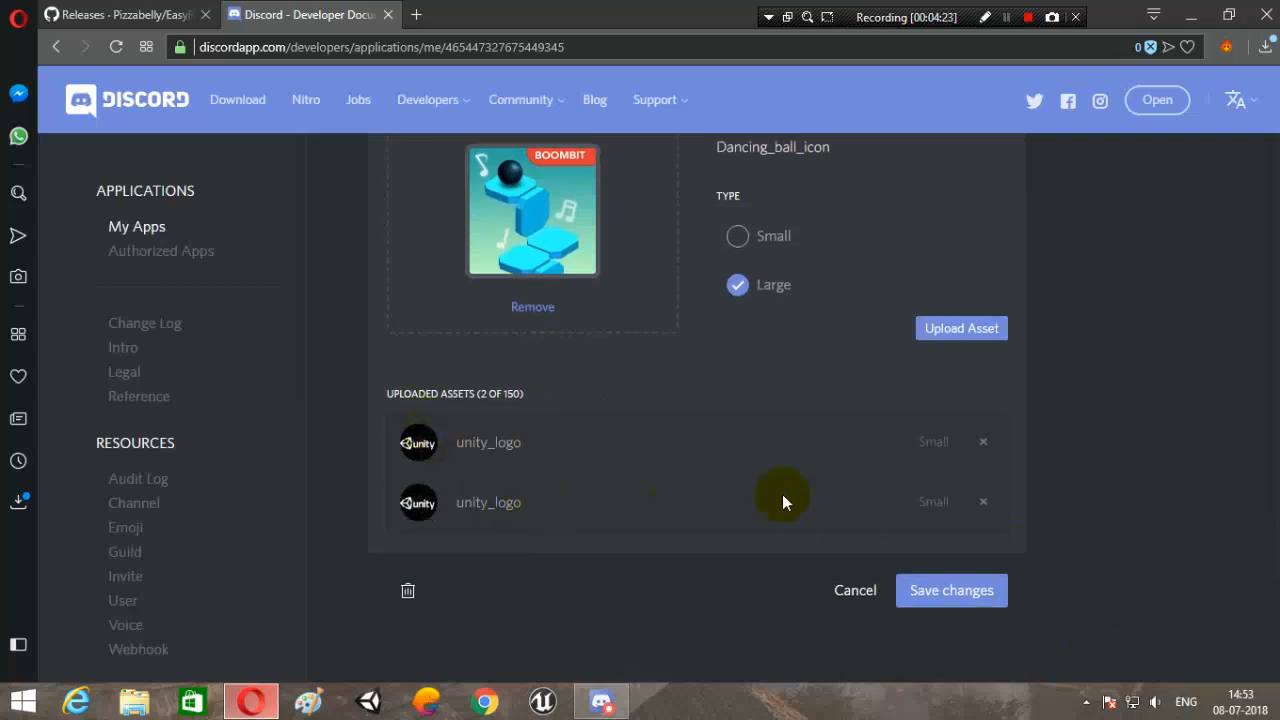
{"action": "mouse_move", "coordinate": [1250, 484]}
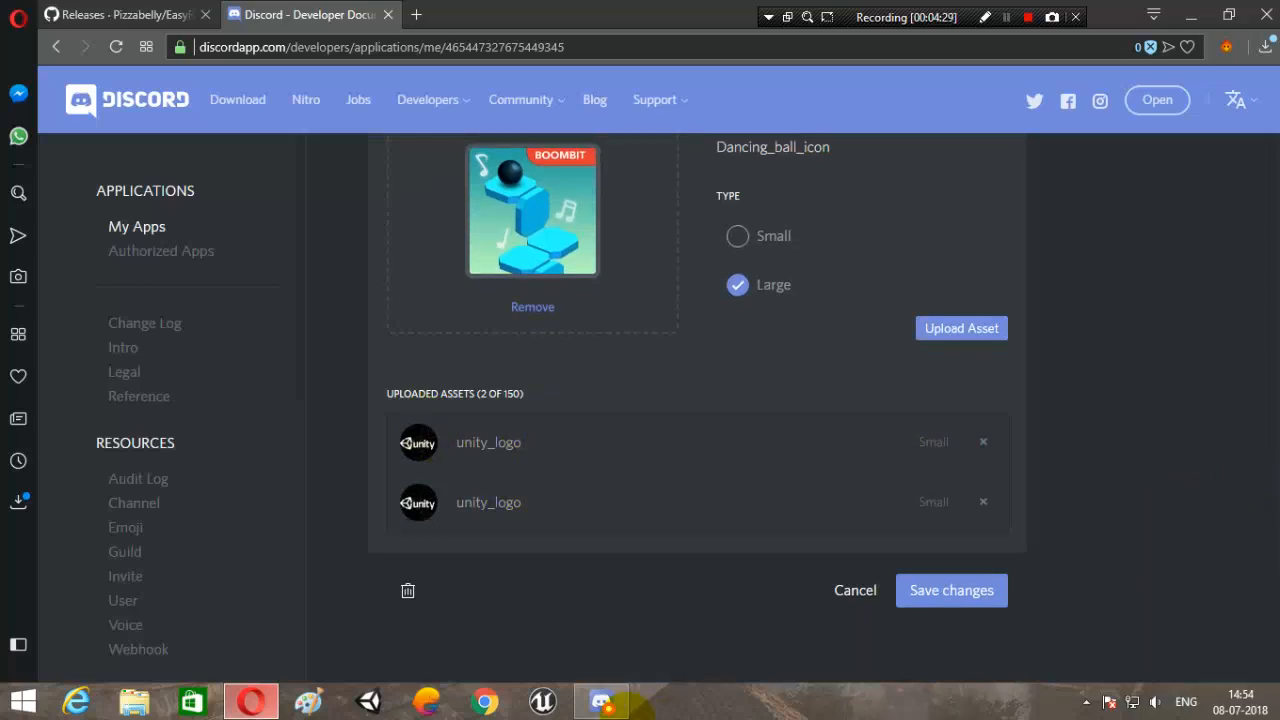
{"action": "mouse_move", "coordinate": [1107, 280]}
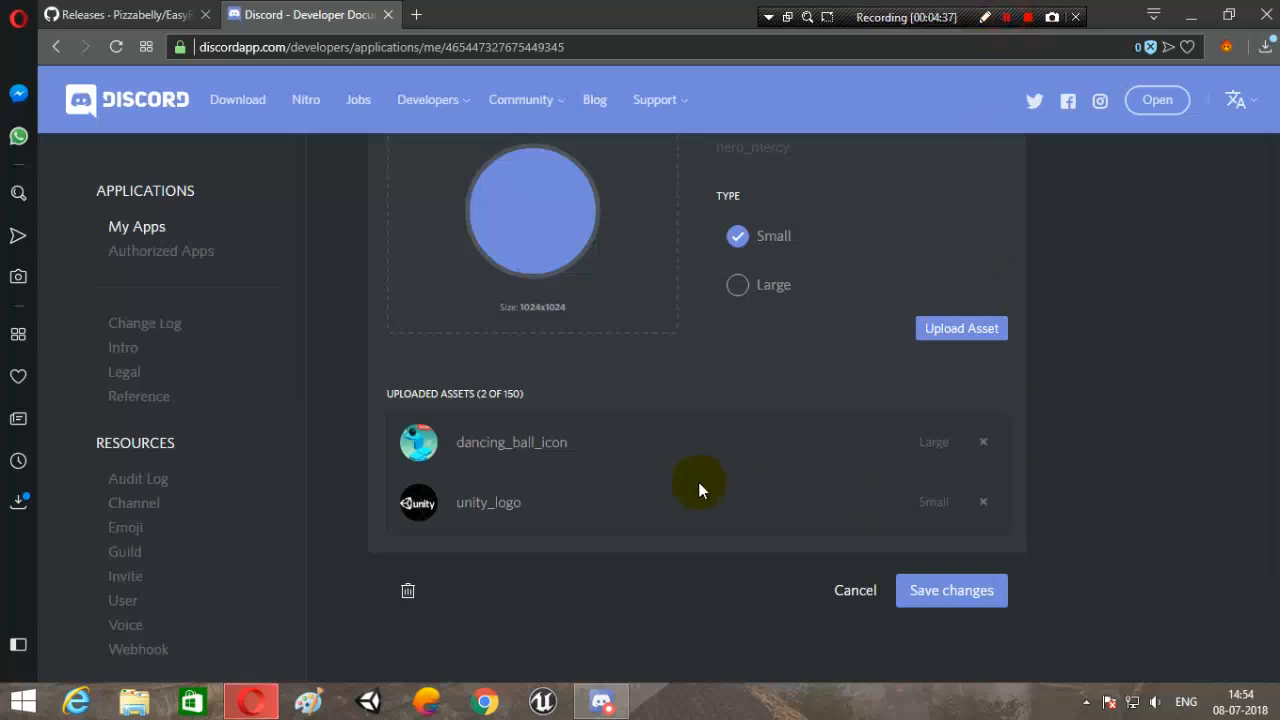
{"action": "mouse_move", "coordinate": [527, 464]}
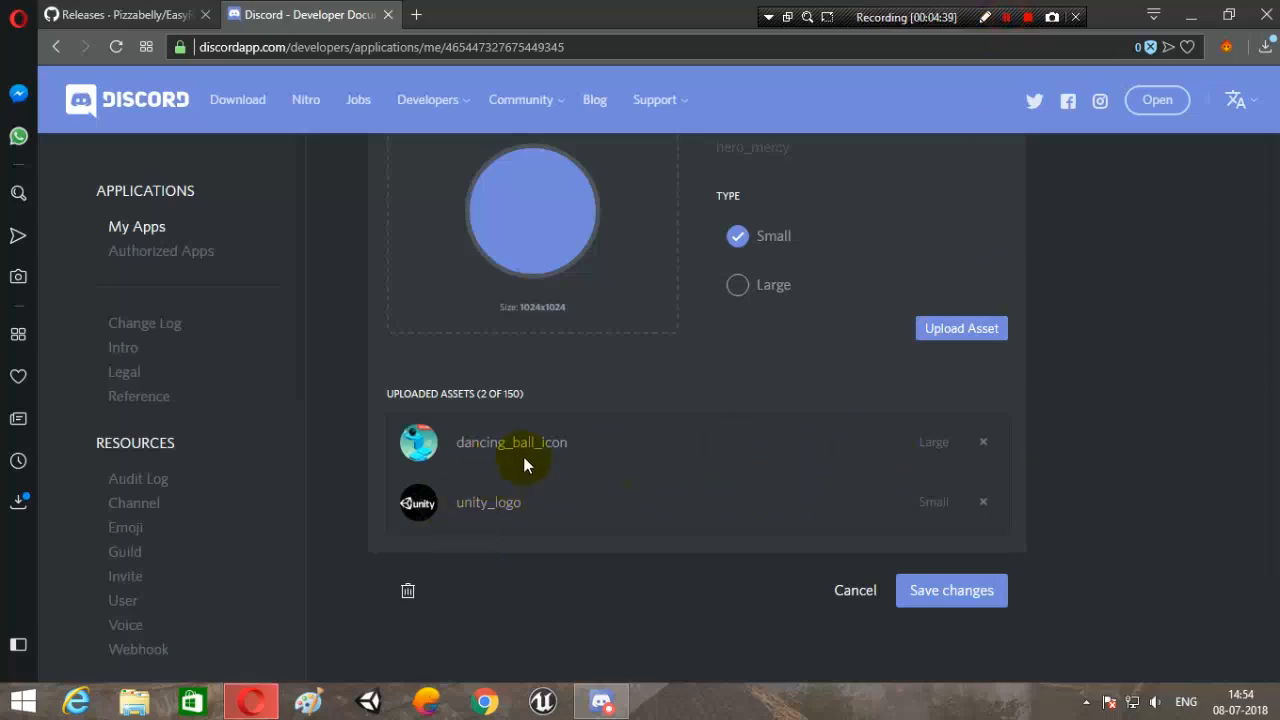
{"action": "mouse_move", "coordinate": [583, 513]}
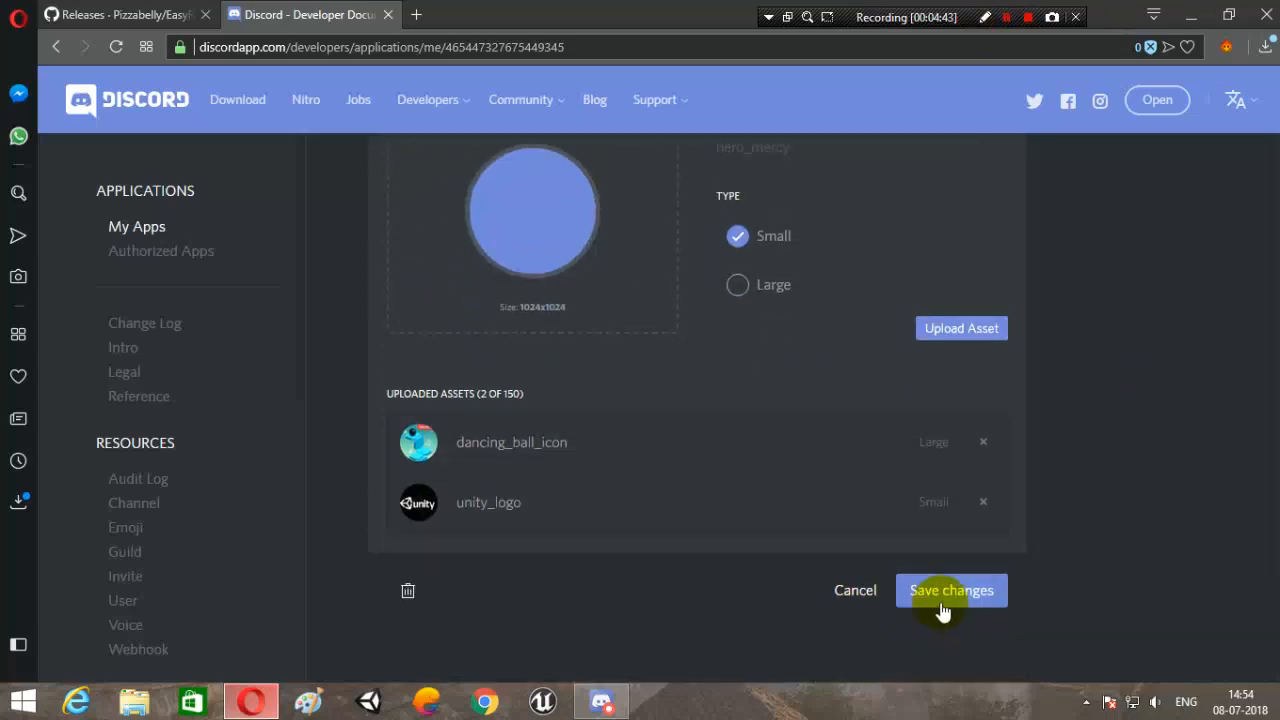
Save the newly uploaded dancing_ball_icon asset alongside unity_logo.
{"action": "left_click", "coordinate": [951, 590]}
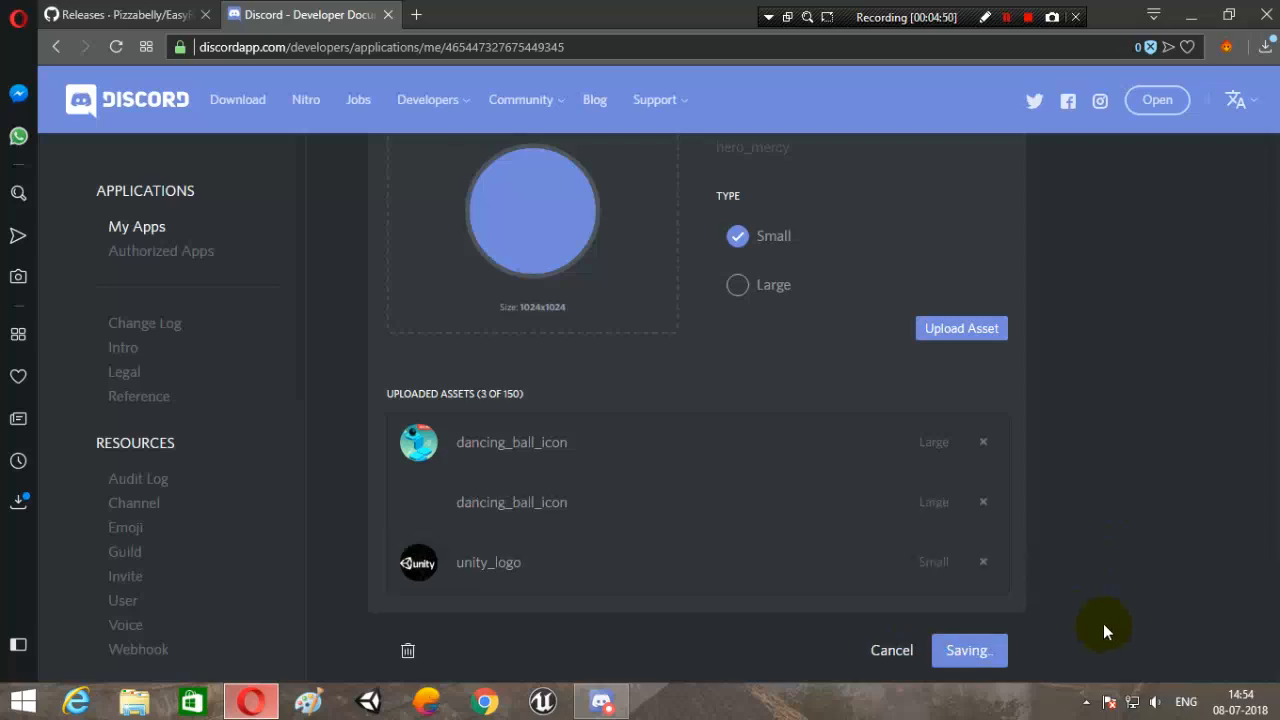
{"action": "mouse_move", "coordinate": [455, 500]}
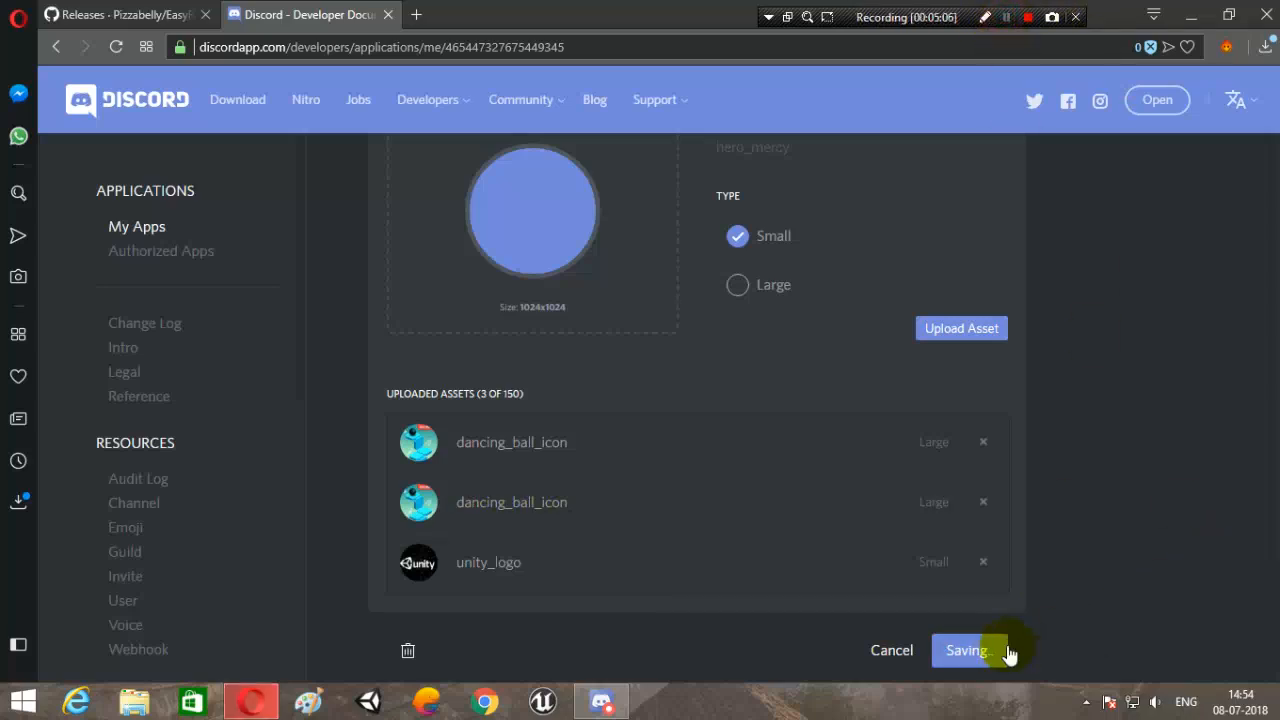
Switch to the EasyRP GitHub releases page showing the EasyRP-v1.0.zip download.
{"action": "left_click", "coordinate": [115, 14]}
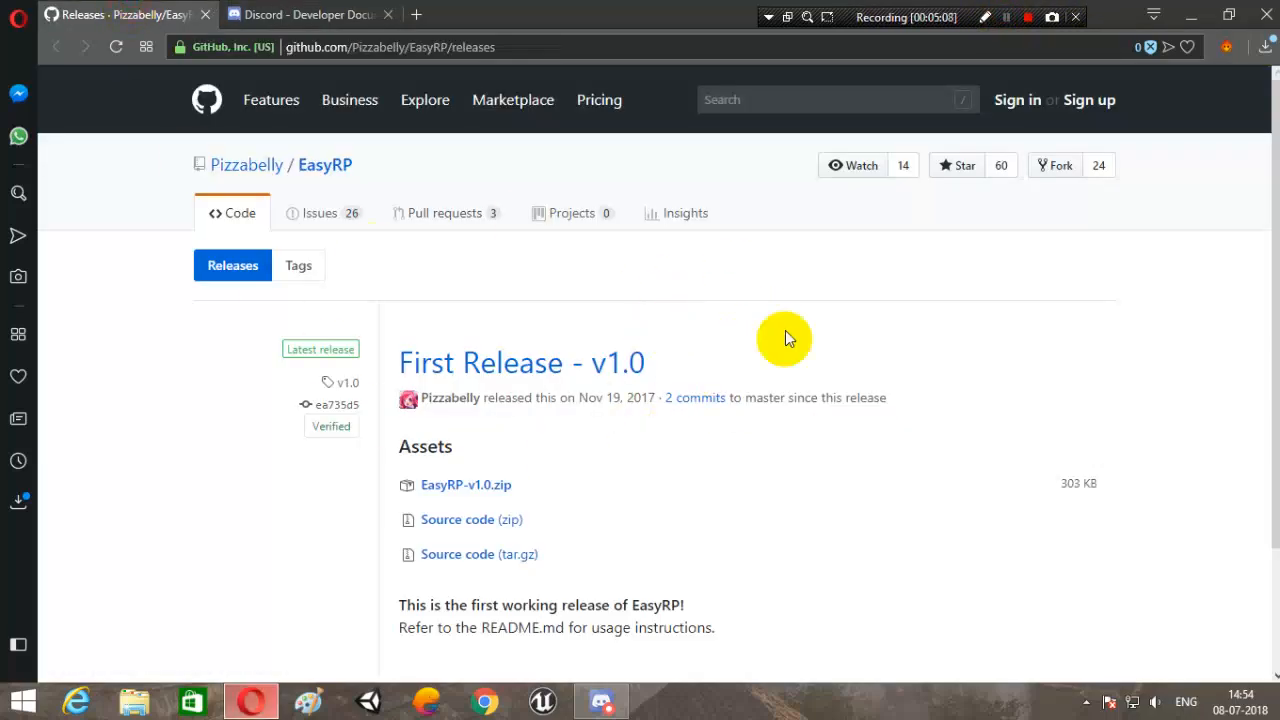
{"action": "mouse_move", "coordinate": [545, 285]}
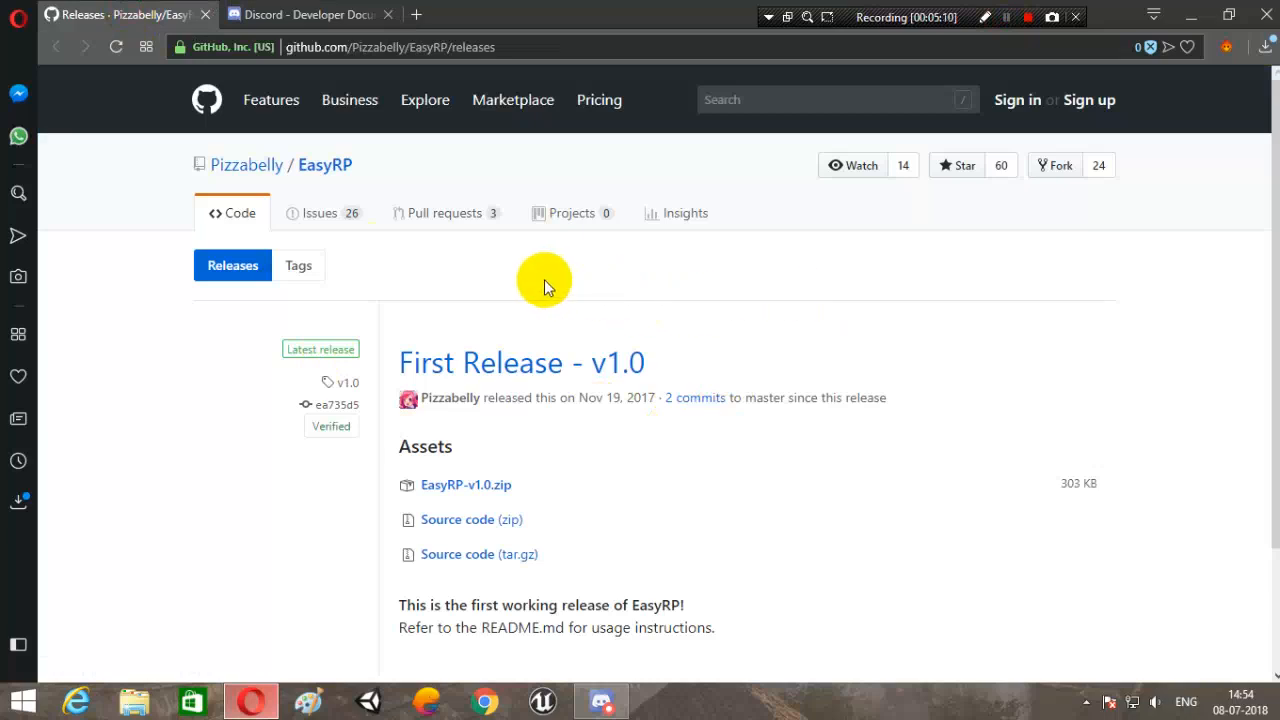
{"action": "mouse_move", "coordinate": [700, 500]}
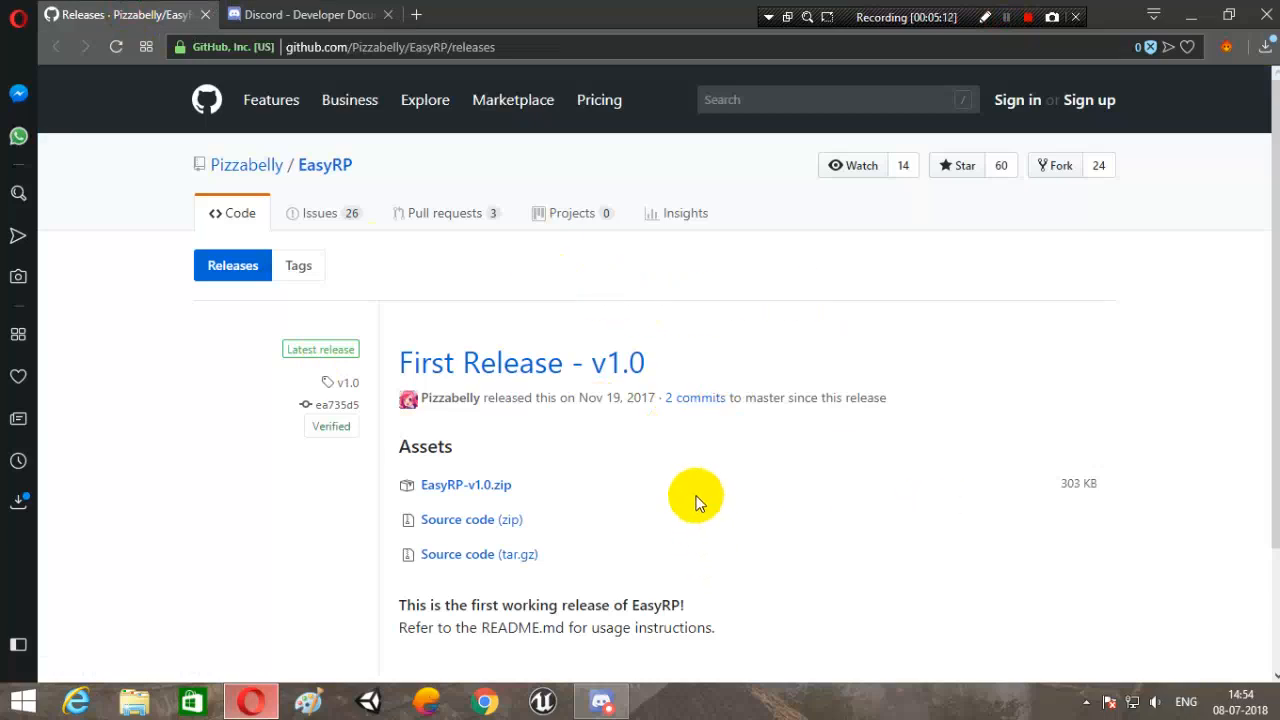
{"action": "mouse_move", "coordinate": [475, 490]}
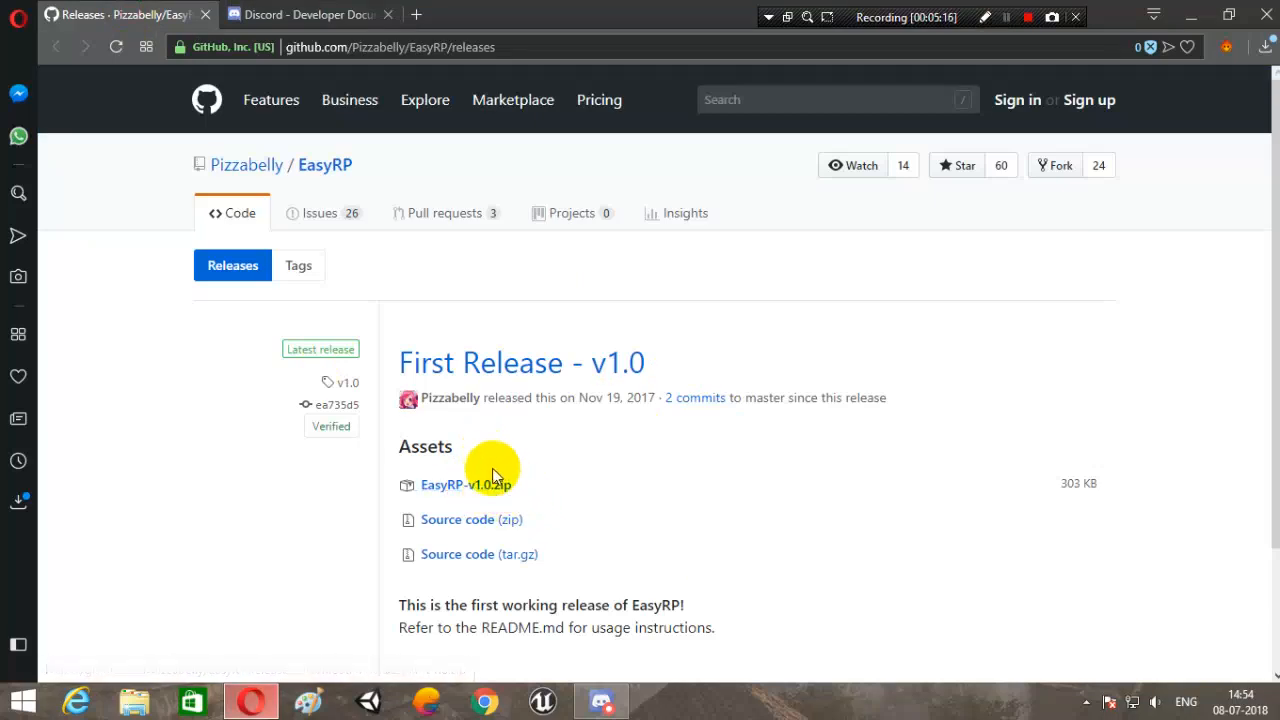
{"action": "mouse_move", "coordinate": [585, 448]}
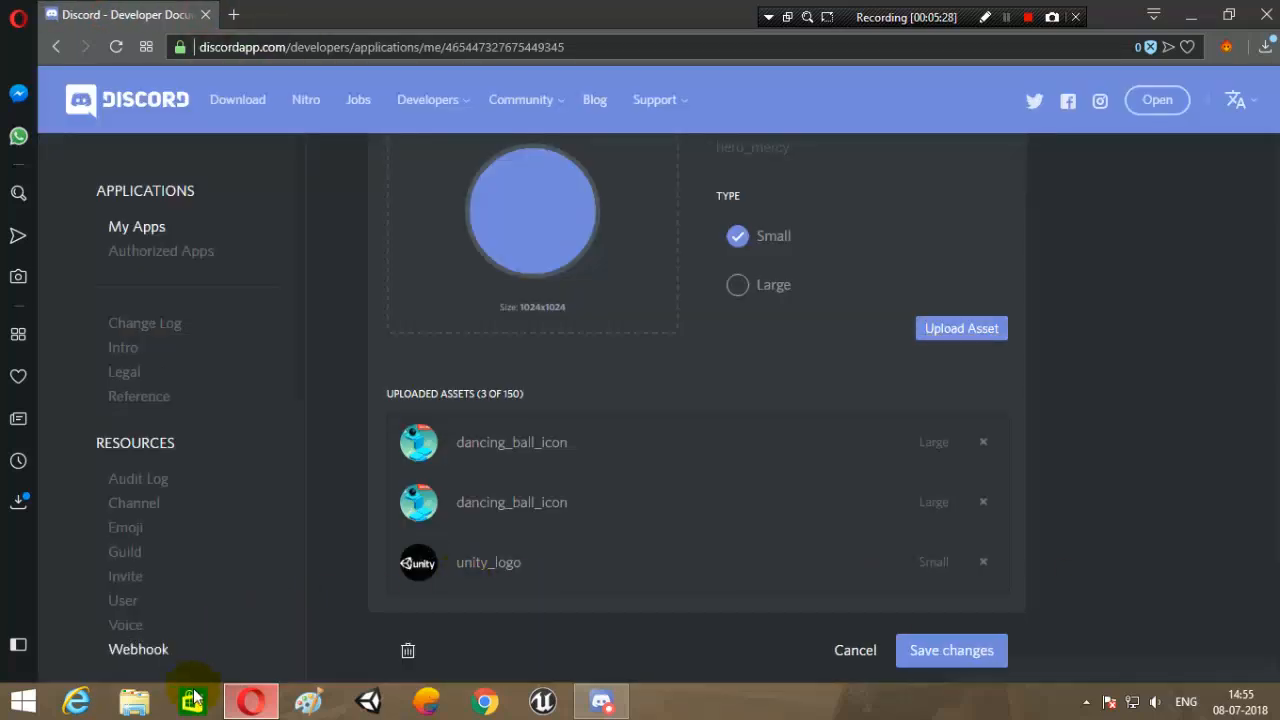
Open the config file from Downloads > EasyRP-v1.0 in Notepad.
{"action": "left_click", "coordinate": [134, 700]}
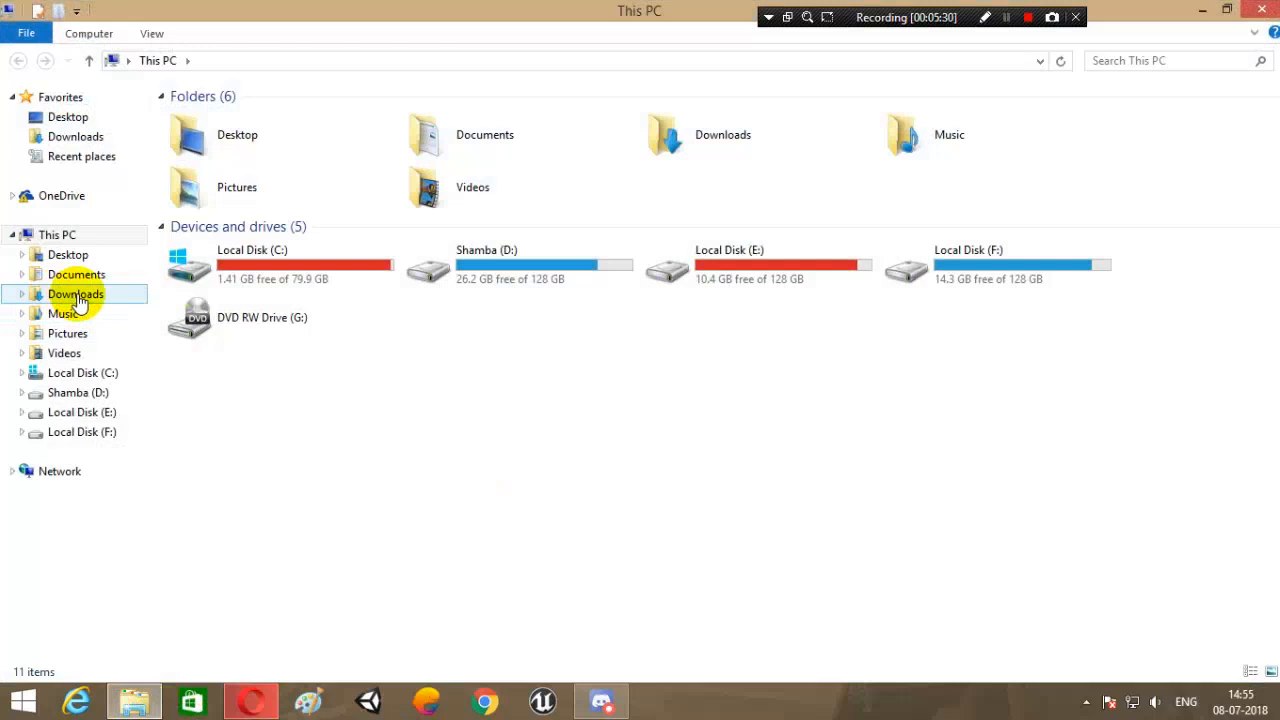
{"action": "double_click", "coordinate": [75, 293]}
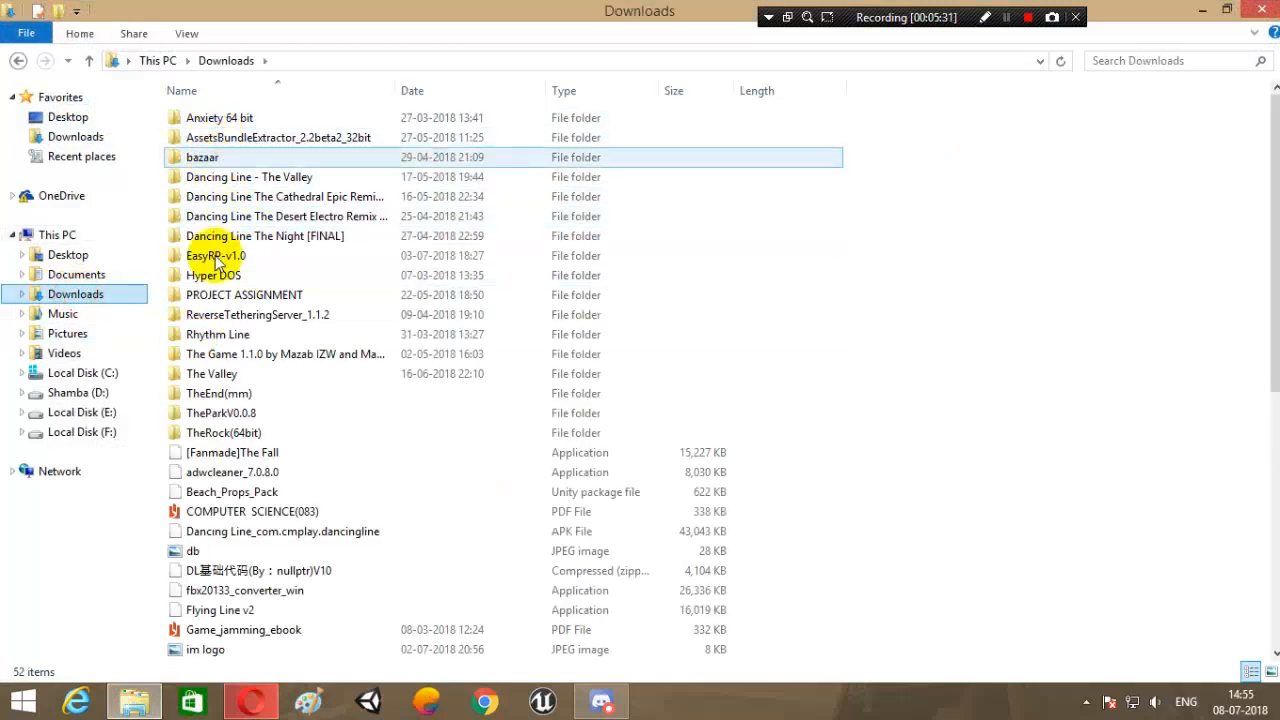
{"action": "double_click", "coordinate": [215, 255]}
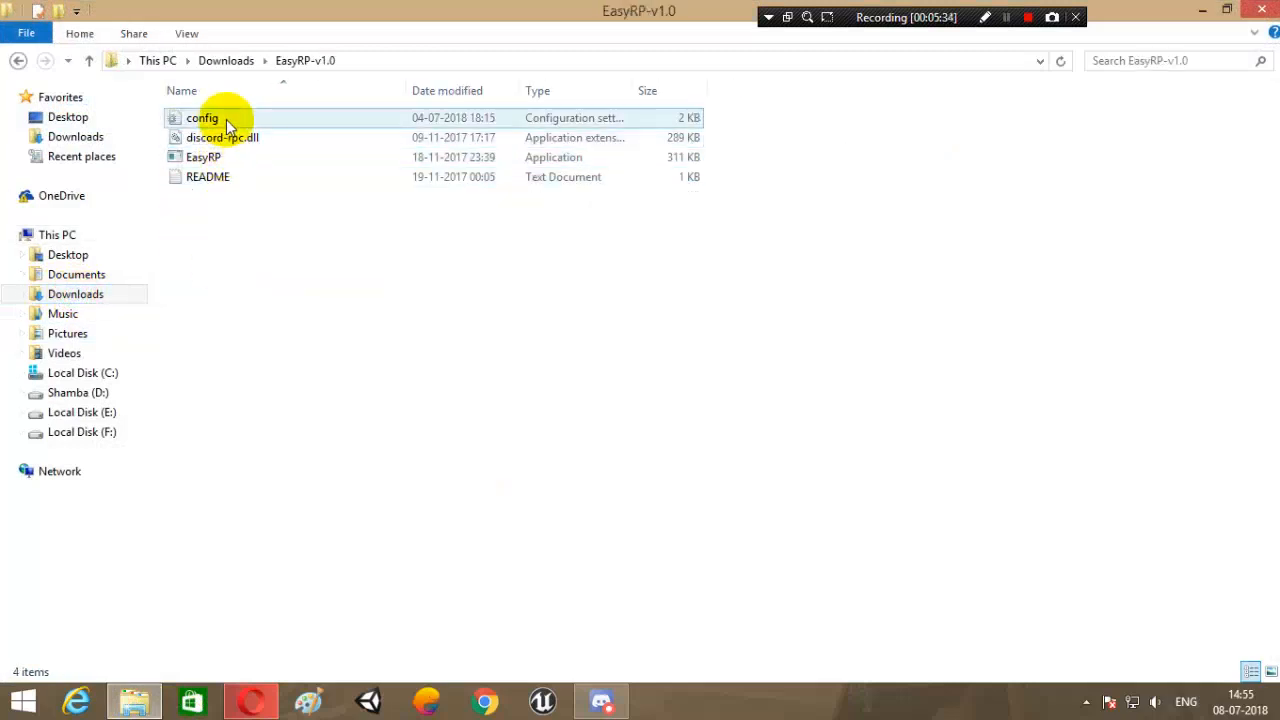
{"action": "double_click", "coordinate": [202, 117]}
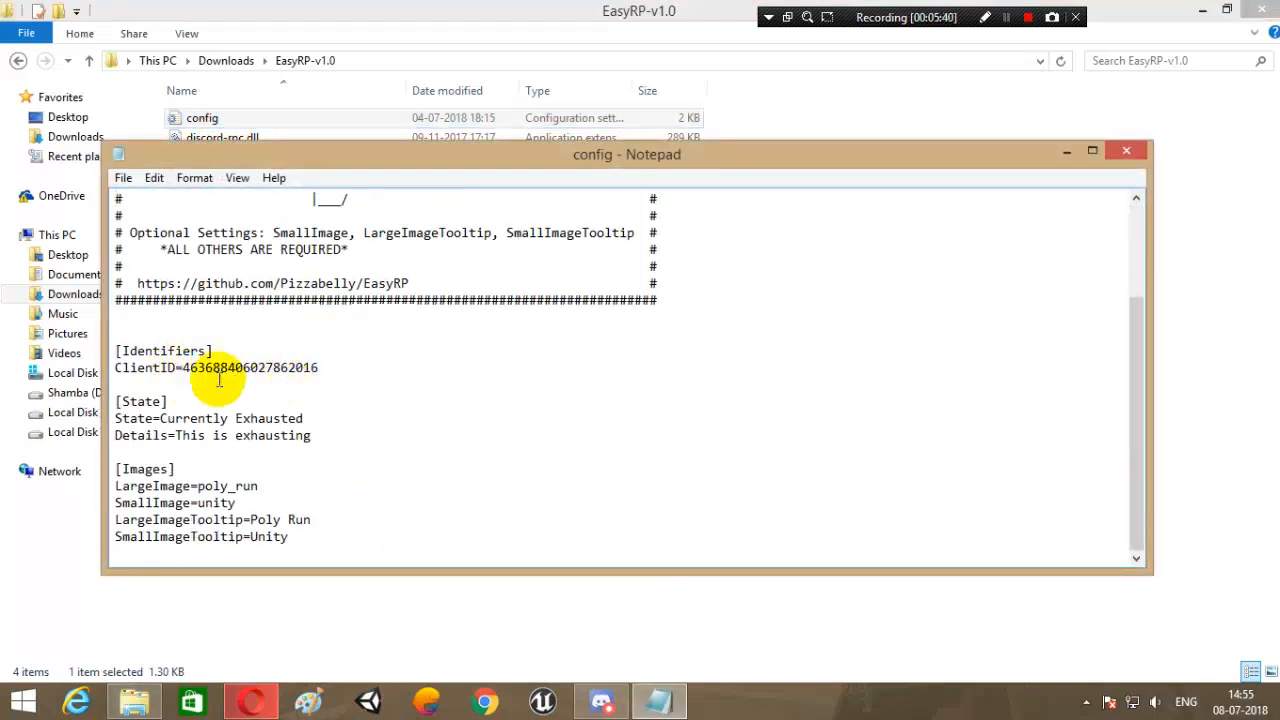
Select the old ClientID value in the config, then bring Discord to the front.
{"action": "left_click", "coordinate": [310, 700]}
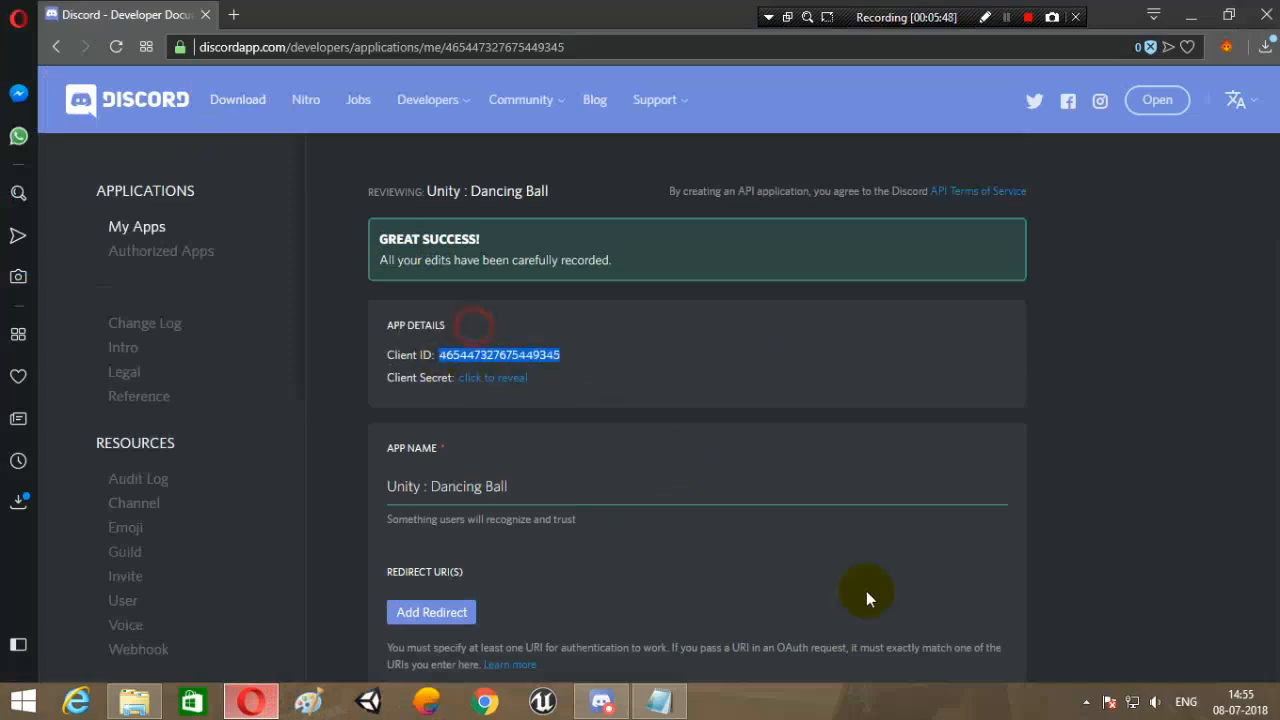
{"action": "left_click", "coordinate": [657, 700]}
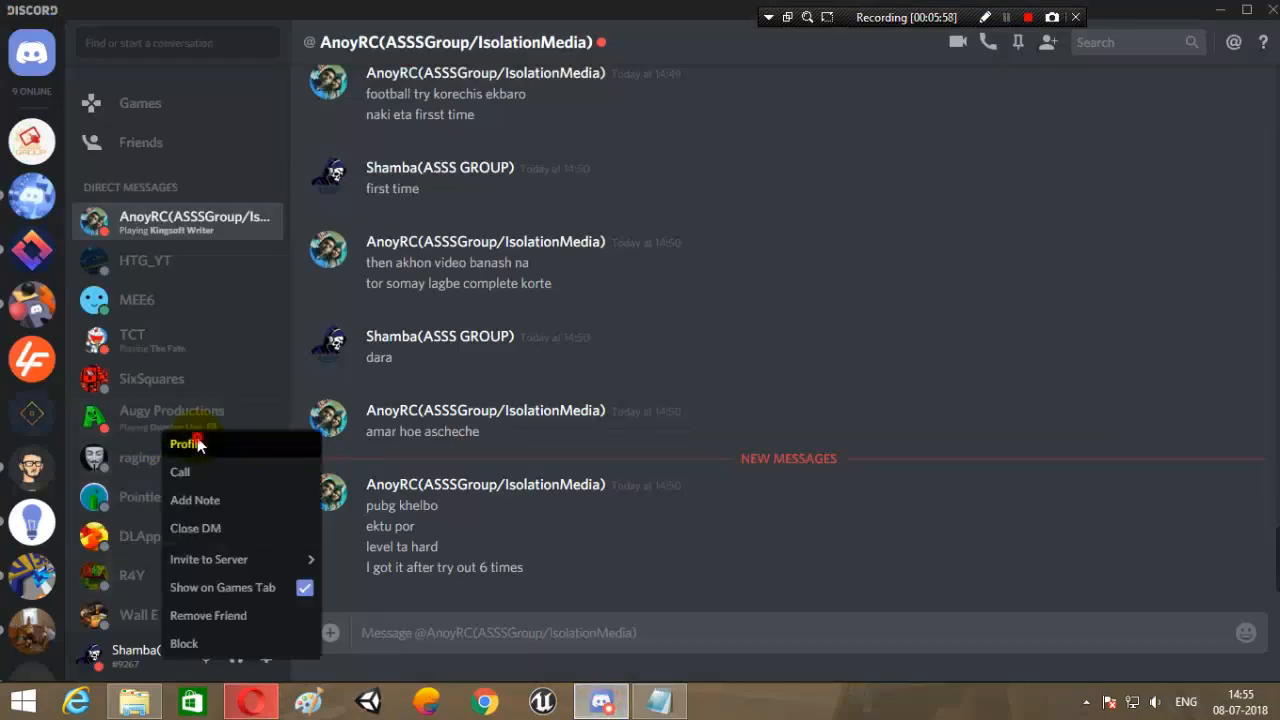
View a friend's Playing a Game profile card, then return to the EasyRP config.
{"action": "left_click", "coordinate": [187, 444]}
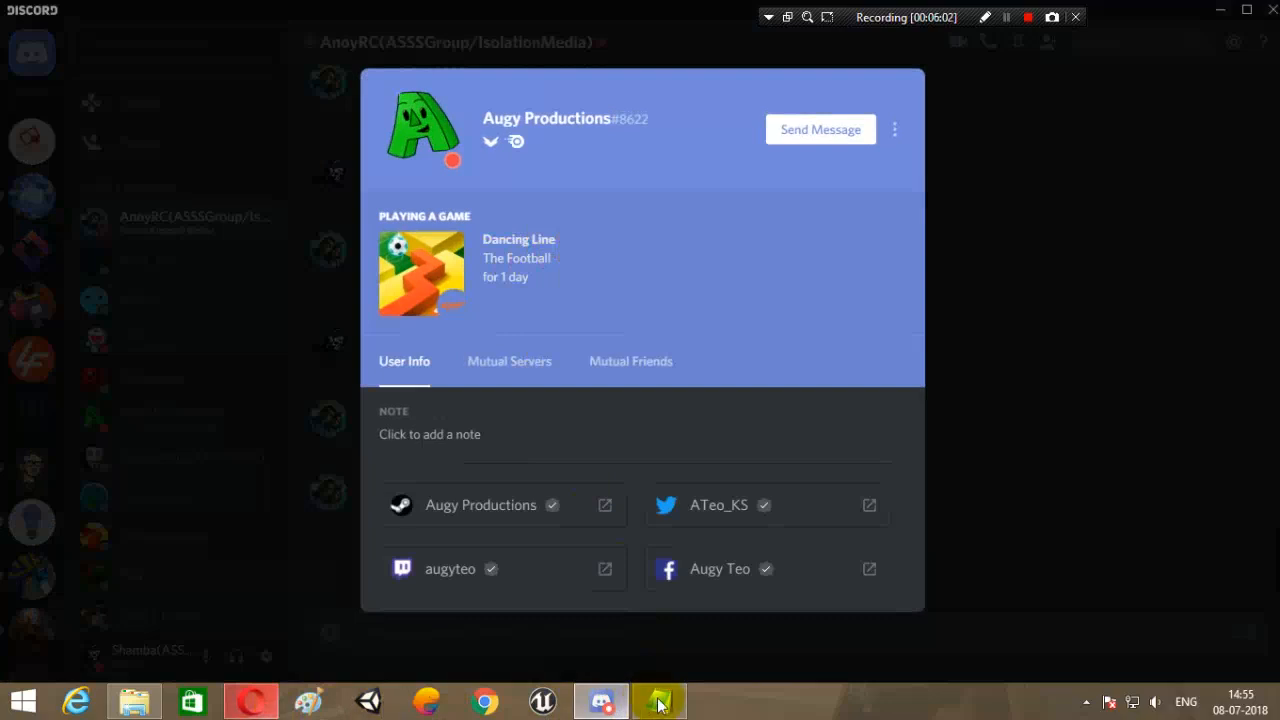
{"action": "left_click", "coordinate": [657, 700]}
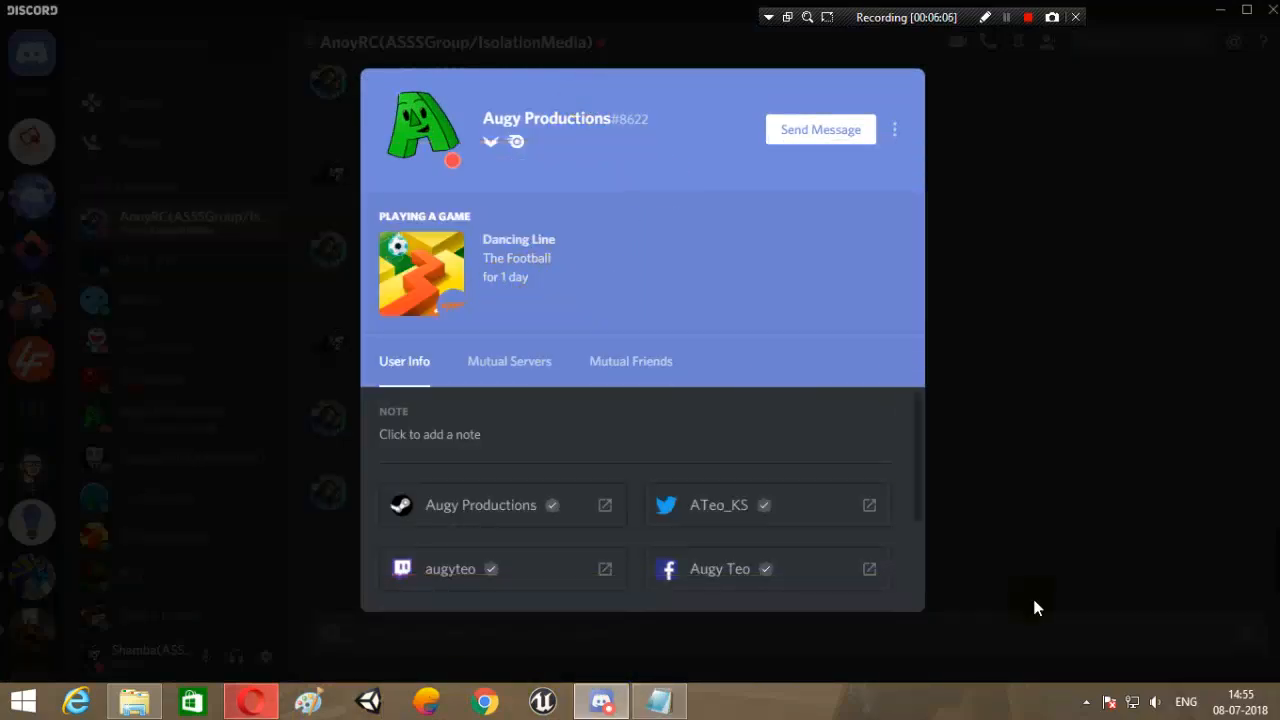
{"action": "left_click", "coordinate": [658, 700]}
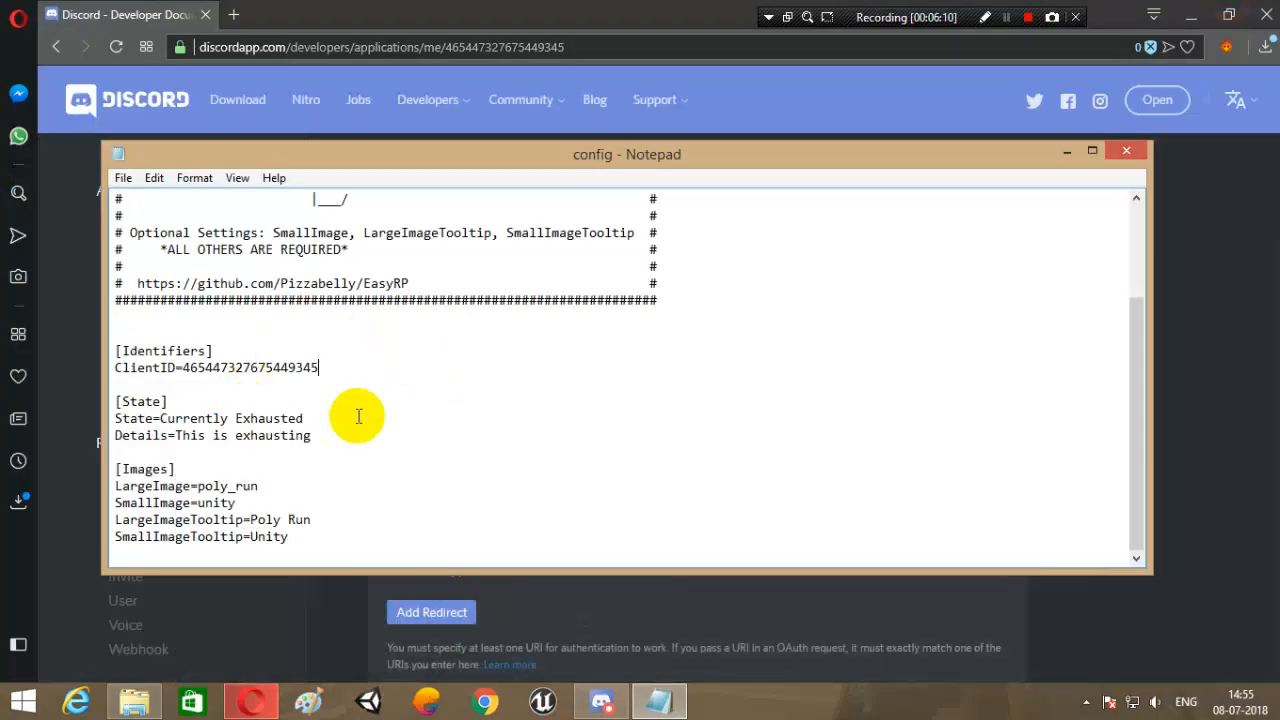
{"action": "mouse_move", "coordinate": [462, 423]}
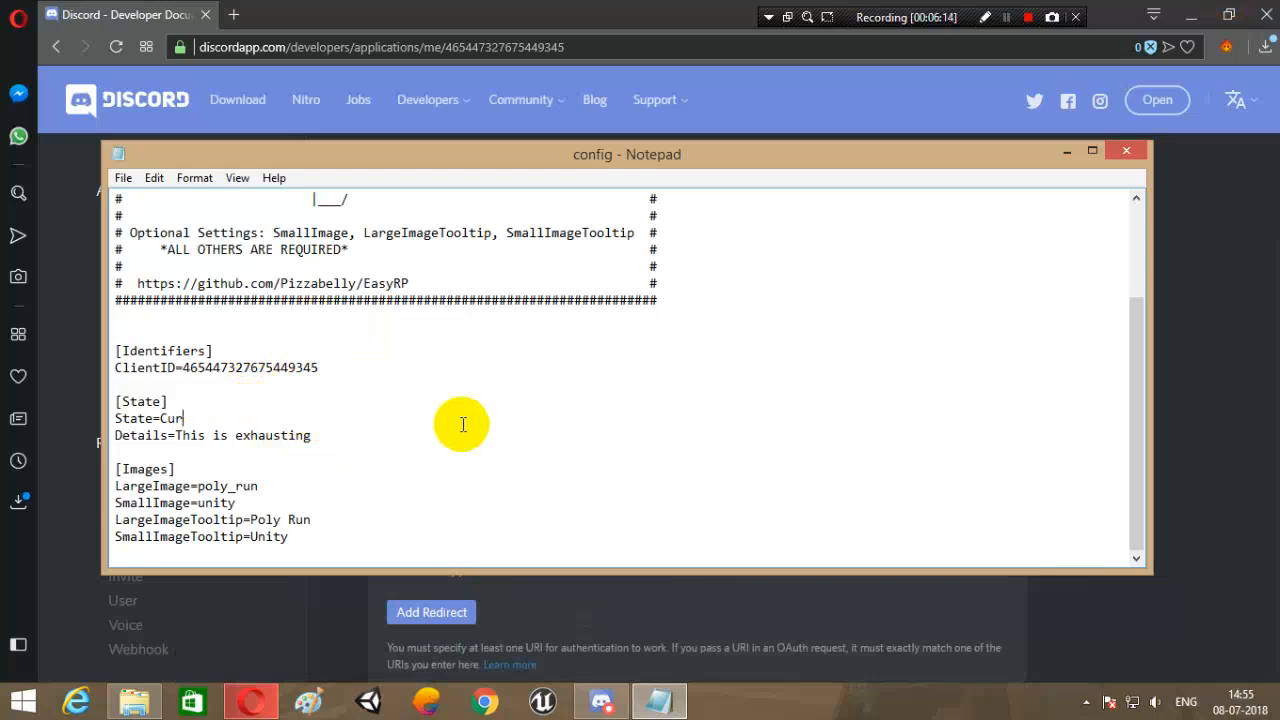
Change the config's State line to 'Editing tap_status.cs'.
{"action": "key", "text": "Backspace"}
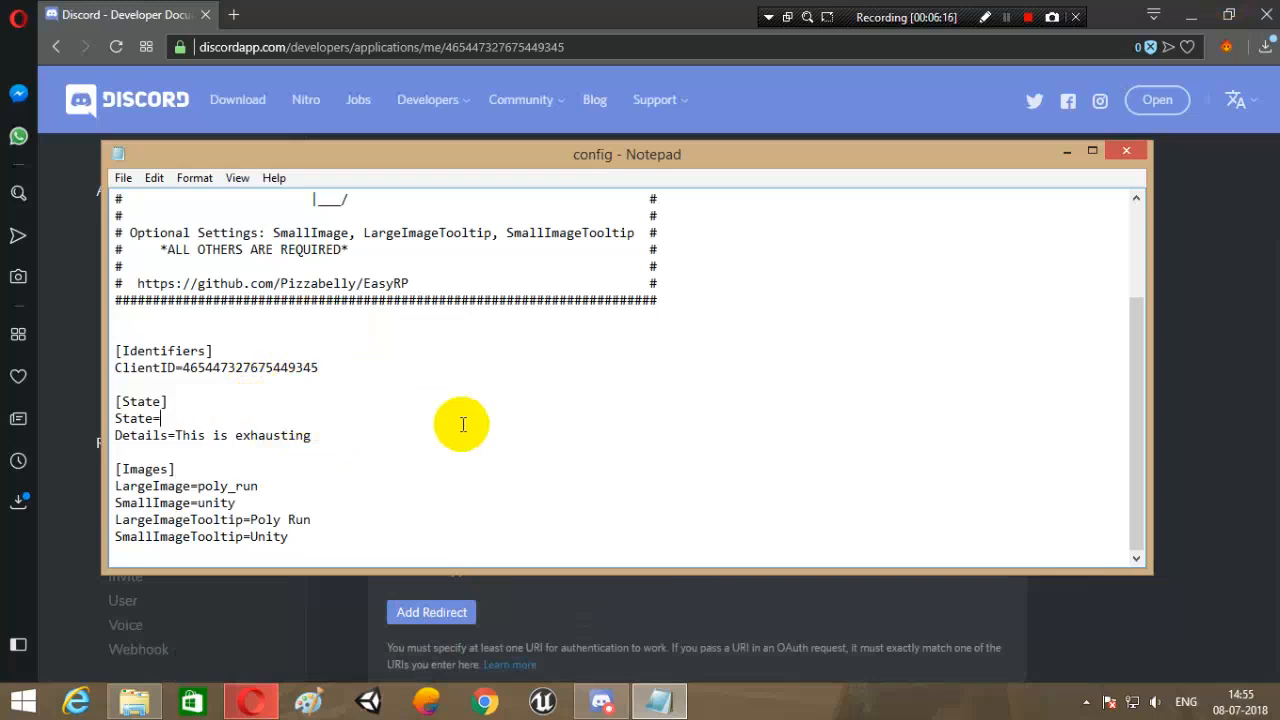
{"action": "type", "text": "Edi"}
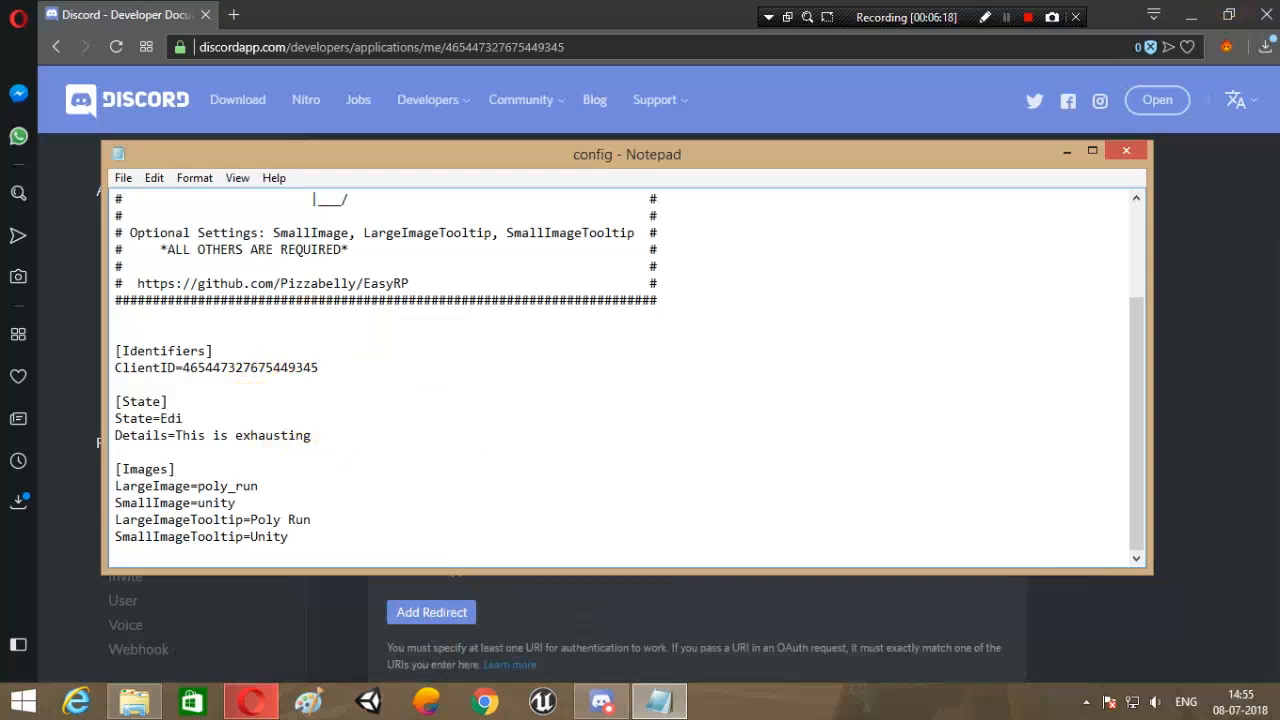
{"action": "type", "text": "ting"}
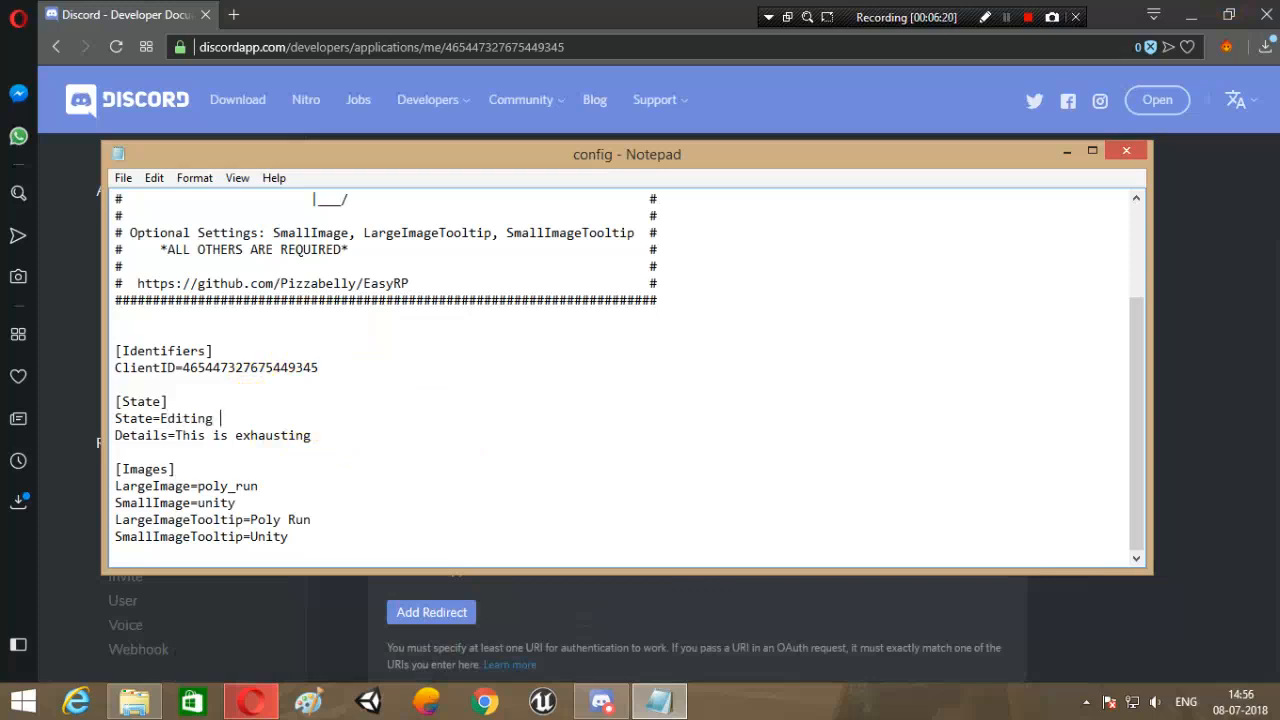
{"action": "type", "text": "tur"}
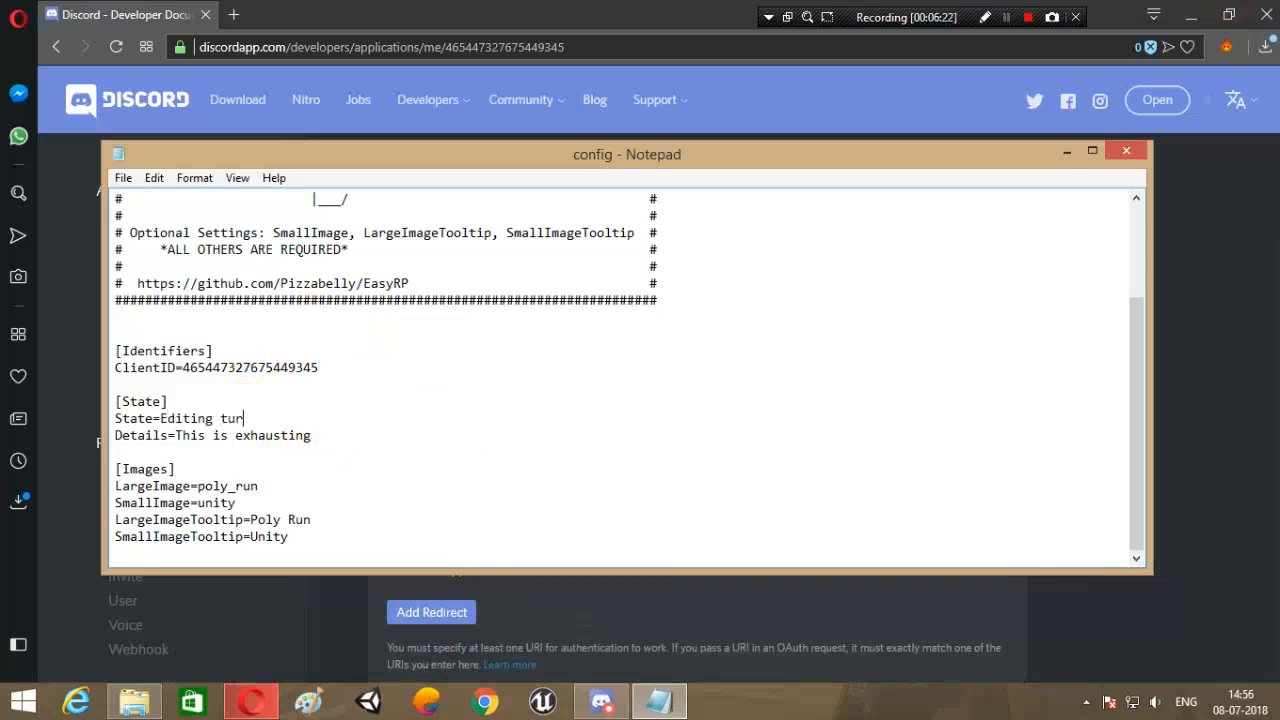
{"action": "type", "text": "tap_"}
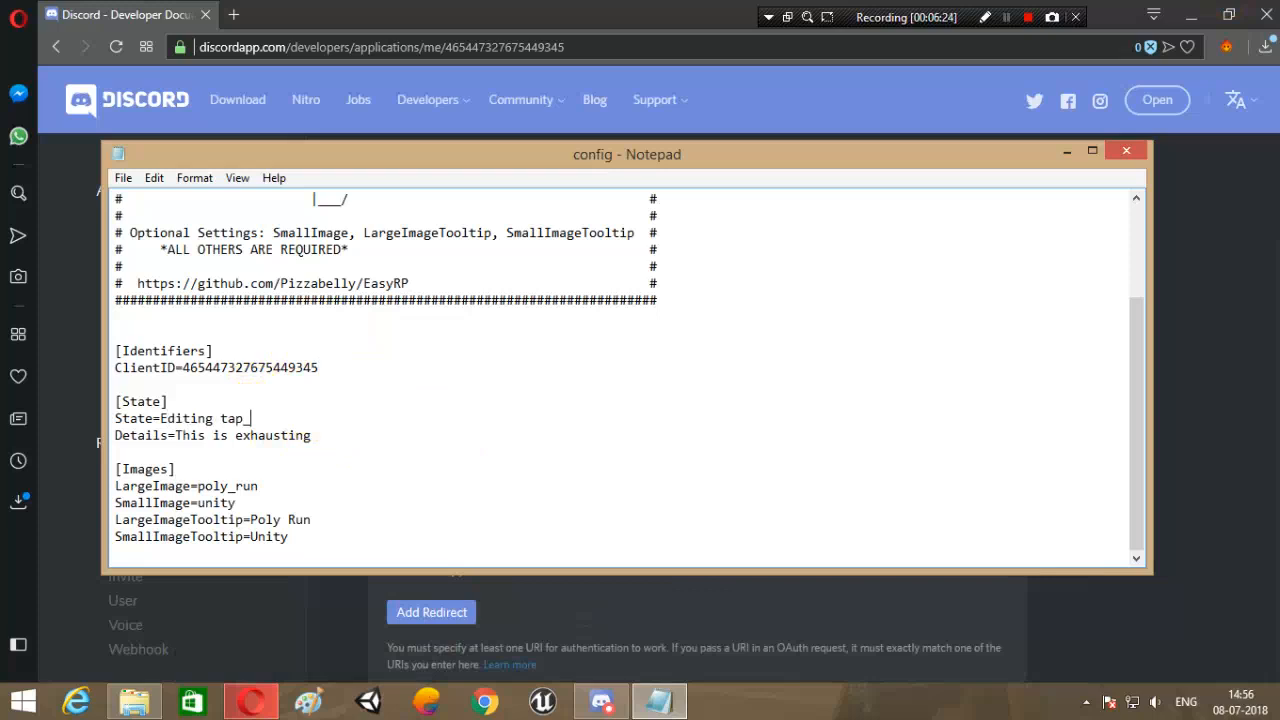
{"action": "type", "text": "status"}
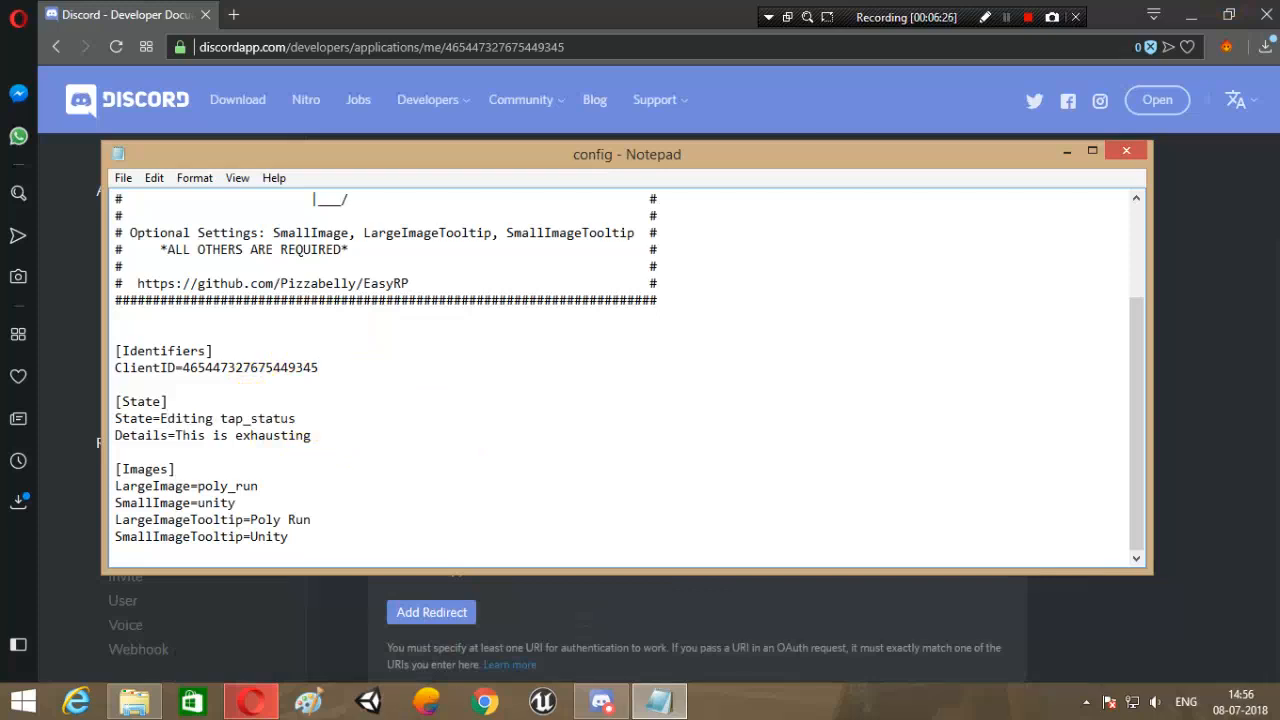
{"action": "type", "text": ".cs"}
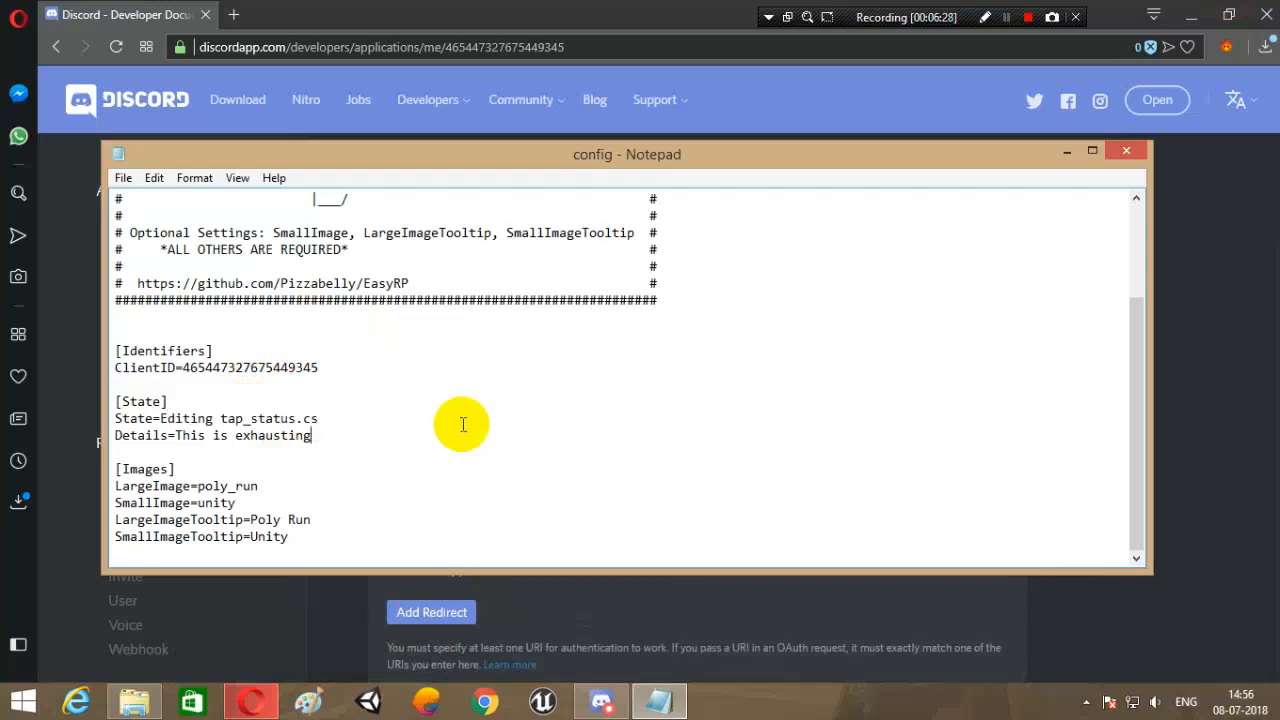
Rewrite the Details line to read 'This is hard'.
{"action": "key", "text": "BackSpace"}
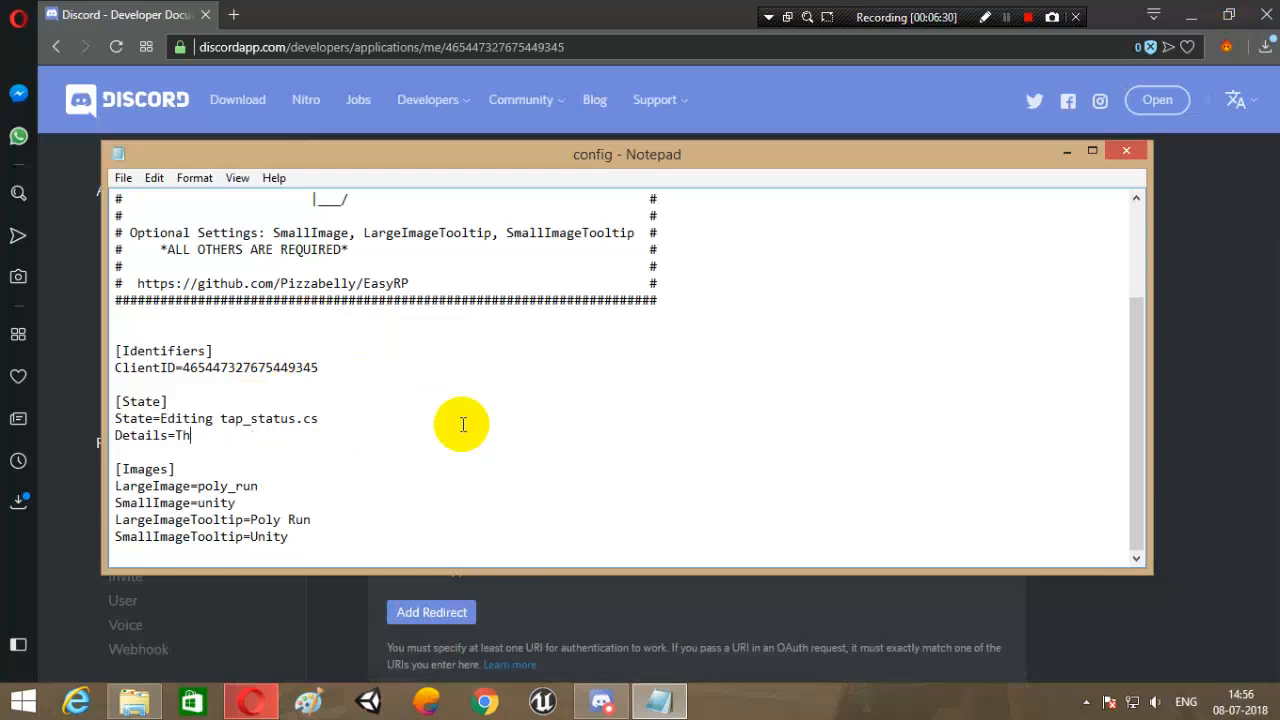
{"action": "type", "text": "is"}
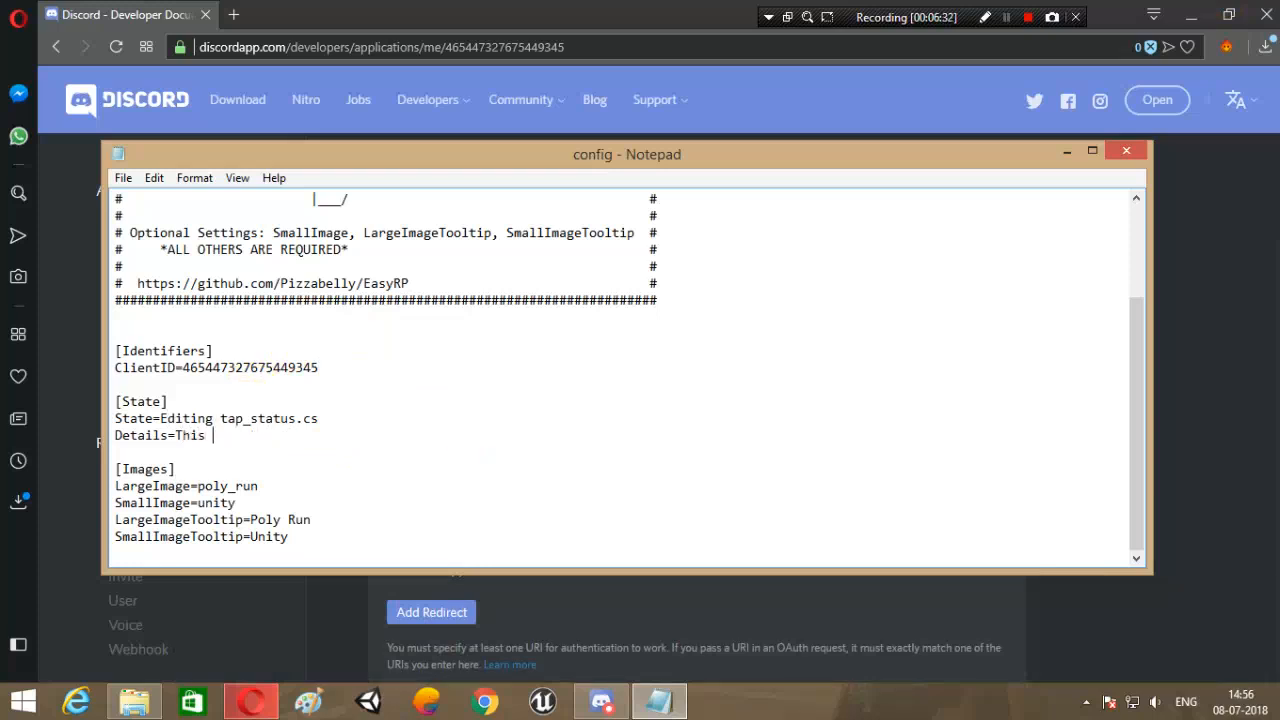
{"action": "type", "text": "is hard"}
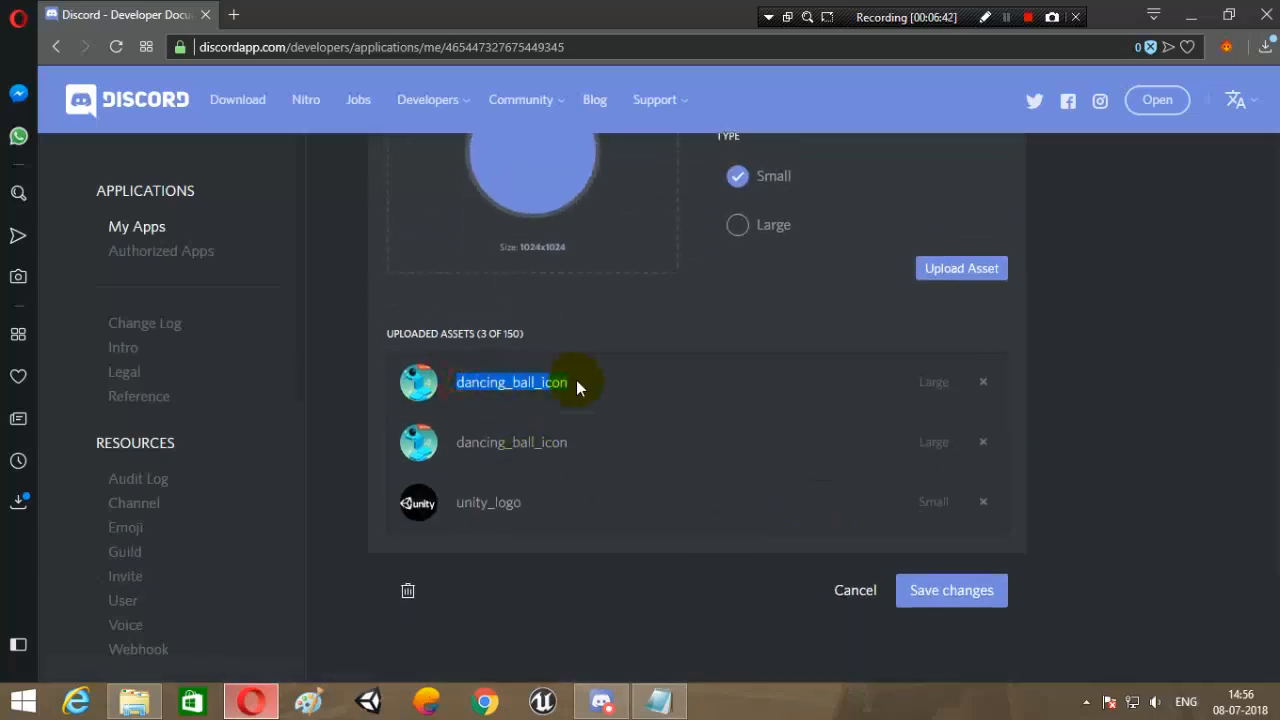
{"action": "mouse_move", "coordinate": [620, 705]}
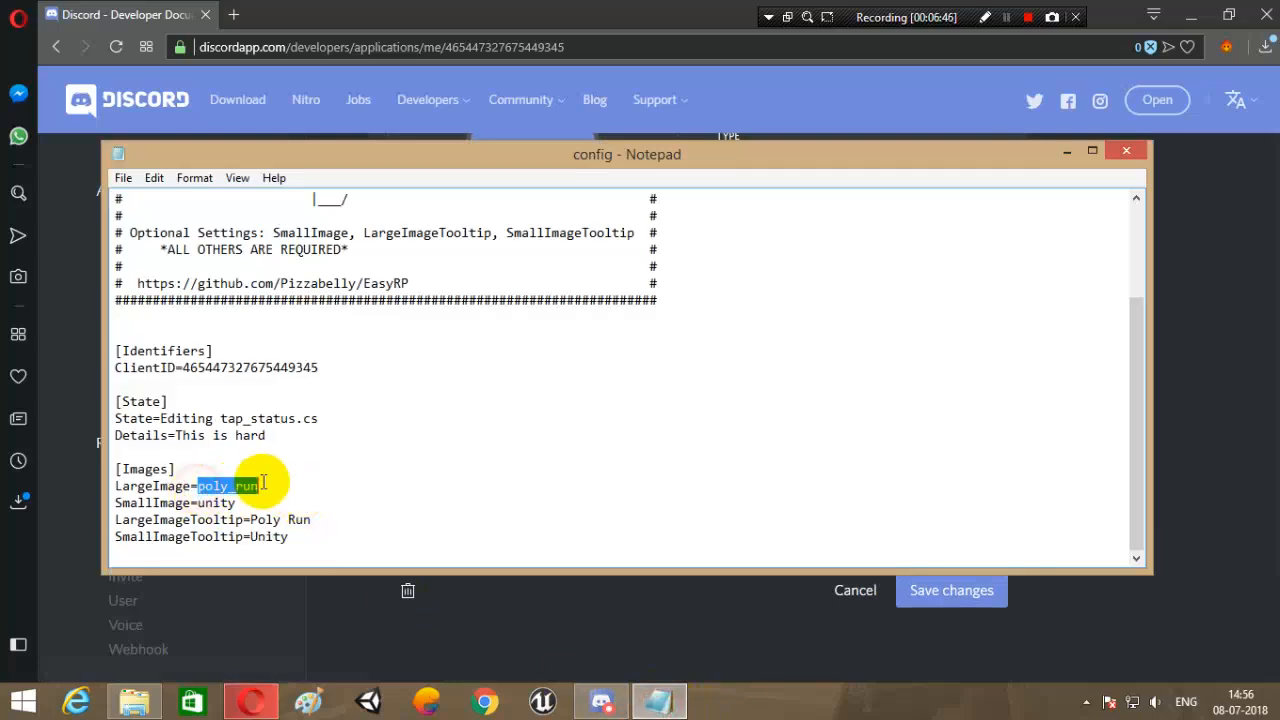
Set LargeImage to dancing_ball_icon, SmallImage to unity_logo, and tooltip 'Dancing Ball'.
{"action": "type", "text": "dancing_ball_icon"}
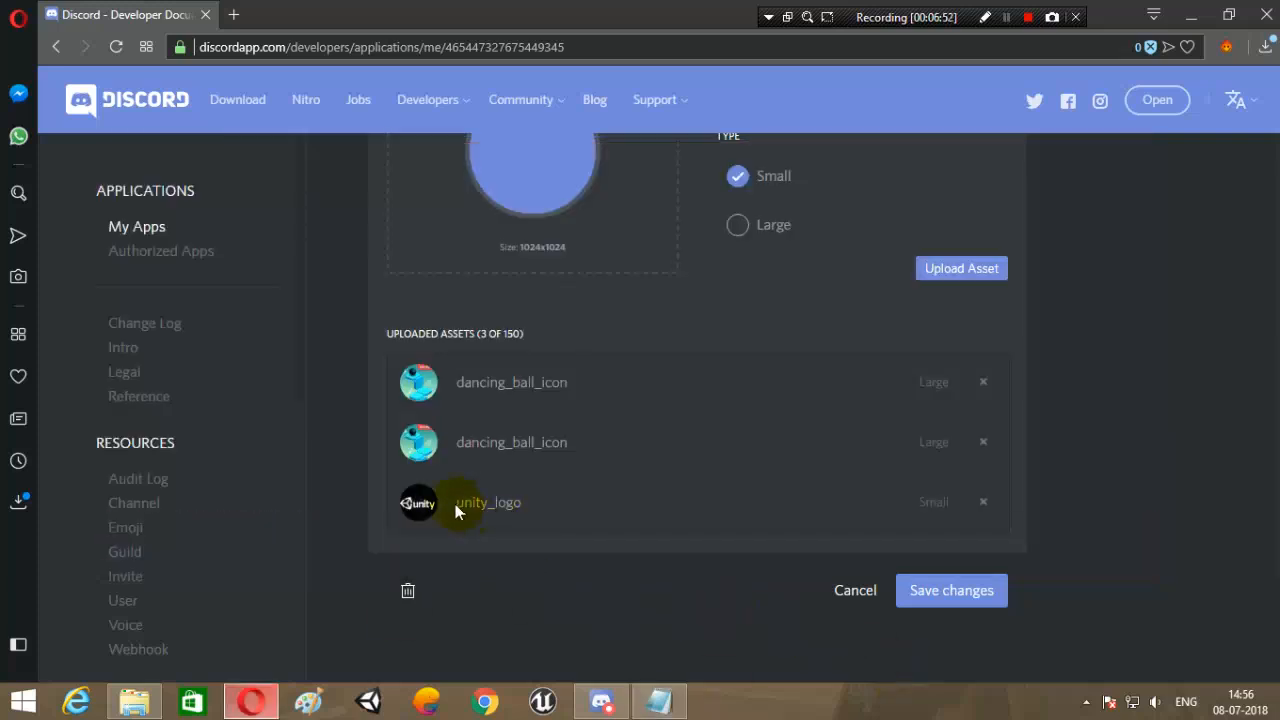
{"action": "double_click", "coordinate": [488, 502]}
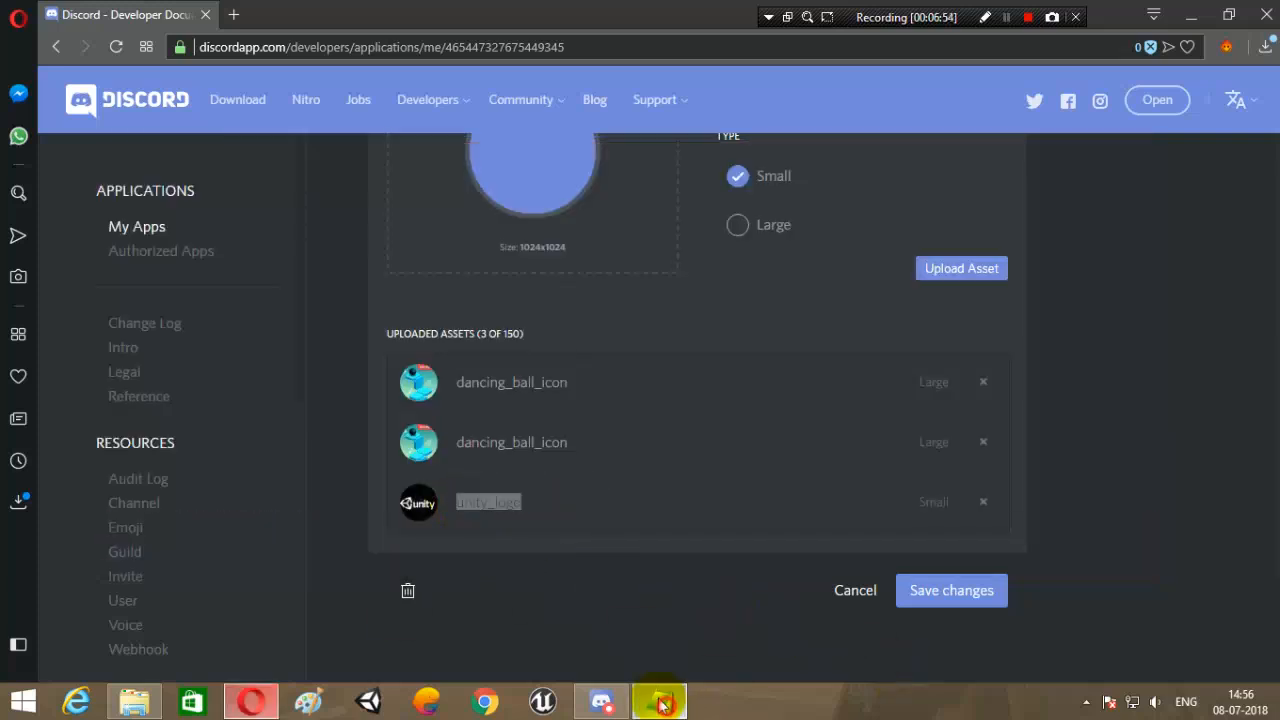
{"action": "left_click", "coordinate": [658, 700]}
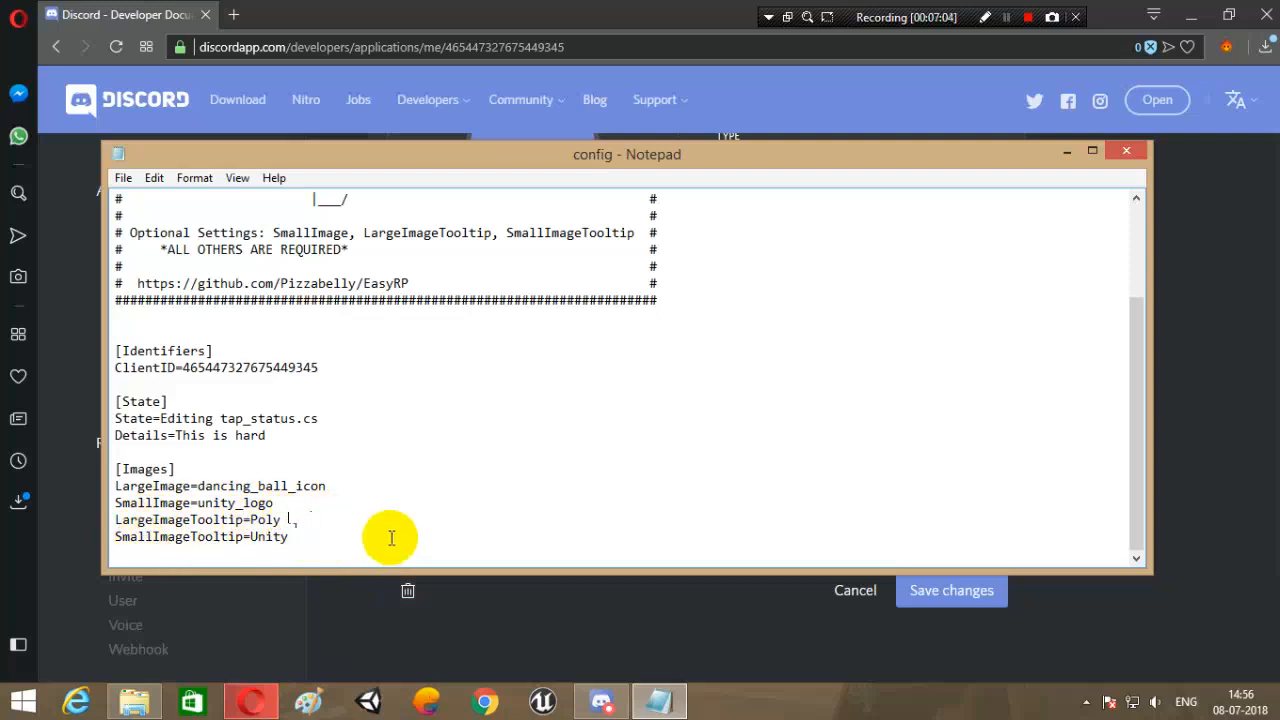
{"action": "type", "text": "Dan"}
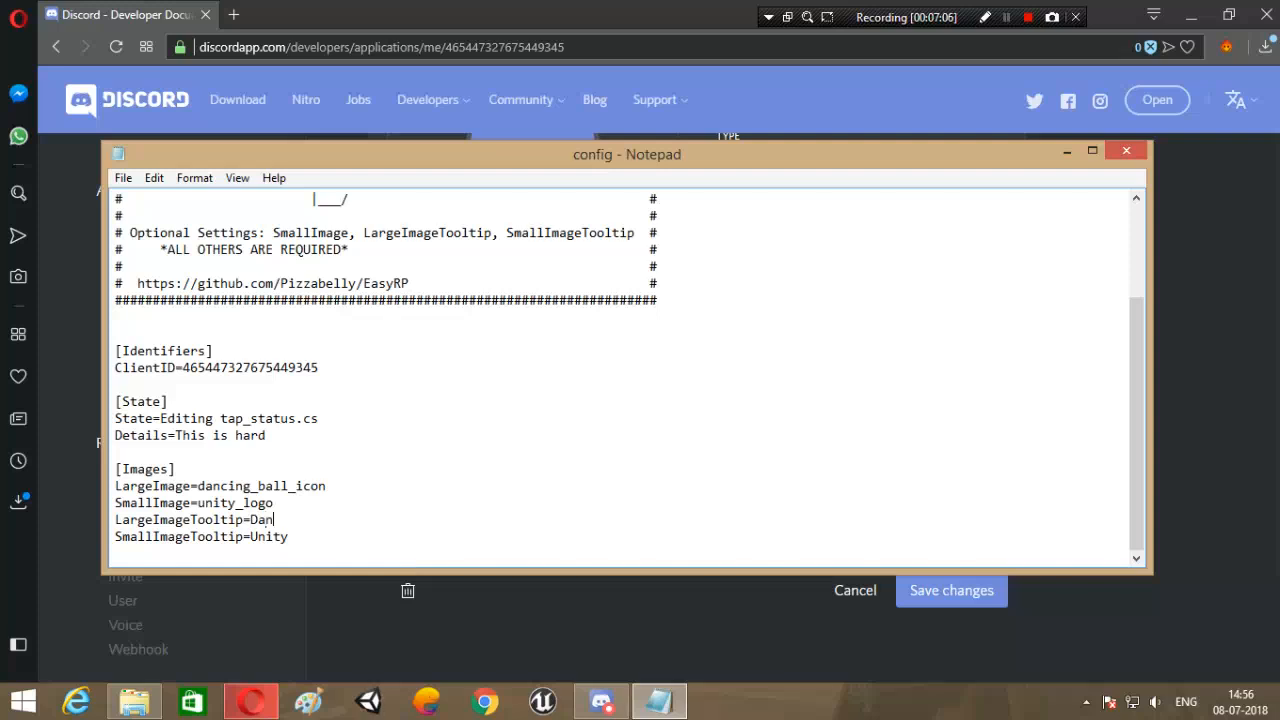
{"action": "type", "text": "cing Ball"}
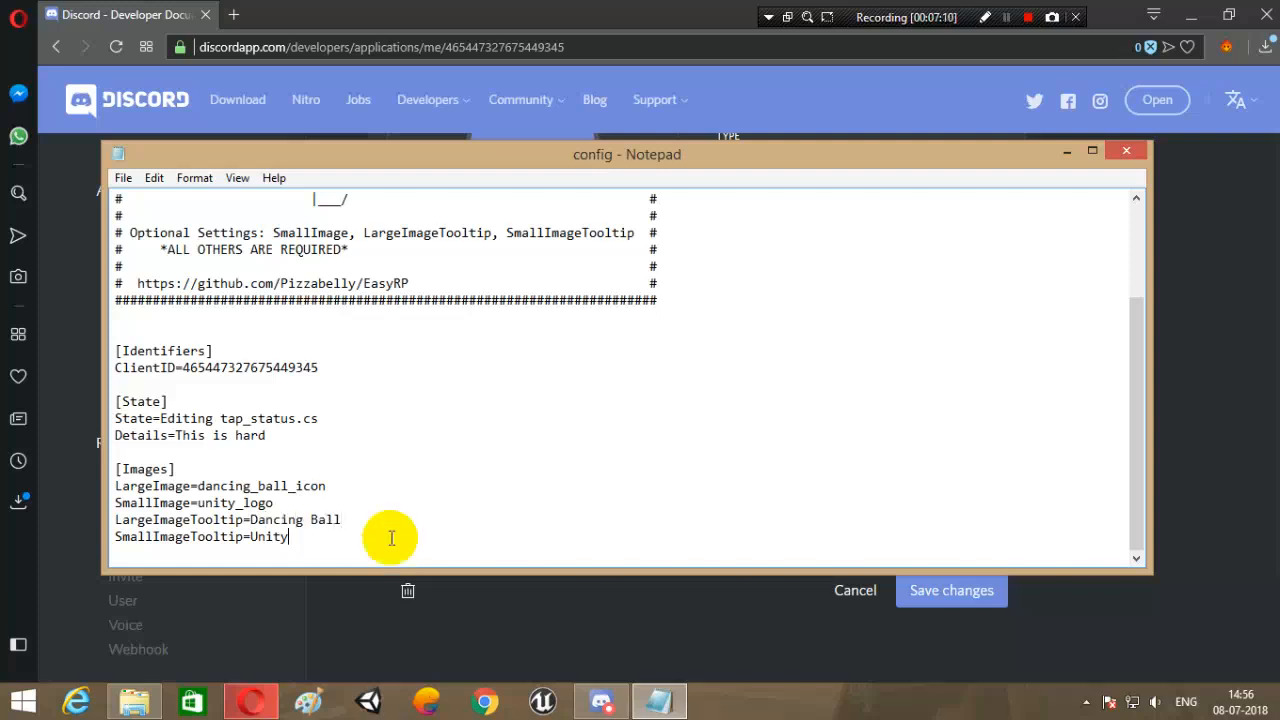
{"action": "mouse_move", "coordinate": [1071, 317]}
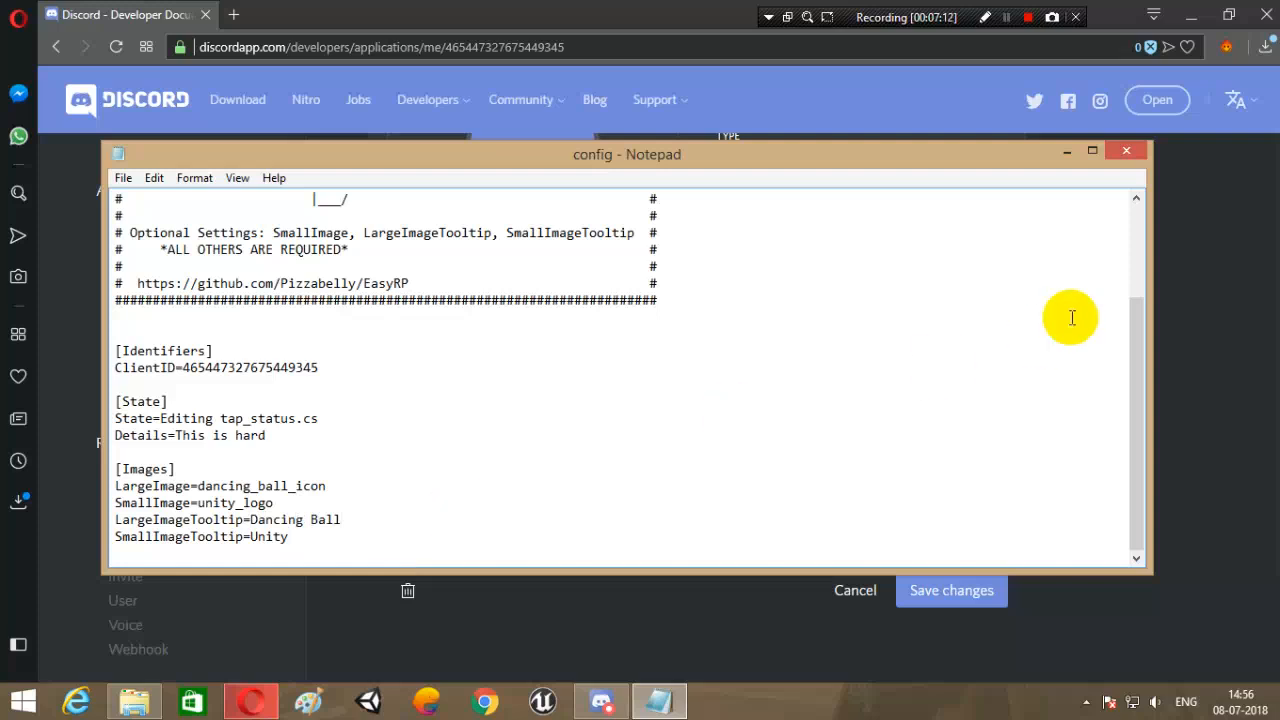
Launch EasyRP.exe from the EasyRP-v1.0 folder with the edited config.
{"action": "left_click", "coordinate": [251, 700]}
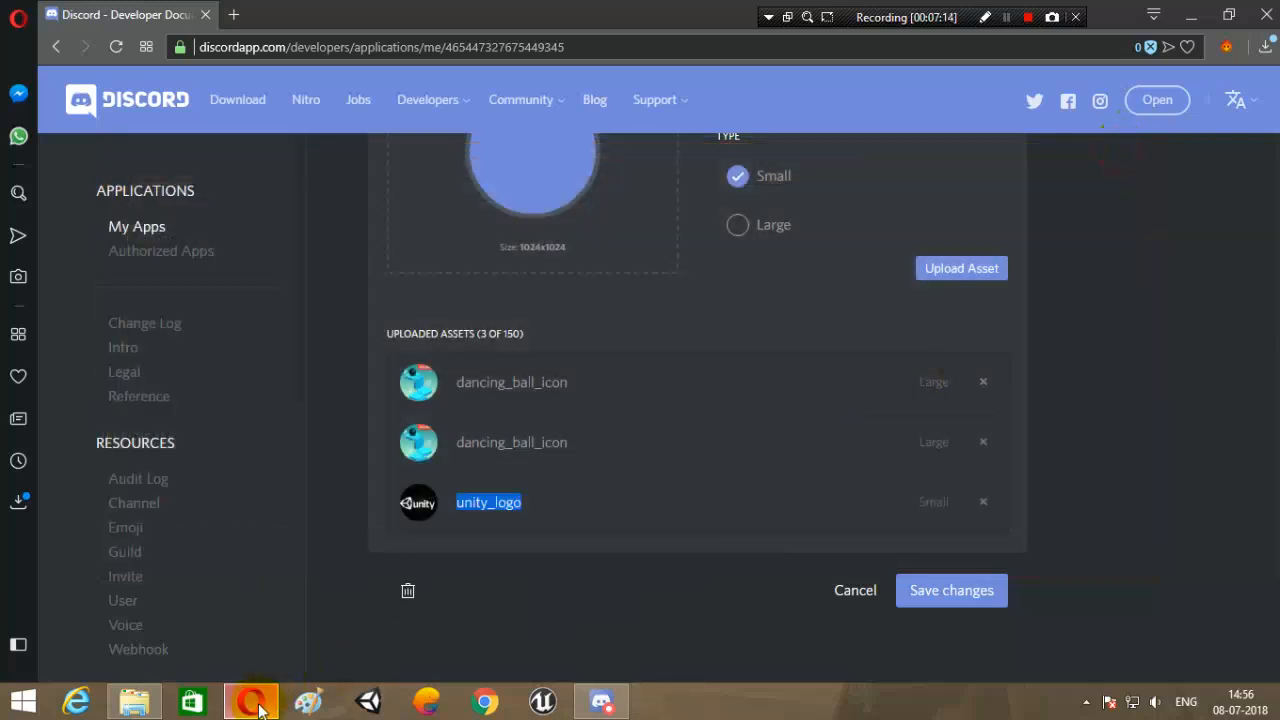
{"action": "left_click", "coordinate": [133, 700]}
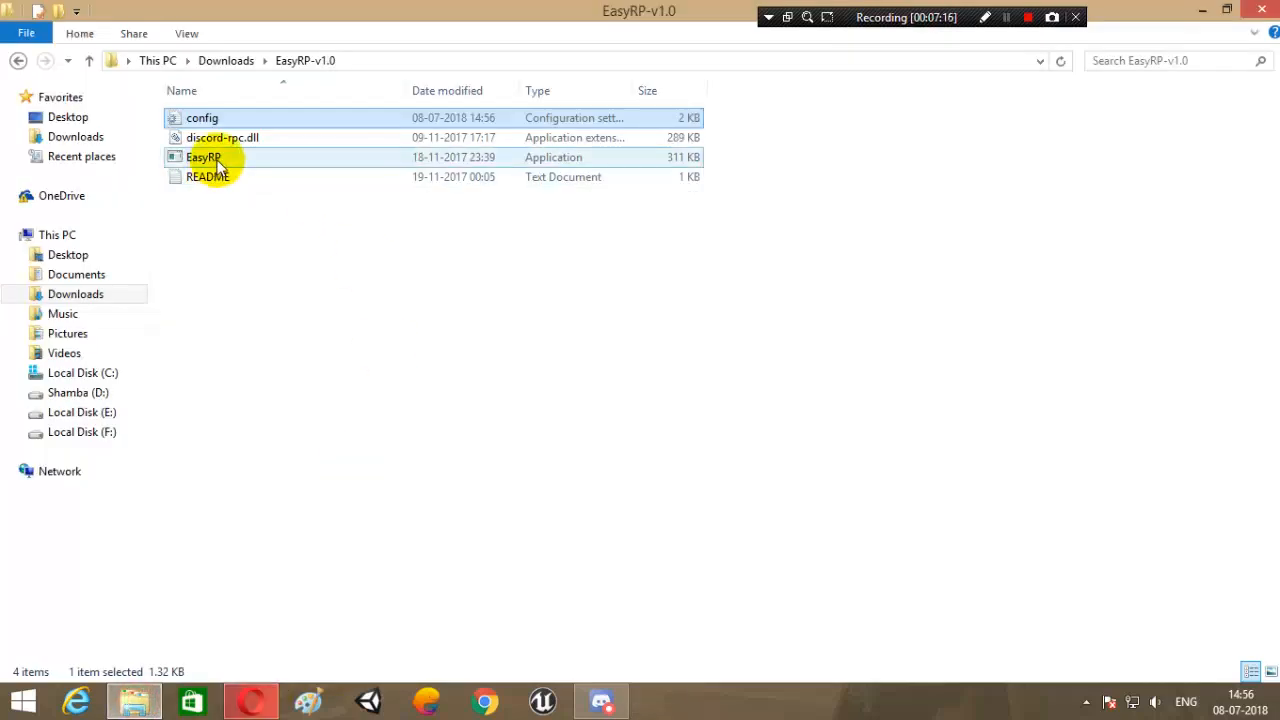
{"action": "double_click", "coordinate": [204, 157]}
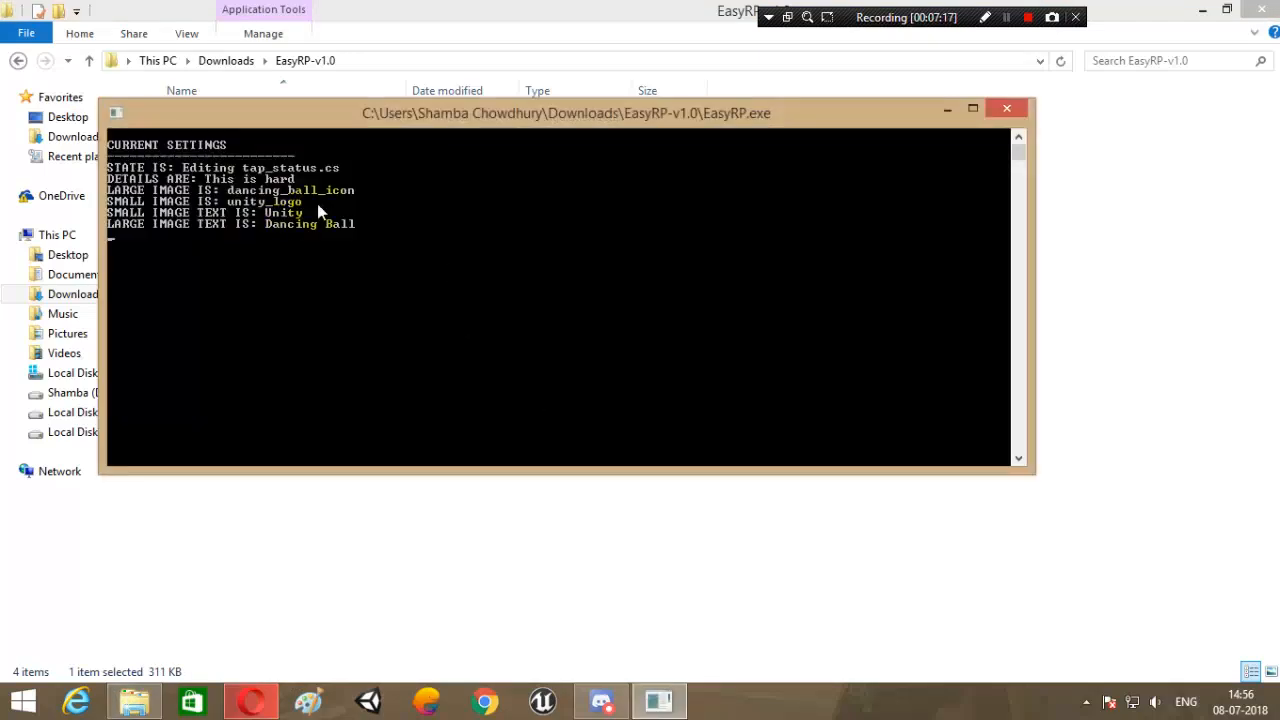
{"action": "left_click", "coordinate": [600, 700]}
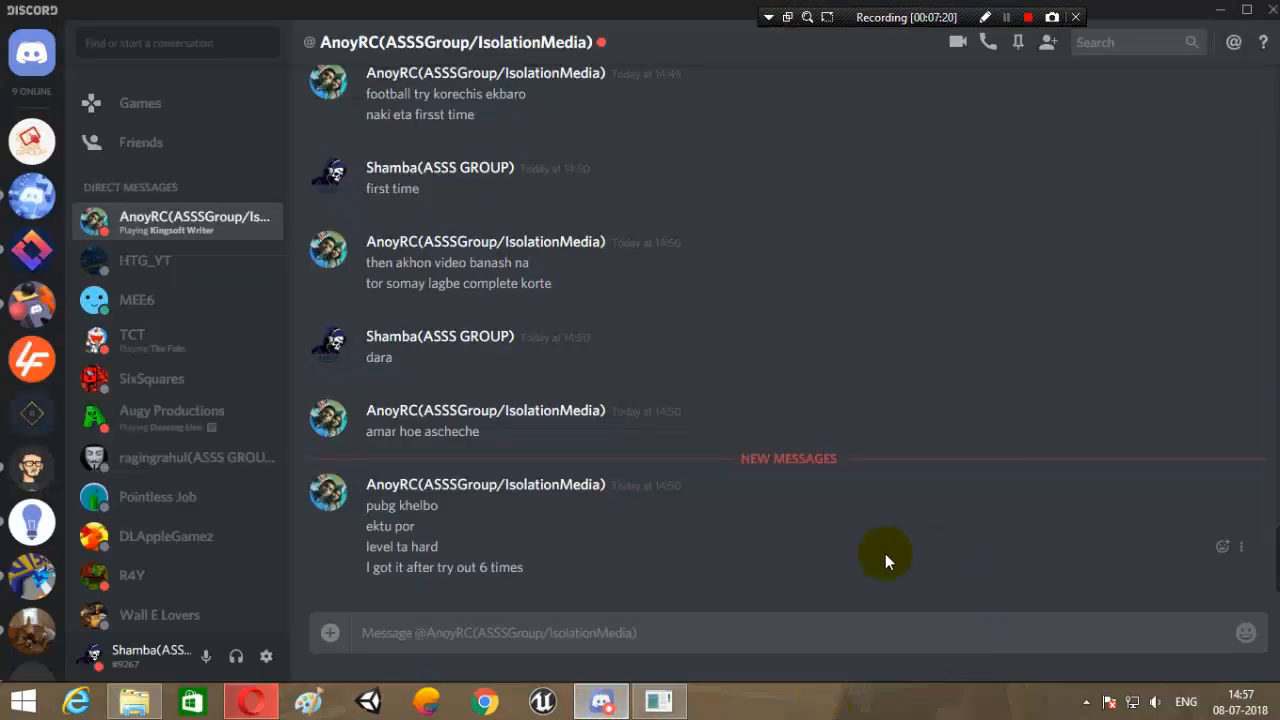
Open the ASSS GROUP server and look at the Games activity settings.
{"action": "left_click", "coordinate": [31, 141]}
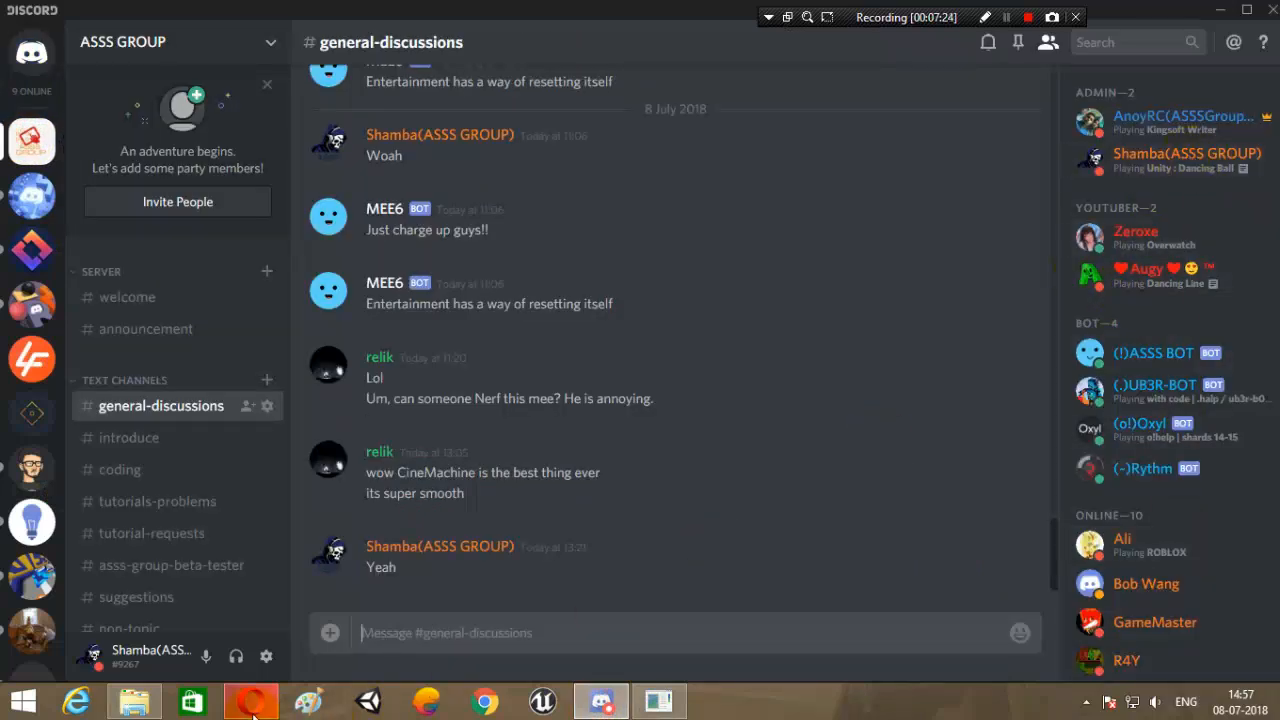
{"action": "left_click", "coordinate": [266, 656]}
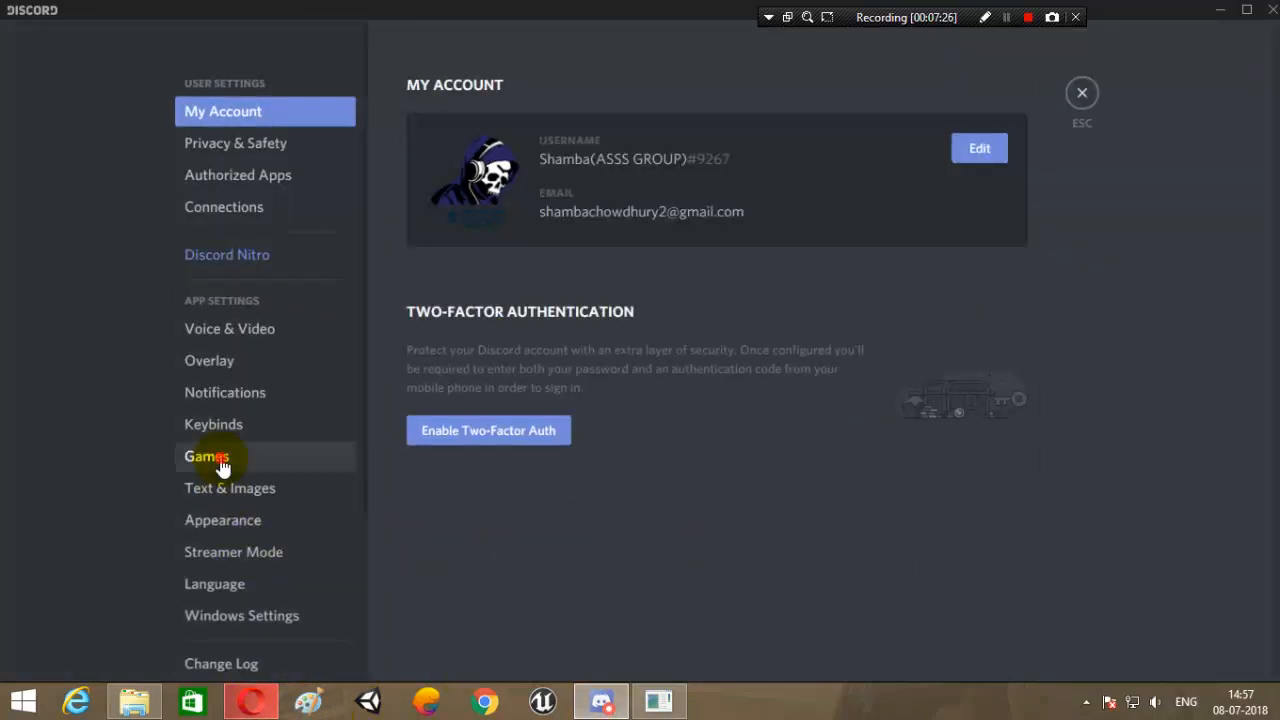
{"action": "left_click", "coordinate": [206, 456]}
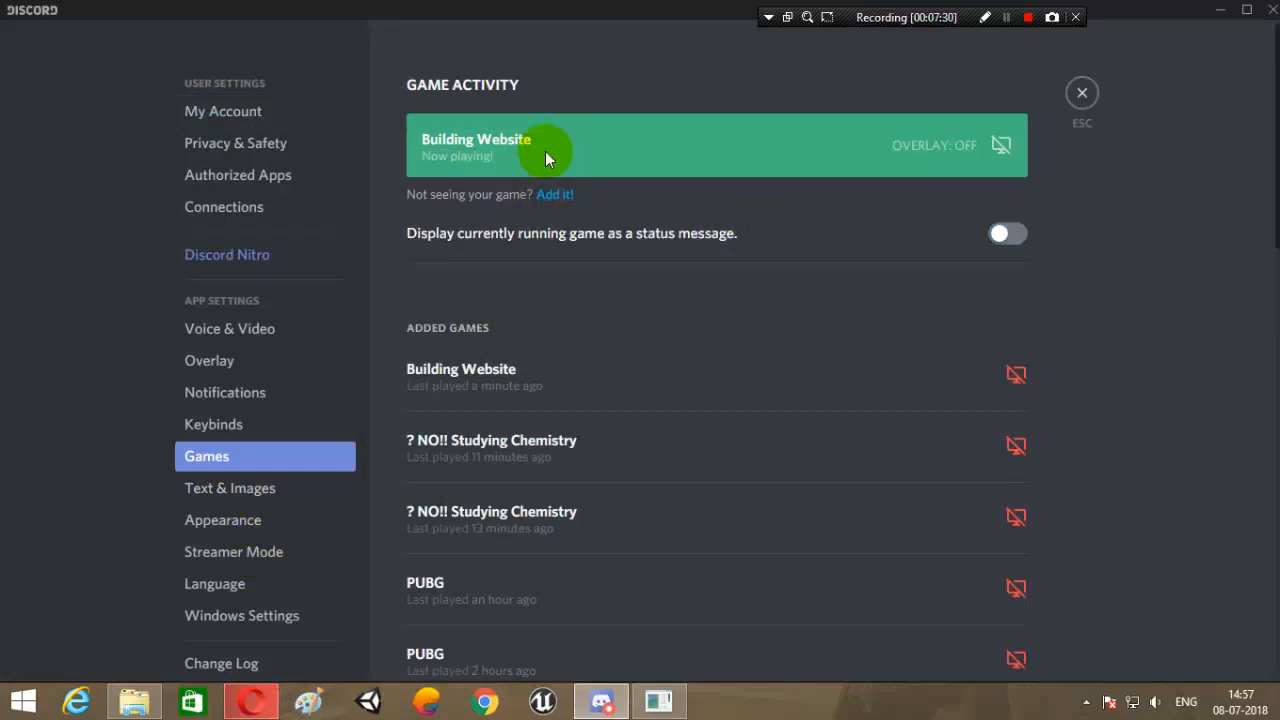
{"action": "left_click", "coordinate": [1081, 92]}
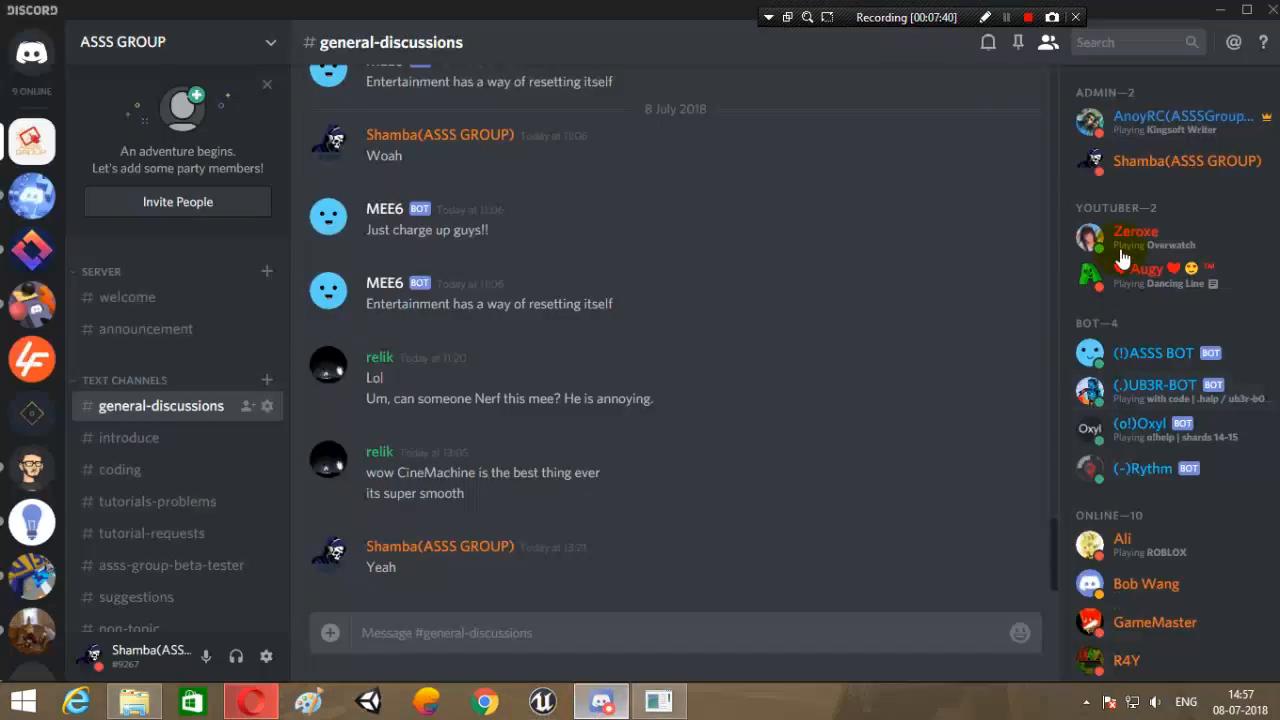
Confirm EasyRP is listed as Now Playing in settings, then return to chat.
{"action": "left_click", "coordinate": [1186, 160]}
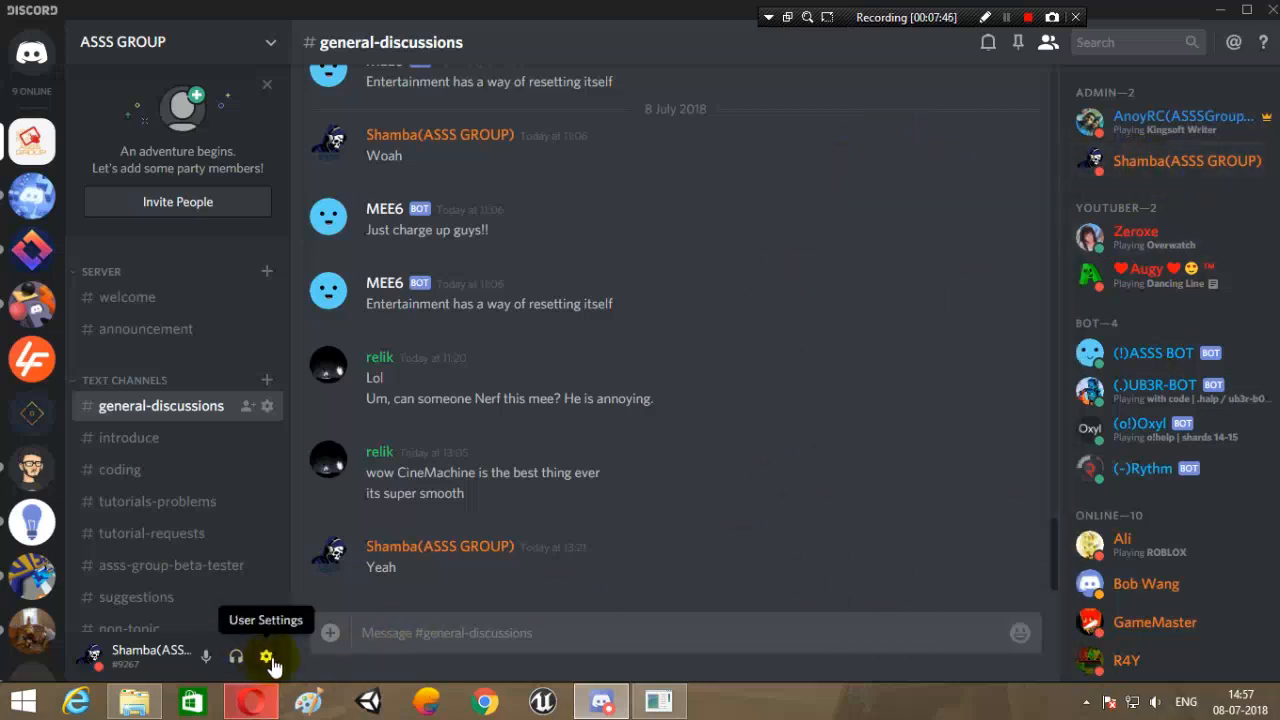
{"action": "left_click", "coordinate": [266, 657]}
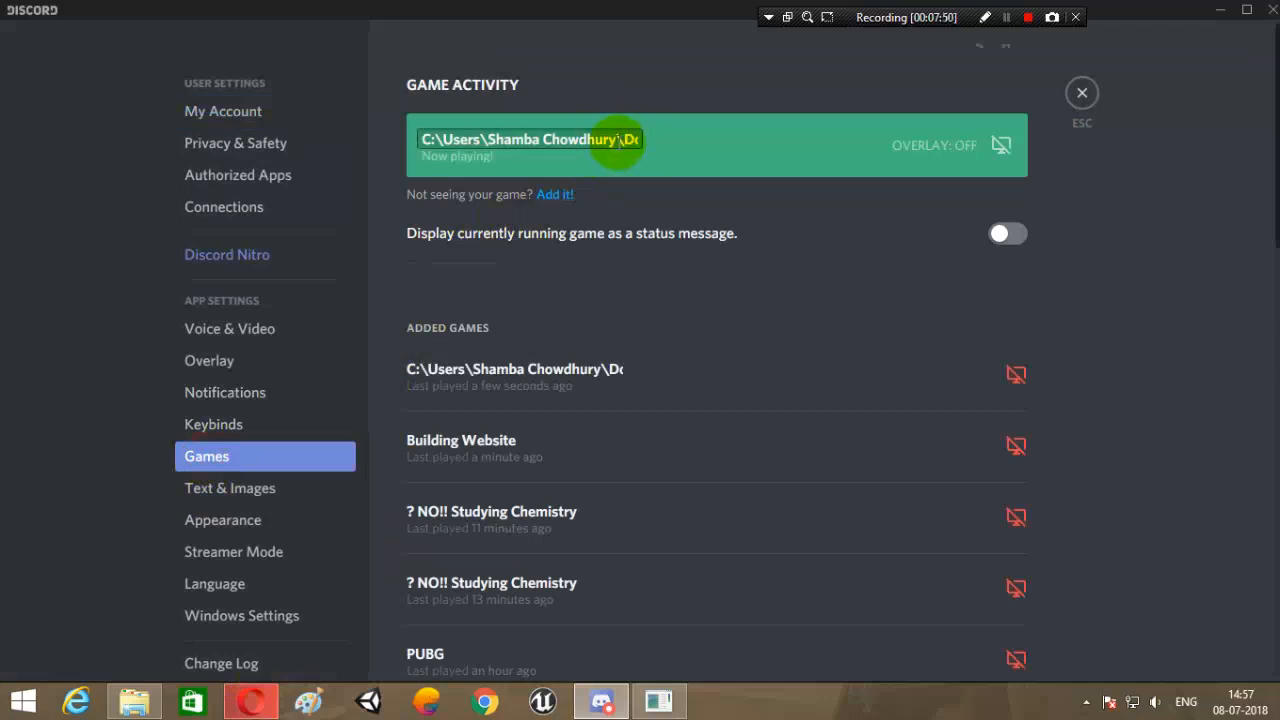
{"action": "left_click", "coordinate": [554, 194]}
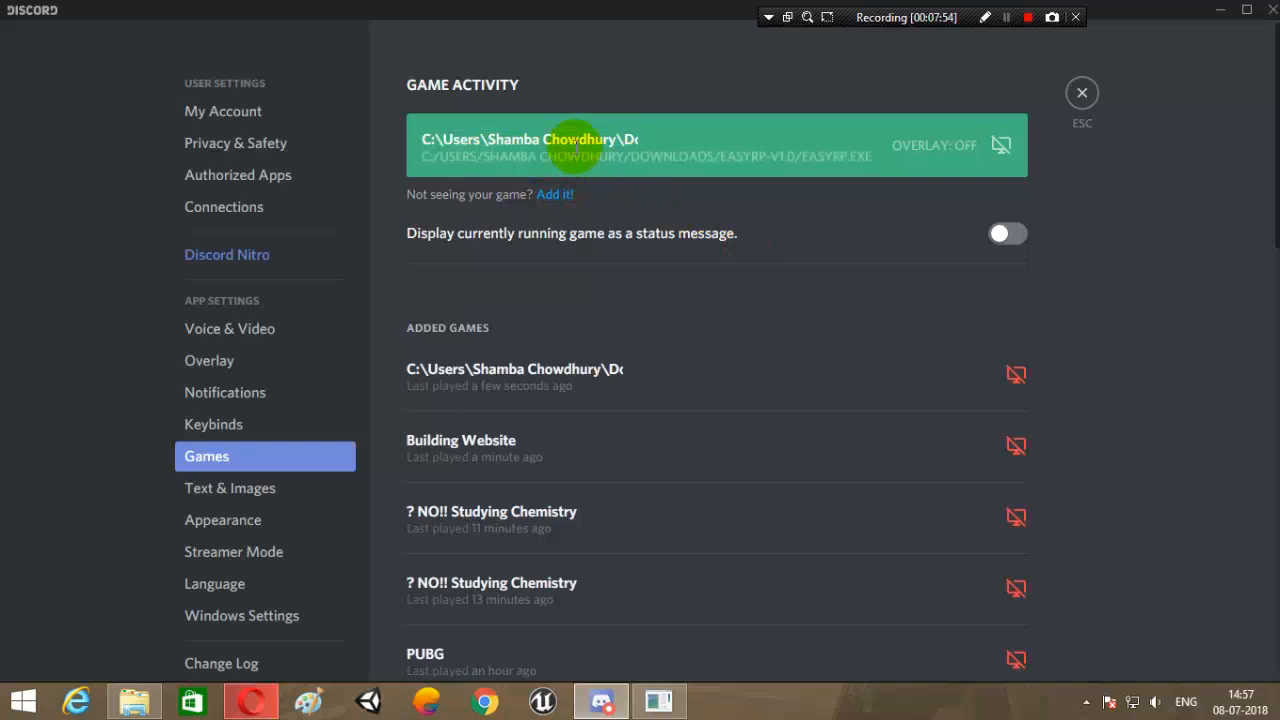
{"action": "left_click", "coordinate": [1081, 92]}
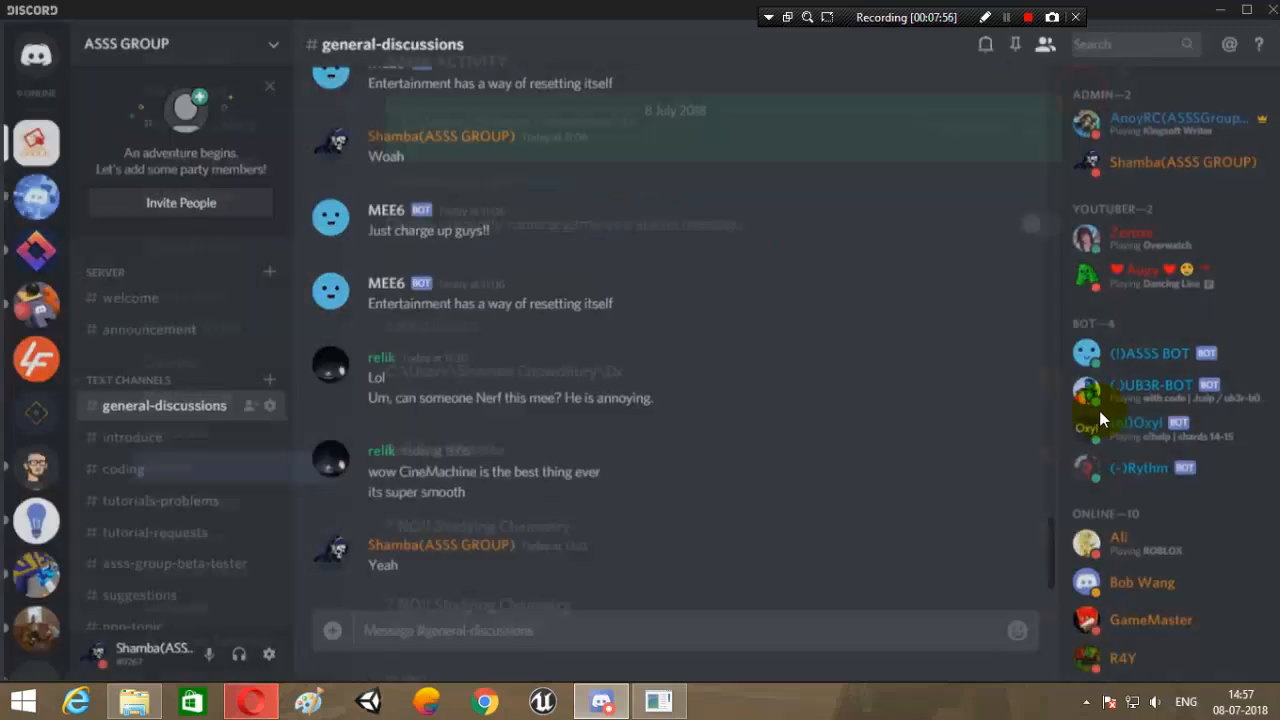
{"action": "left_click", "coordinate": [1008, 18]}
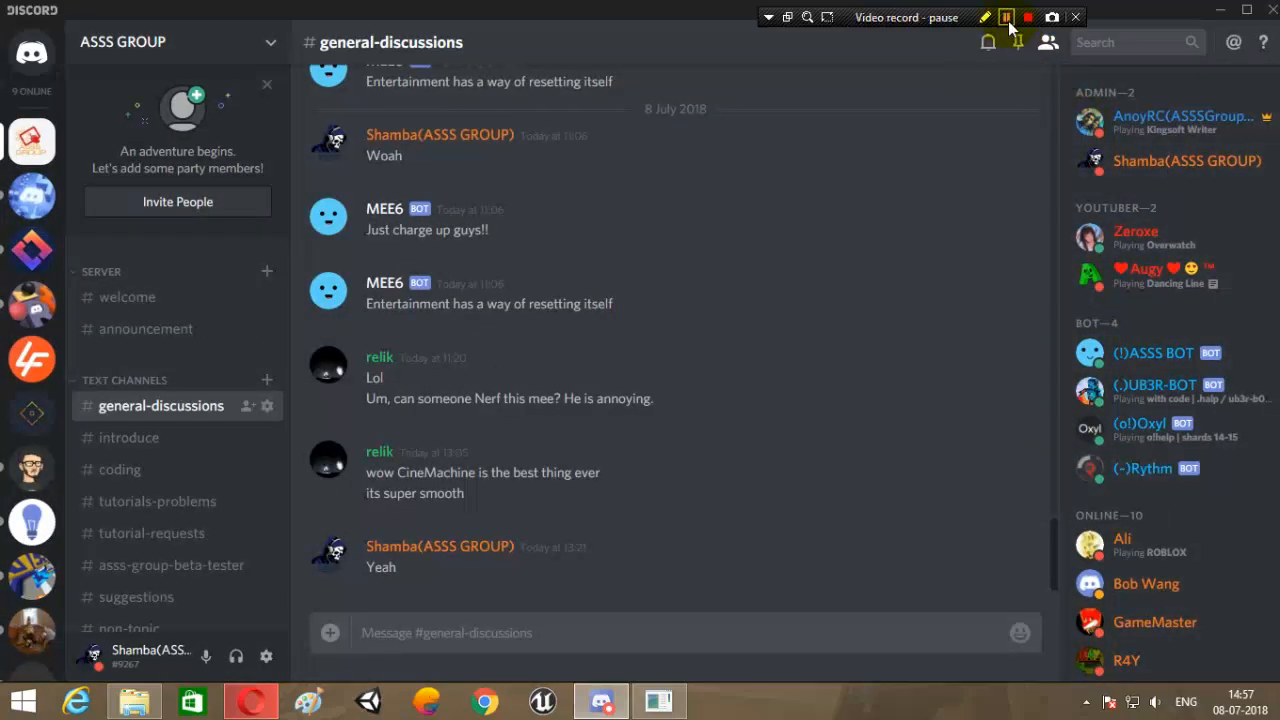
{"action": "left_click", "coordinate": [1006, 17]}
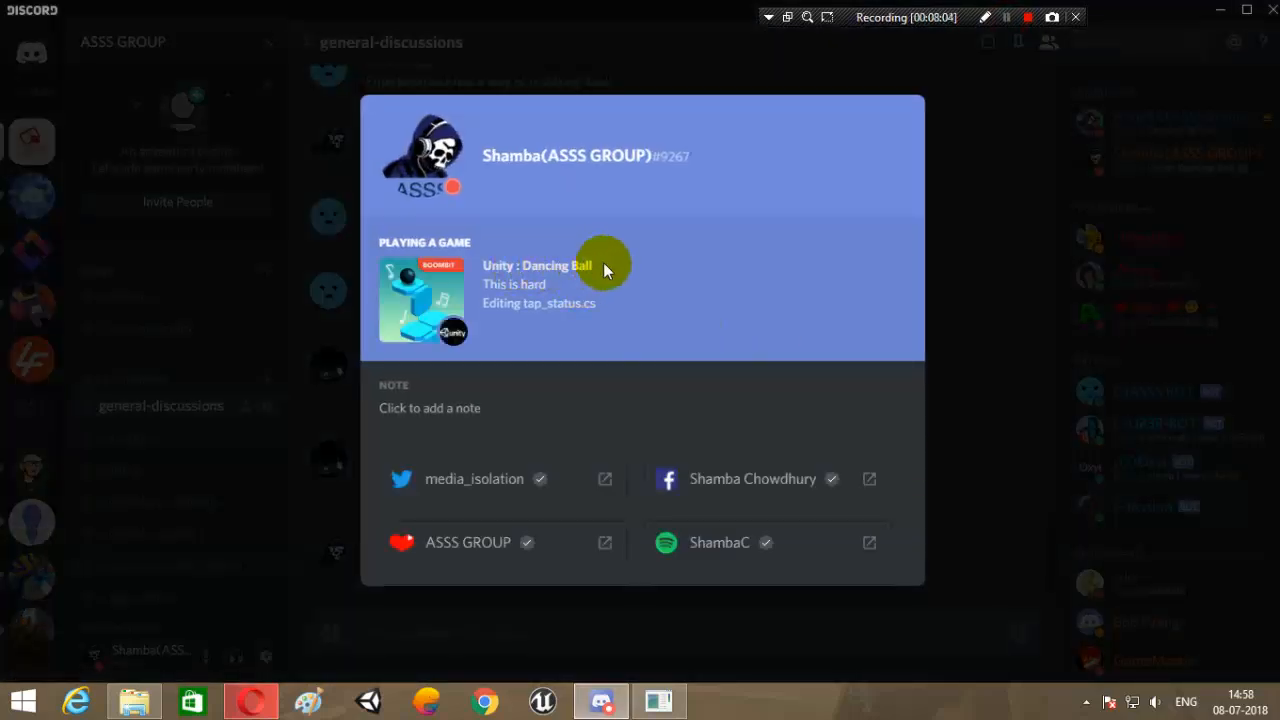
{"action": "mouse_move", "coordinate": [490, 320]}
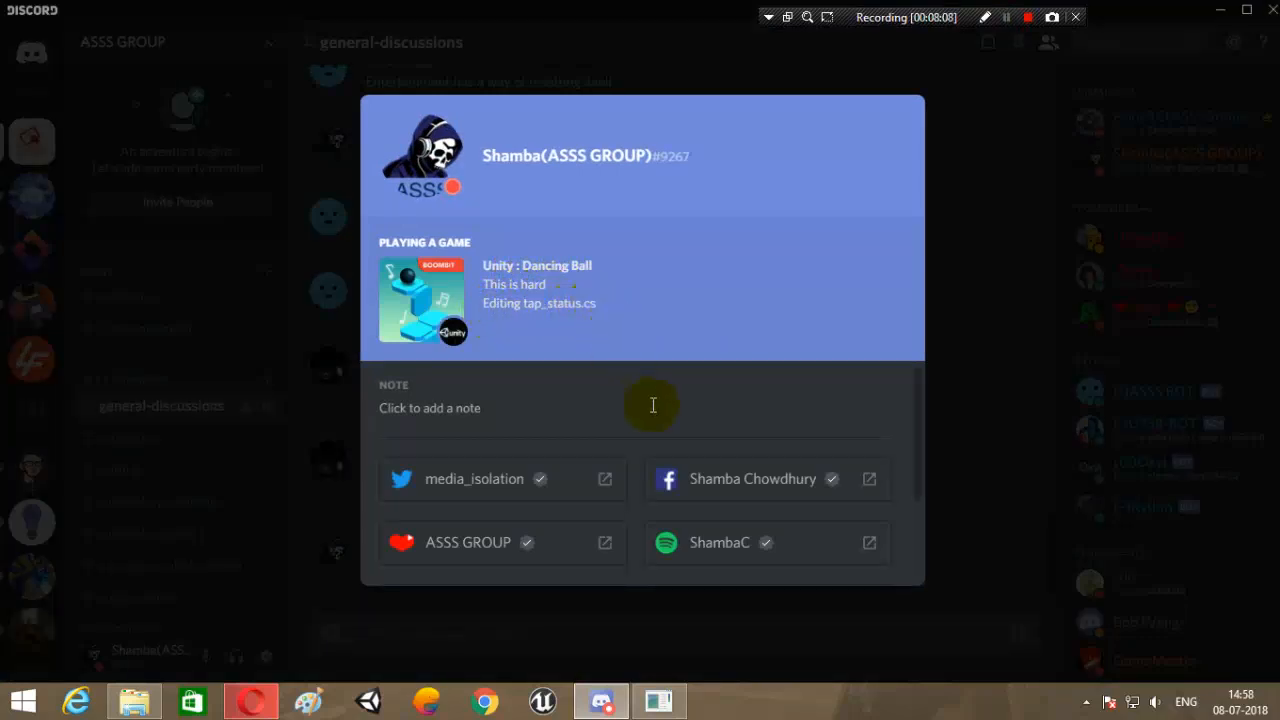
{"action": "mouse_move", "coordinate": [448, 338]}
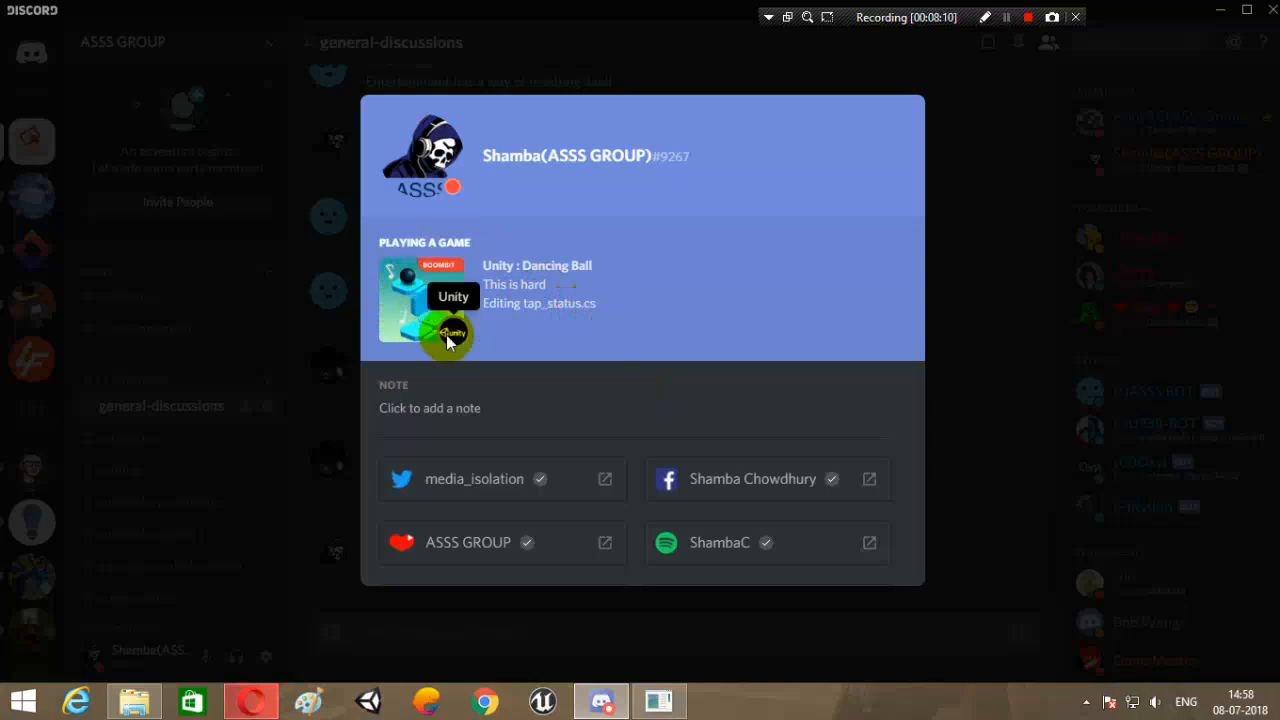
{"action": "mouse_move", "coordinate": [955, 250]}
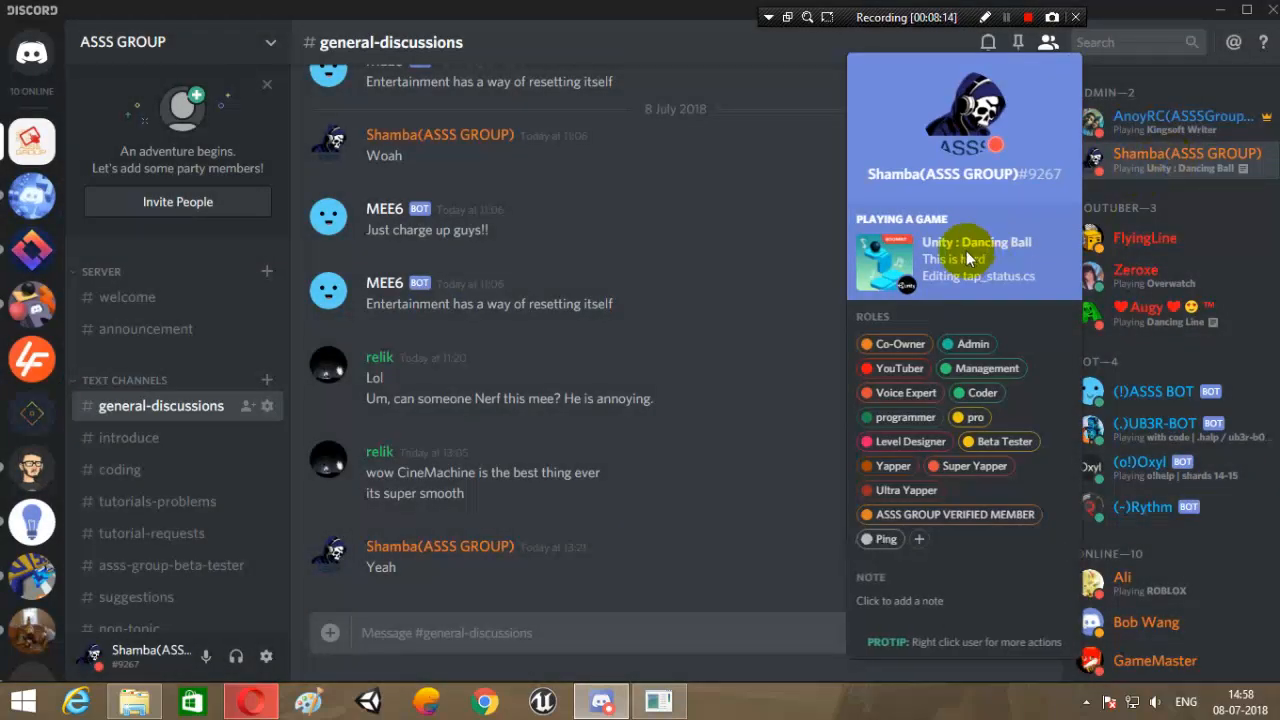
{"action": "mouse_move", "coordinate": [1010, 273]}
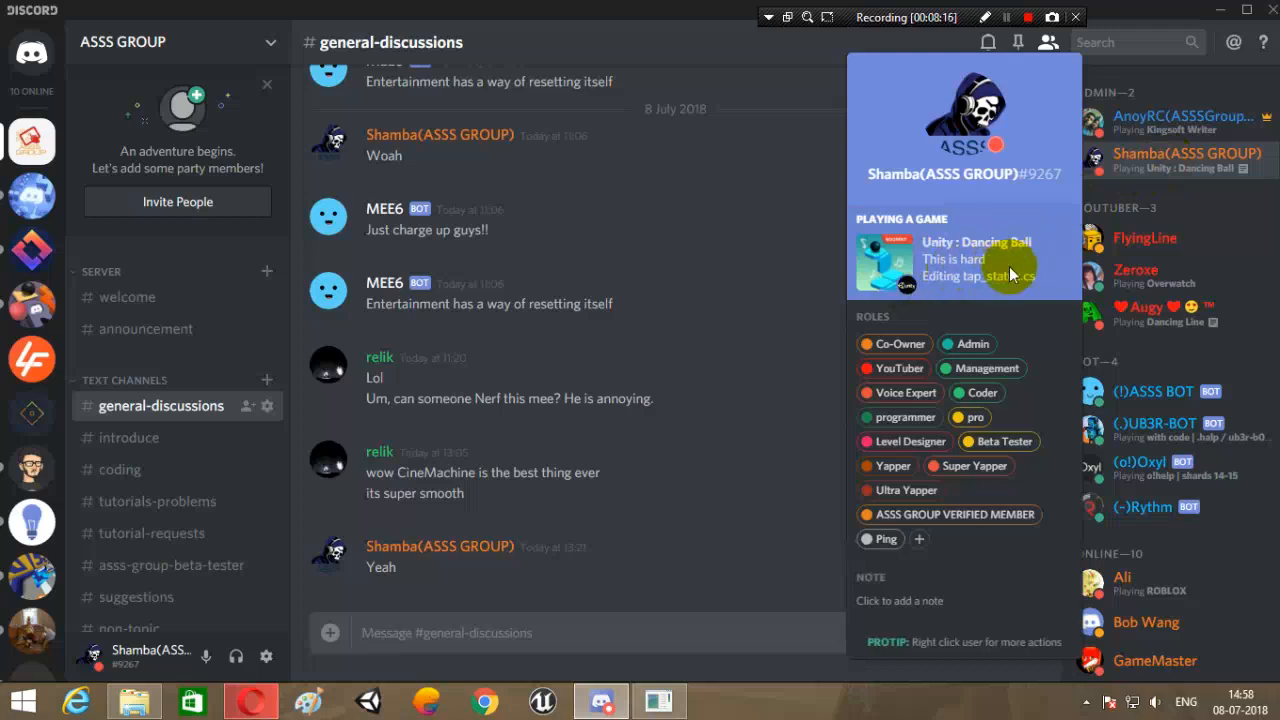
{"action": "mouse_move", "coordinate": [800, 213]}
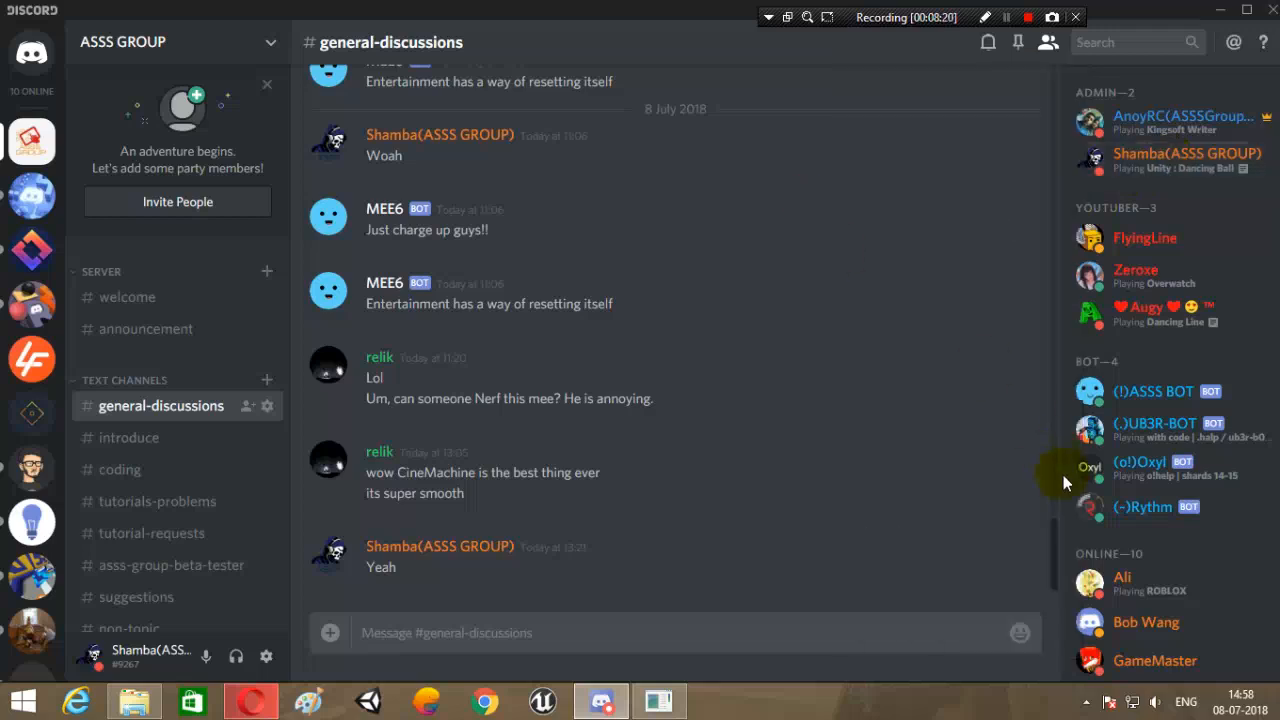
{"action": "mouse_move", "coordinate": [1064, 483]}
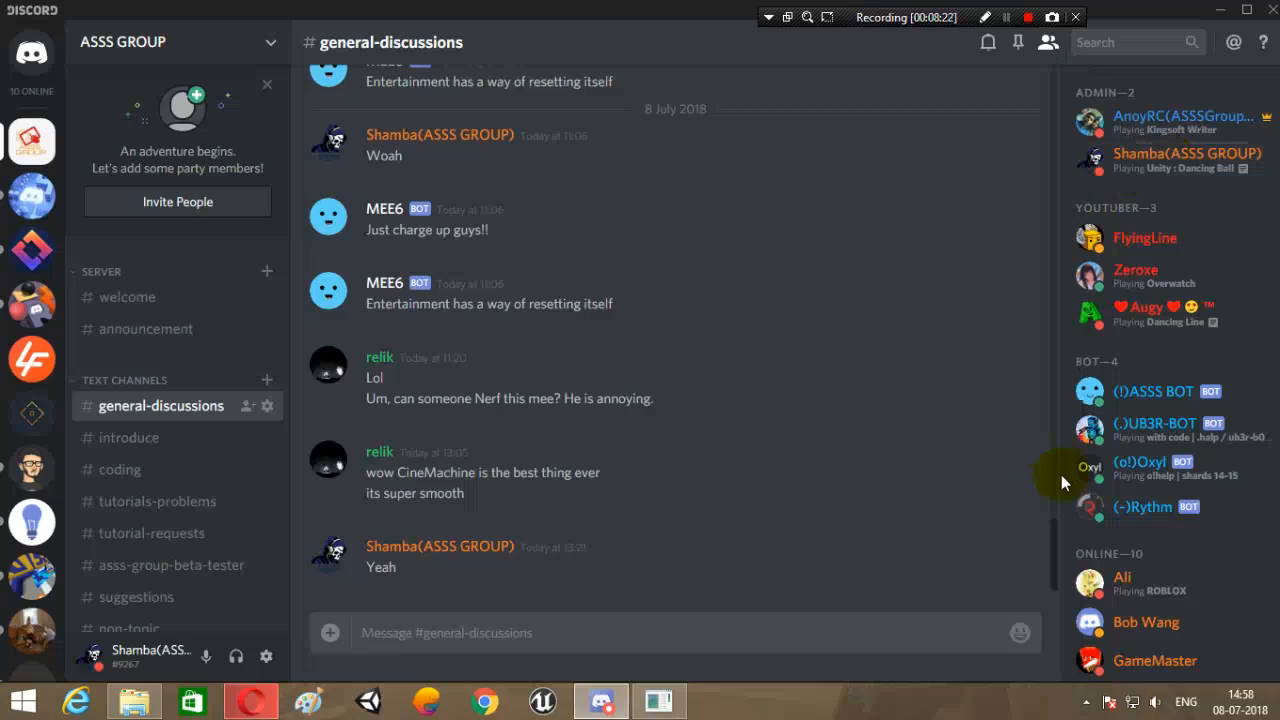
{"action": "mouse_move", "coordinate": [1035, 493]}
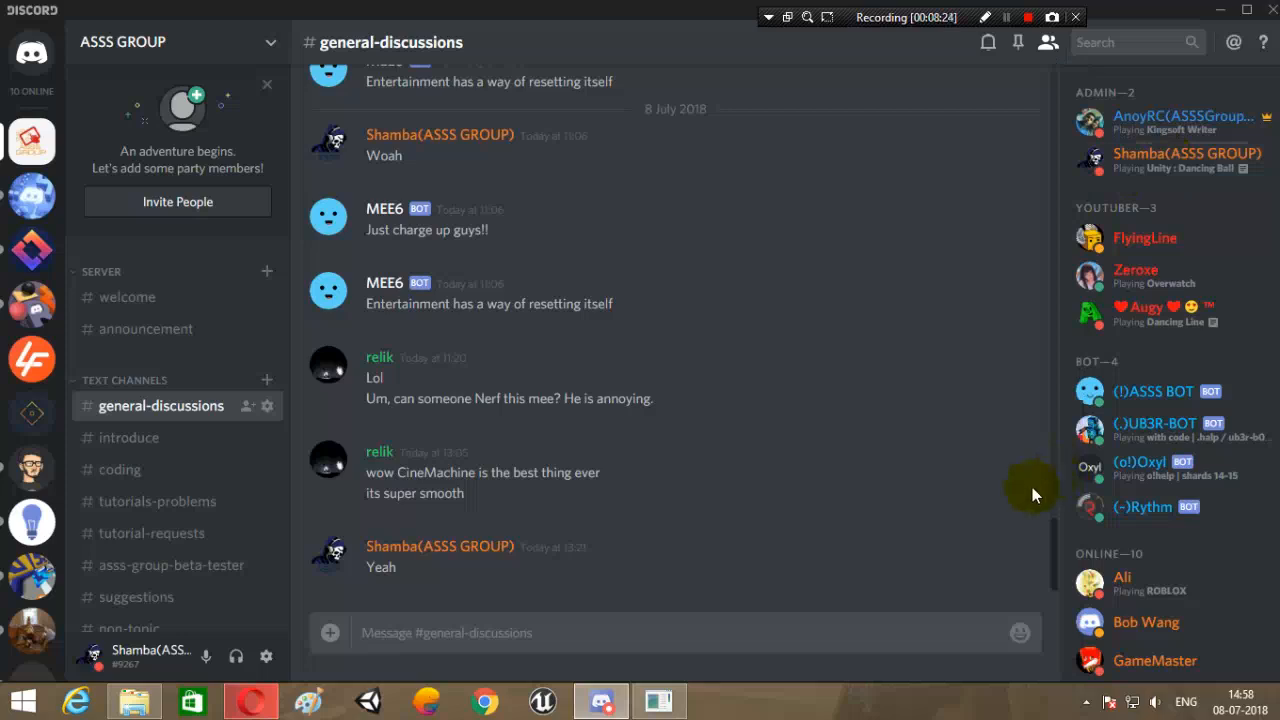
{"action": "mouse_move", "coordinate": [1090, 358]}
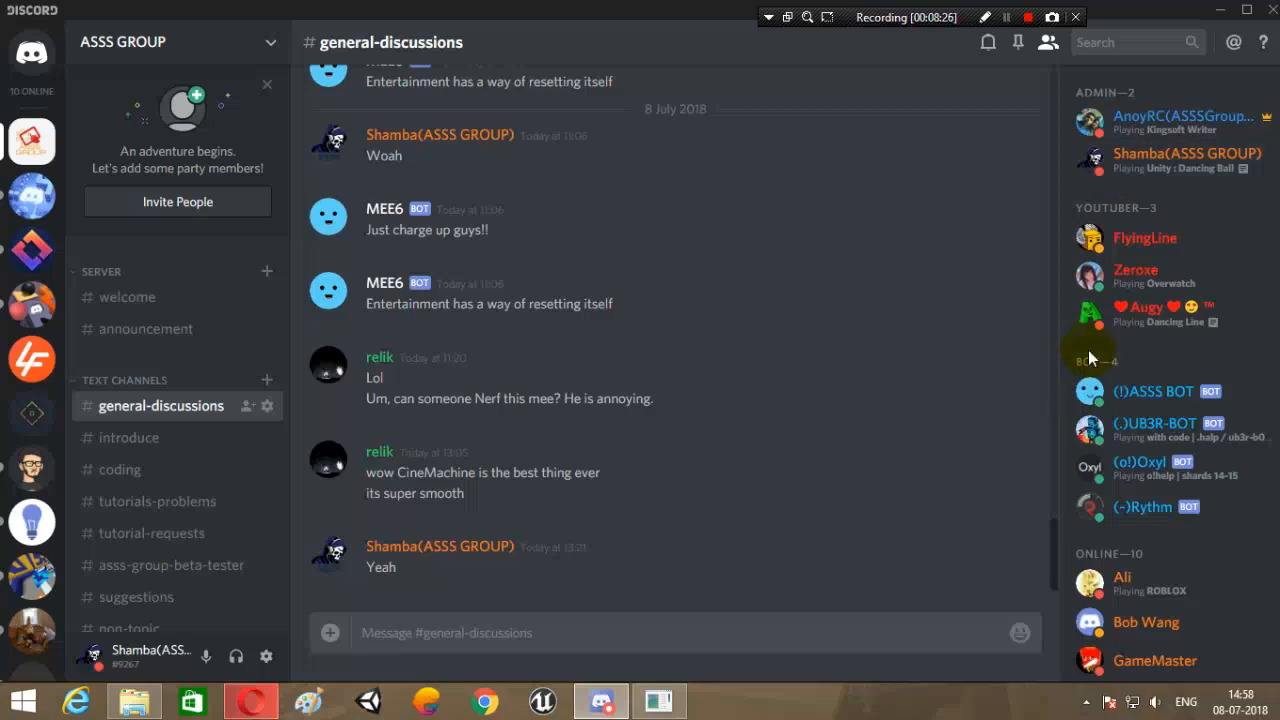
{"action": "mouse_move", "coordinate": [880, 380]}
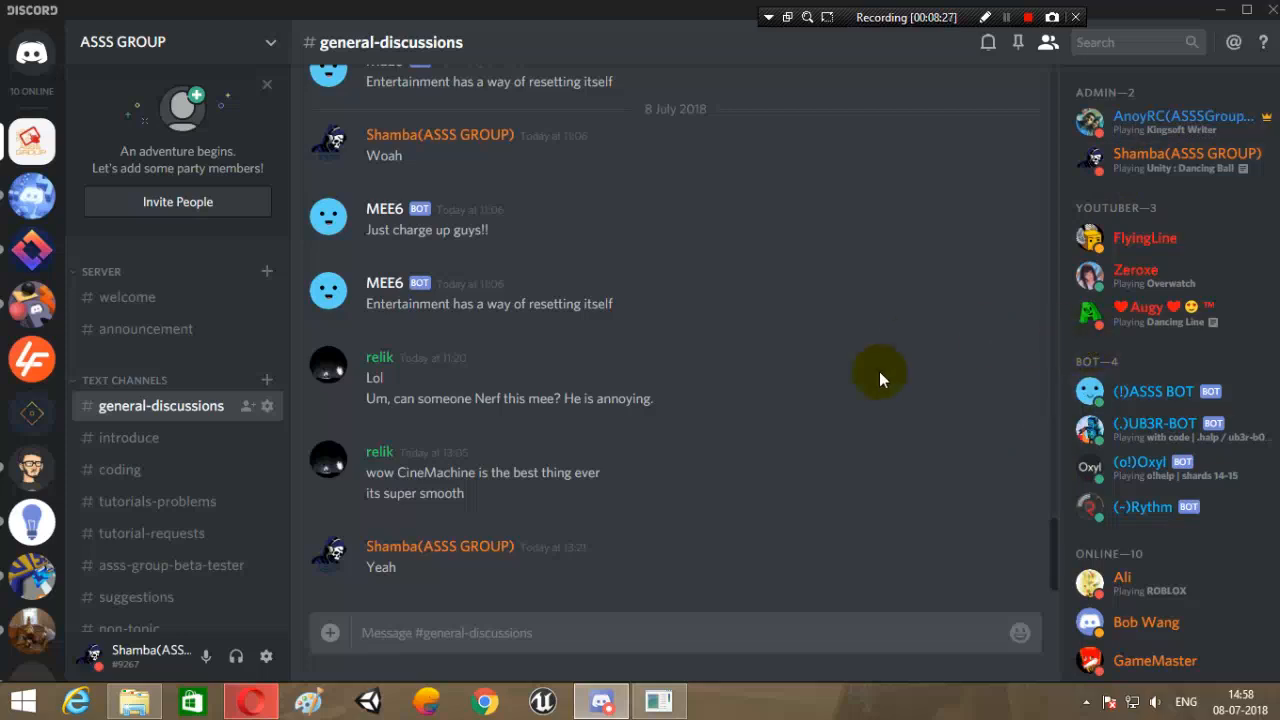